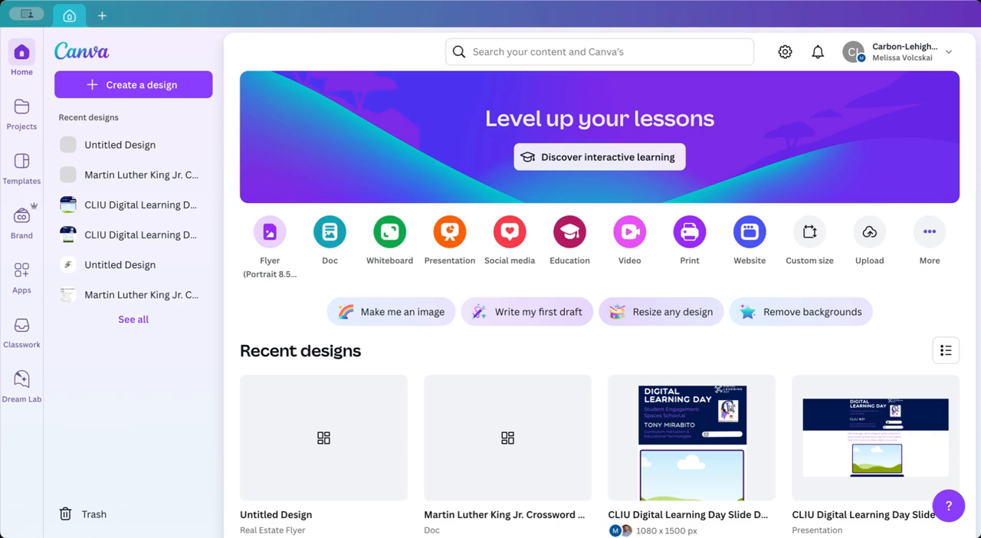
{"action": "mouse_move", "coordinate": [299, 141]}
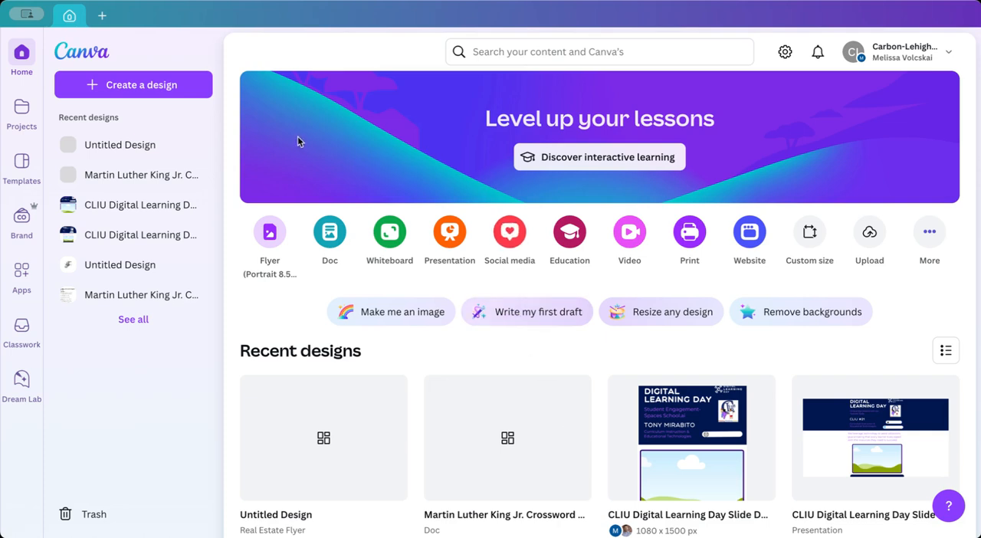
{"action": "mouse_move", "coordinate": [142, 48]}
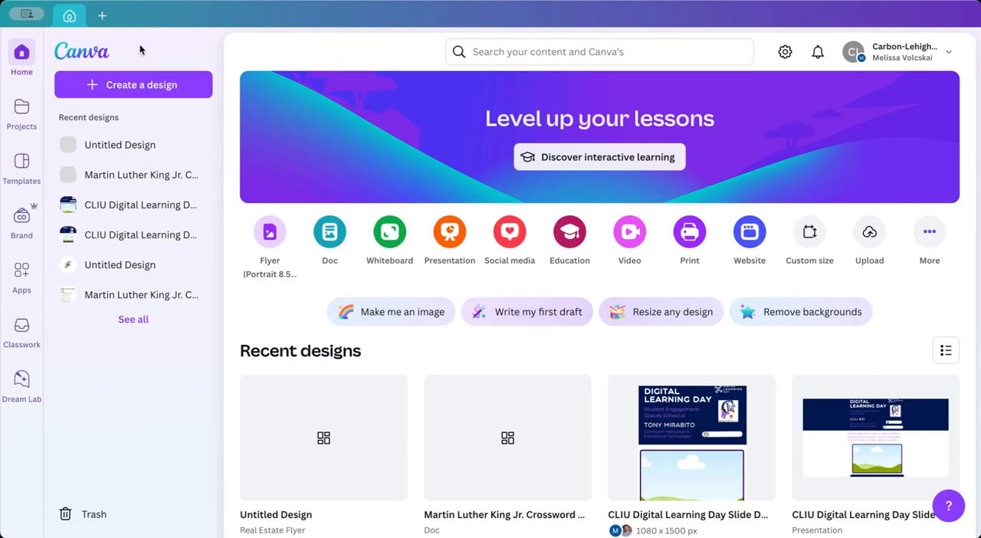
{"action": "mouse_move", "coordinate": [329, 231]}
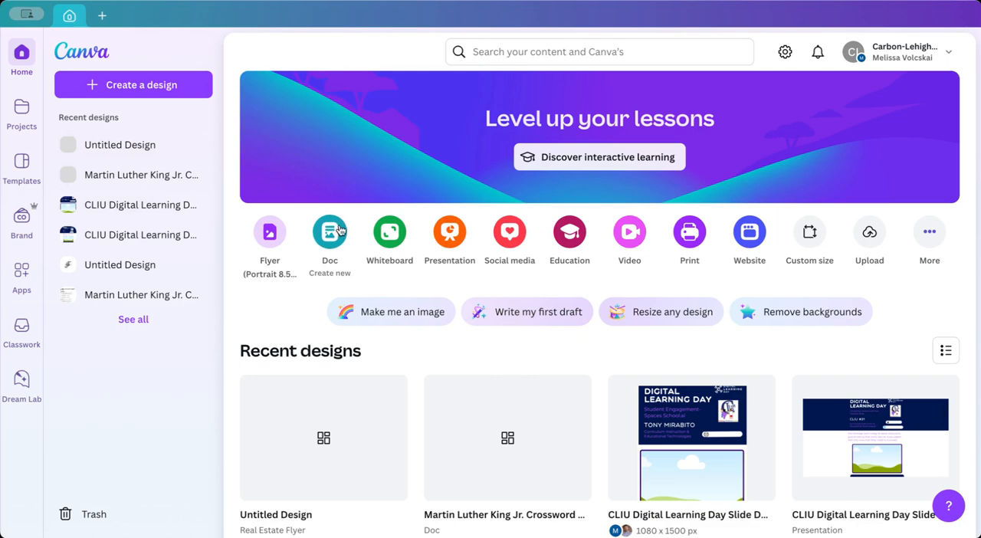
{"action": "mouse_move", "coordinate": [174, 112]}
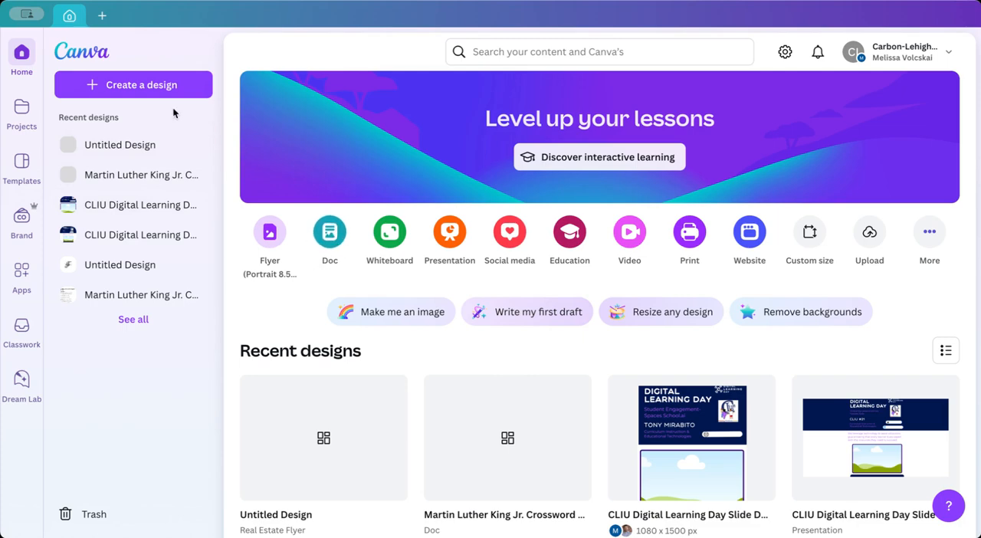
Step: Create a new blank Doc from the Create a design menu
{"action": "left_click", "coordinate": [133, 84]}
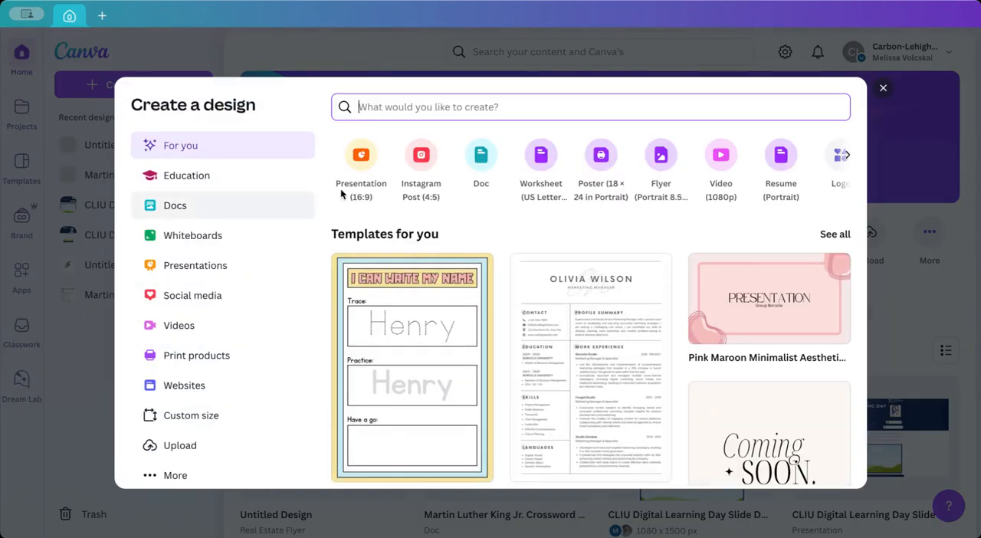
{"action": "left_click", "coordinate": [481, 155]}
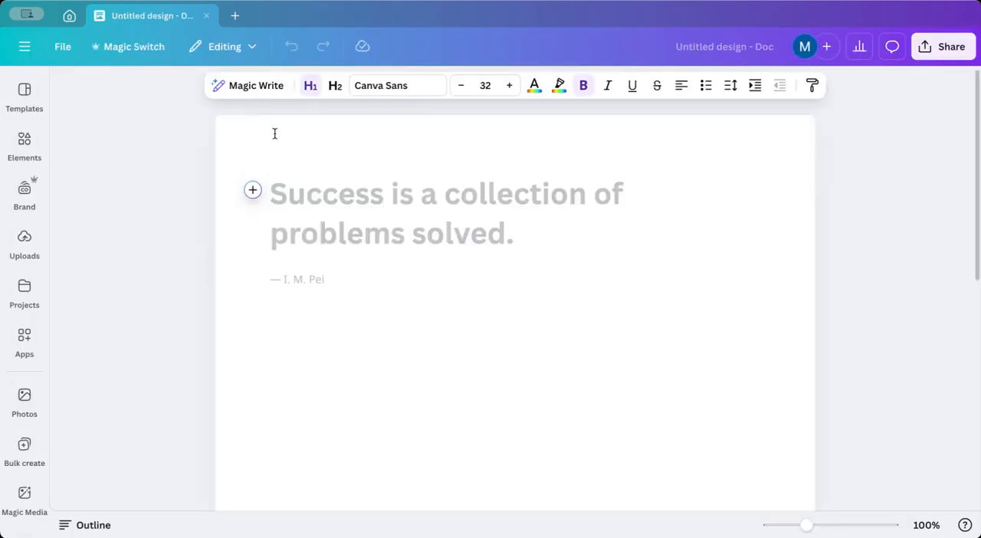
{"action": "mouse_move", "coordinate": [267, 91]}
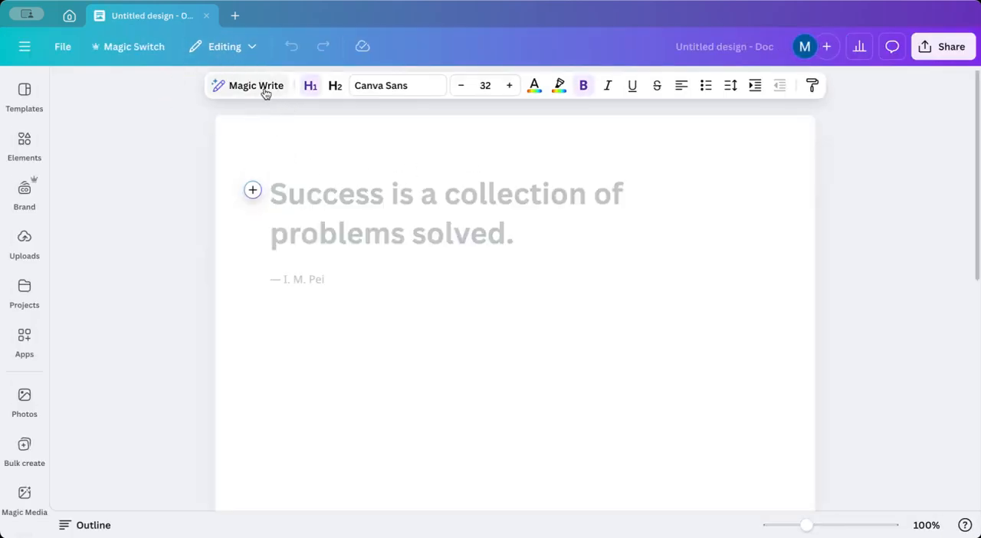
Step: In Magic Write, request a 15-question 4th-grade MLK crossword, caps answer before each clue
{"action": "left_click", "coordinate": [256, 85]}
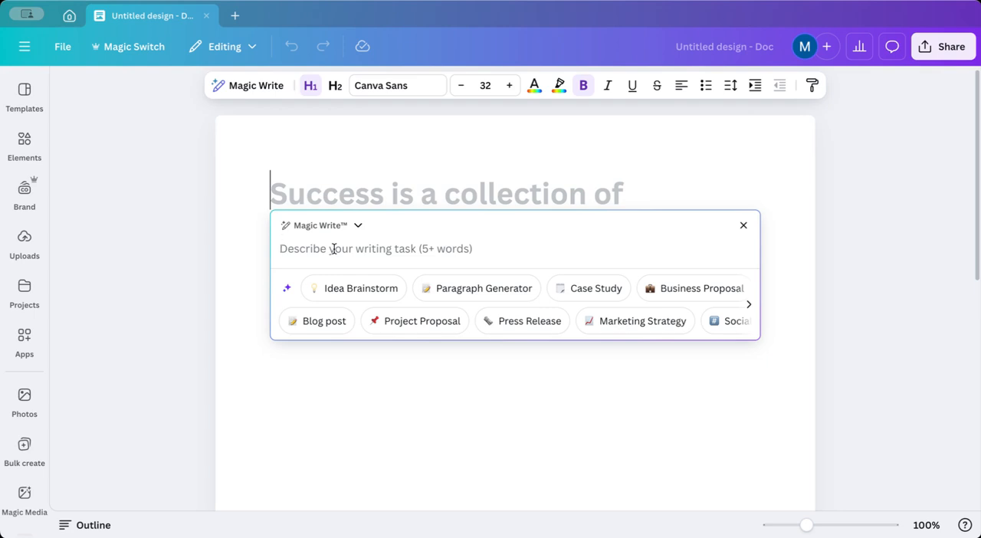
{"action": "type", "text": "Create"}
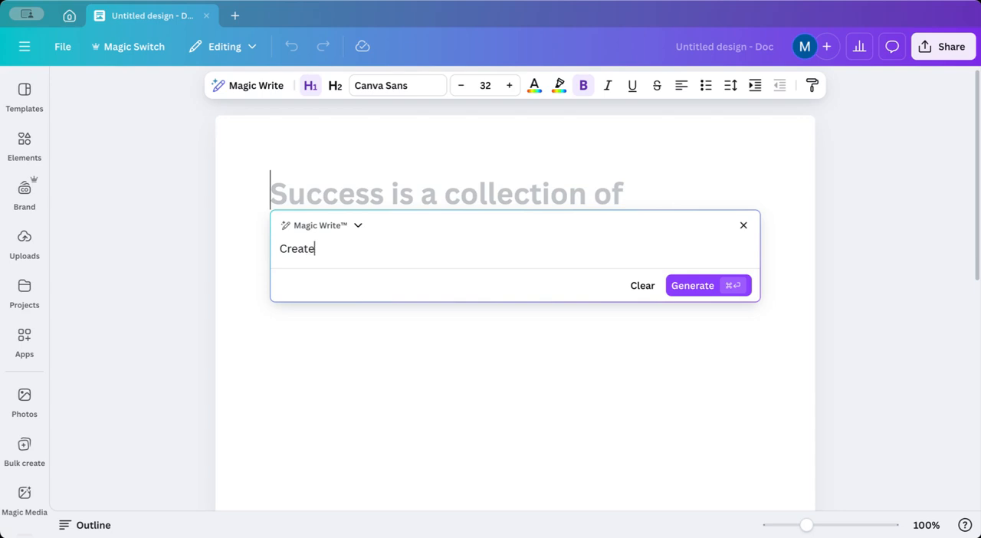
{"action": "type", "text": "me a 15 question"}
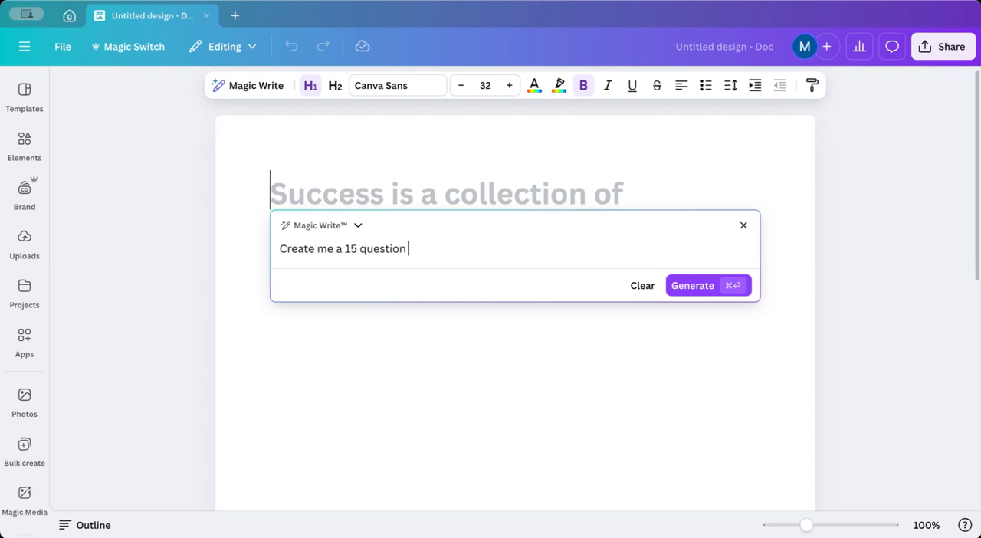
{"action": "type", "text": "crossword puzzle on a"}
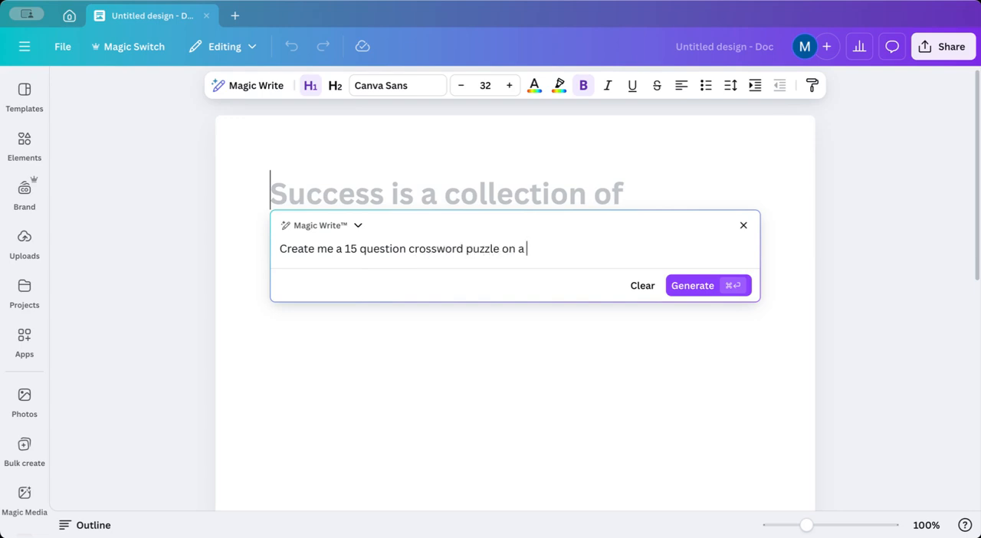
{"action": "type", "text": "4th grade level about"}
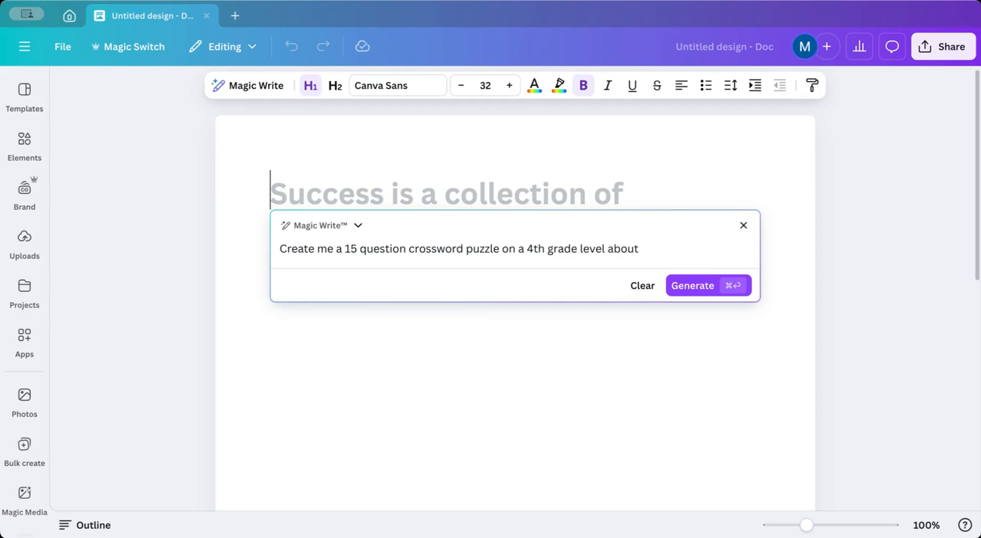
{"action": "type", "text": "Martin Luther King Jr. Put the clue and the"}
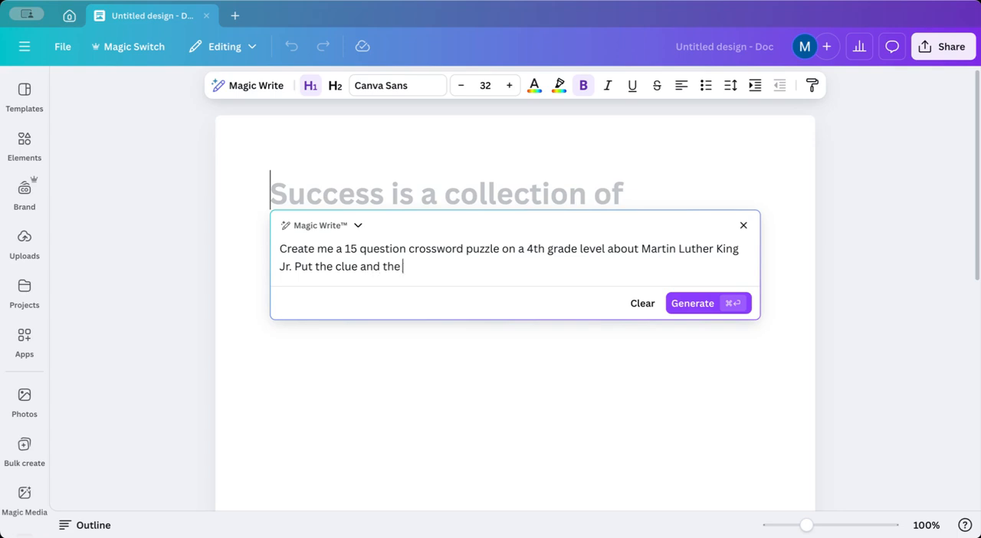
{"action": "type", "text": "answer on the same line separat"}
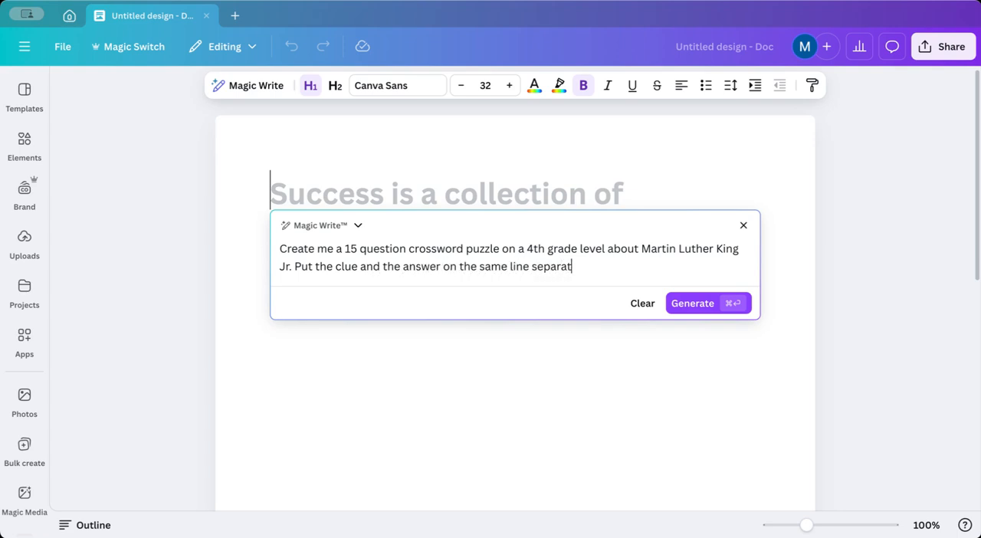
{"action": "type", "text": "ed by a"}
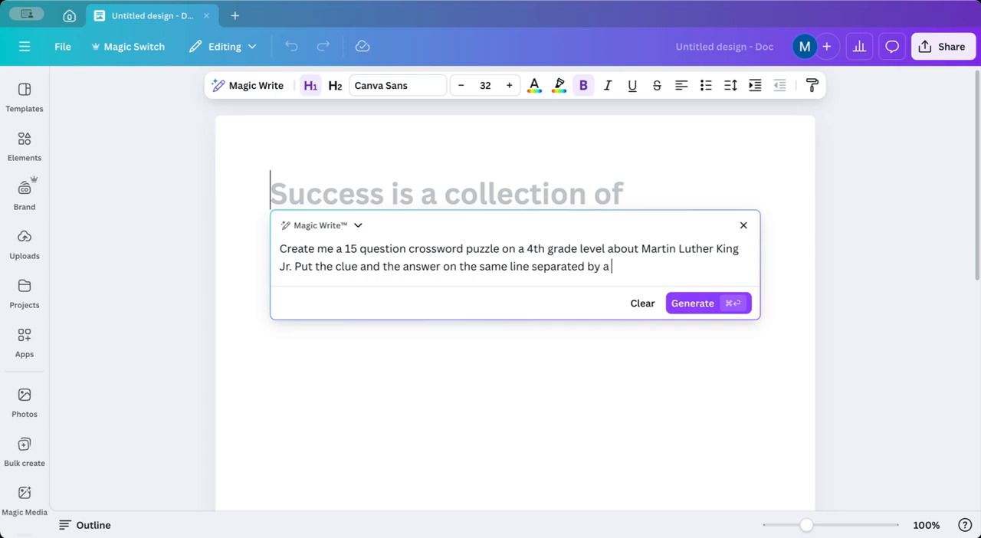
{"action": "type", "text": "c"}
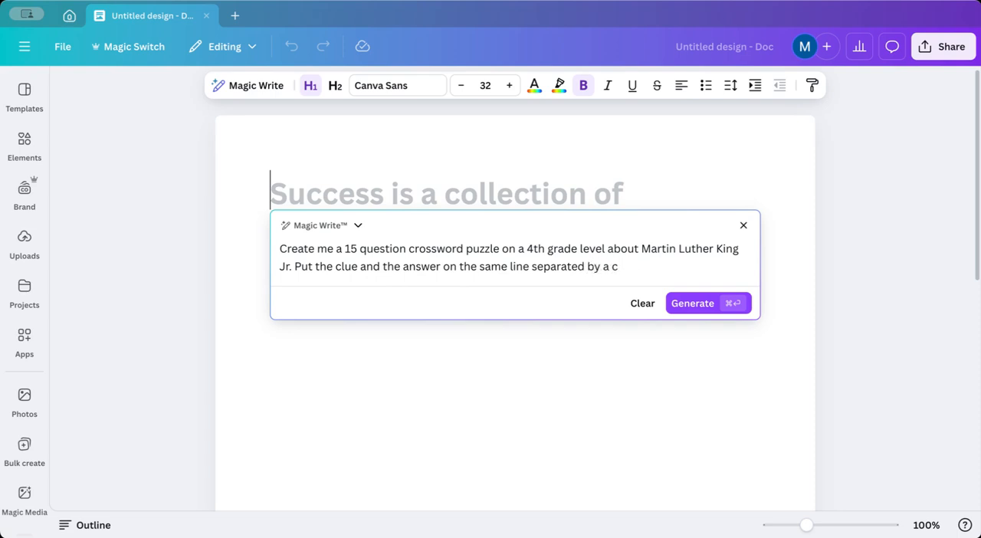
{"action": "type", "text": "omma"}
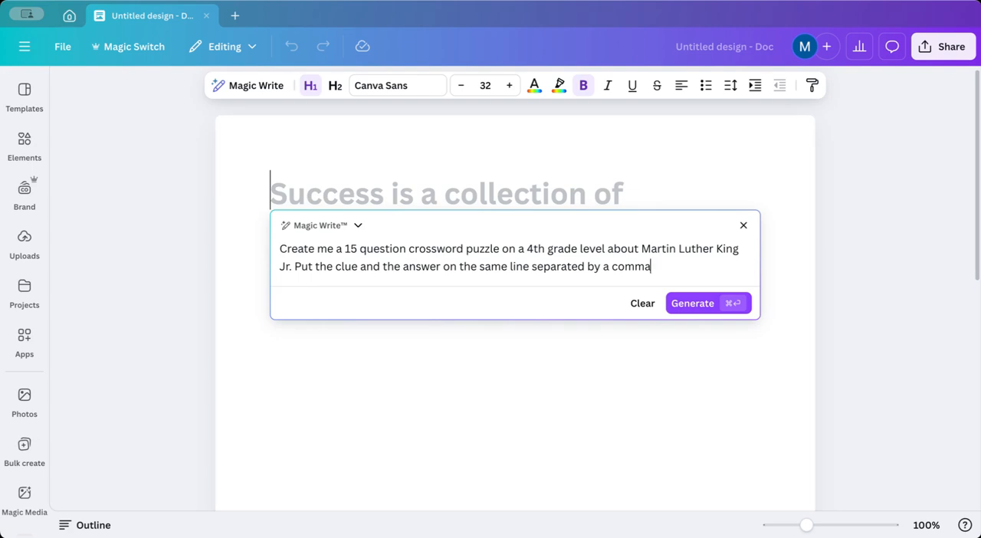
{"action": "type", "text": ", with the"}
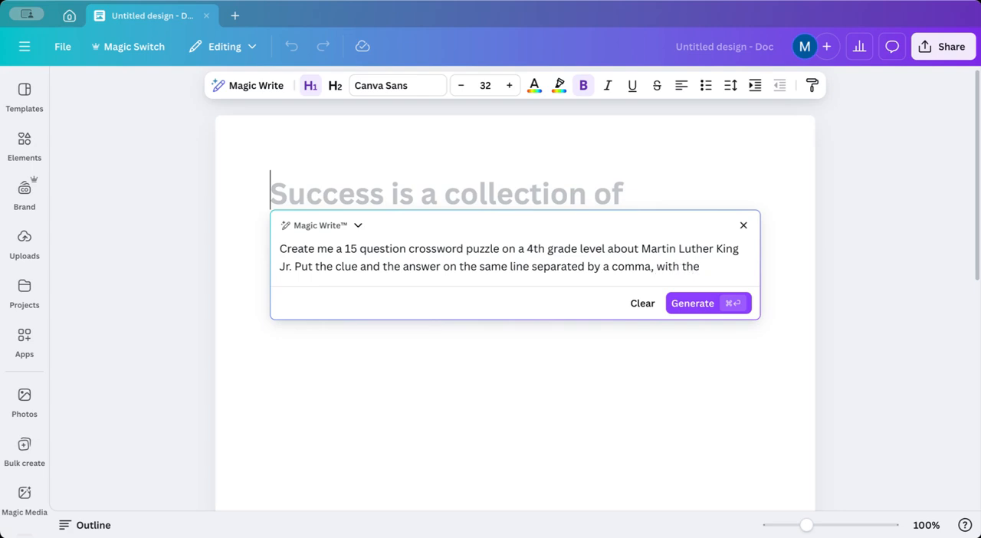
{"action": "type", "text": "answer first in"}
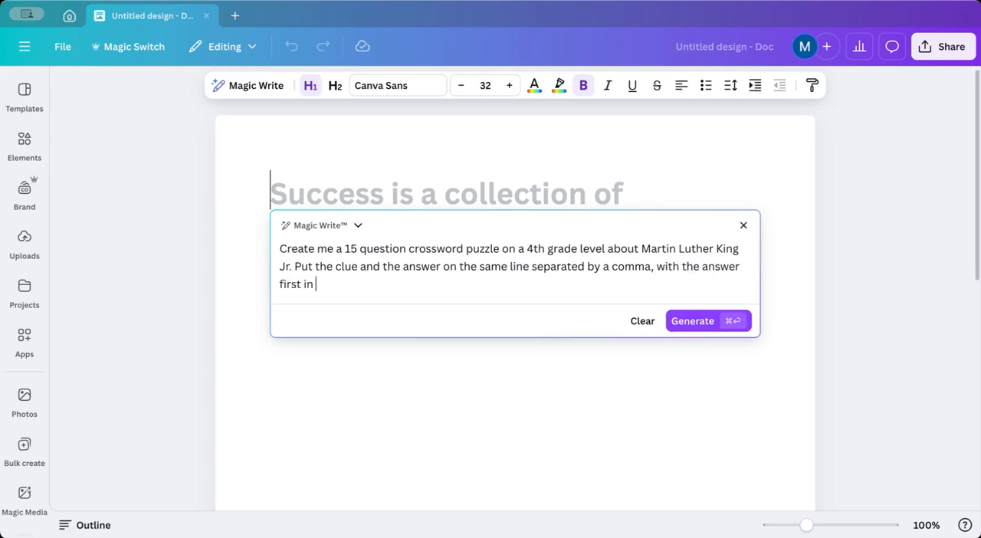
{"action": "type", "text": "all caps"}
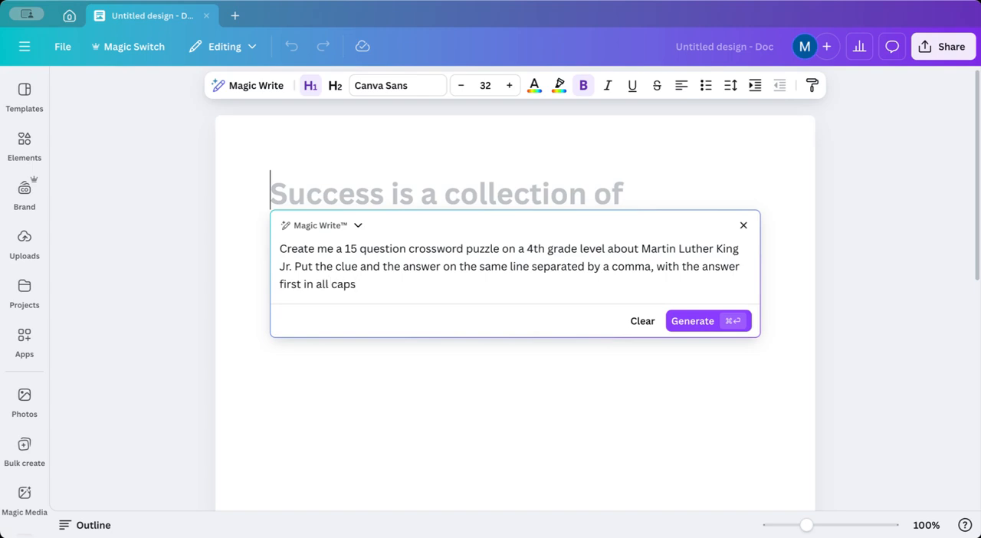
{"action": "type", "text": "and clue"}
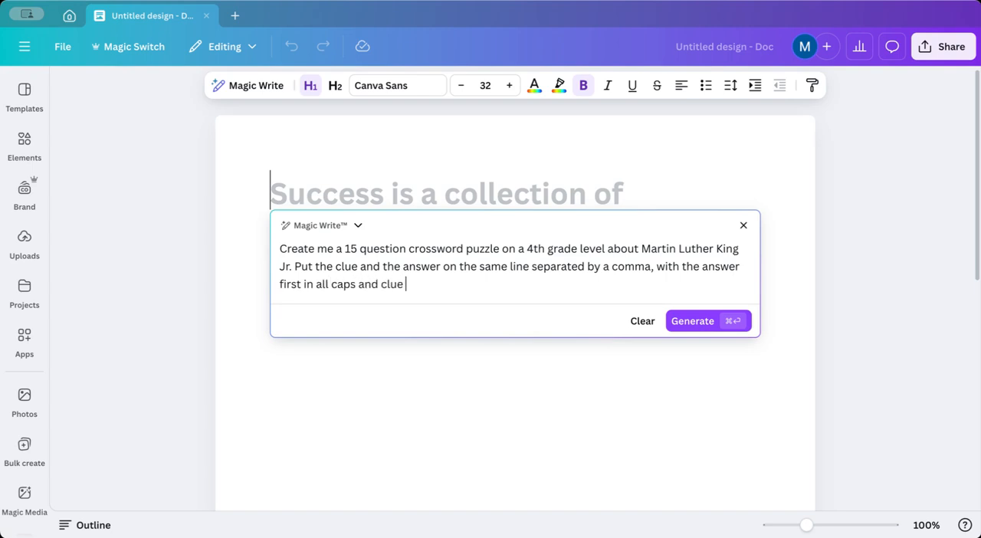
{"action": "type", "text": "second."}
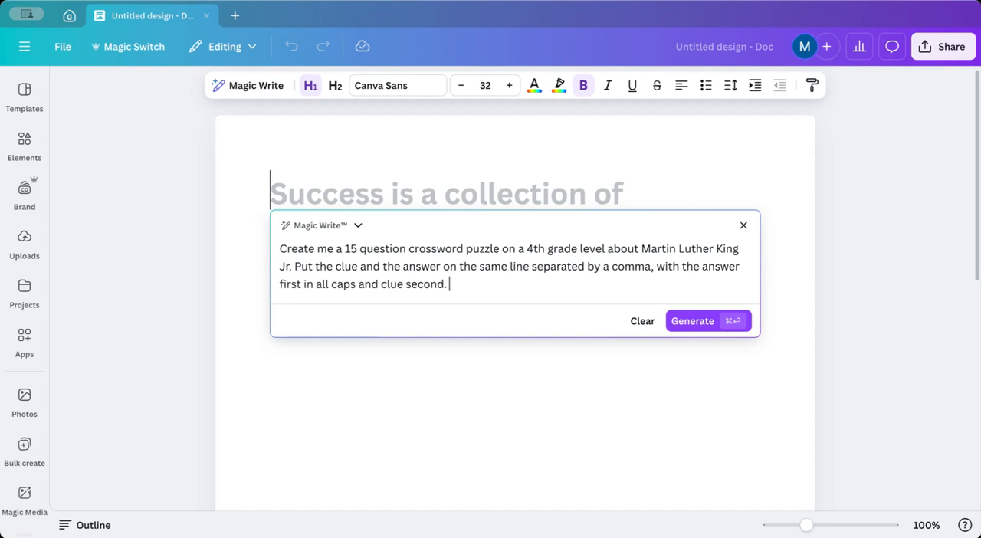
Step: Add a request for non-fiction text about MLK that includes all the crossword answers
{"action": "type", "text": "After the c"}
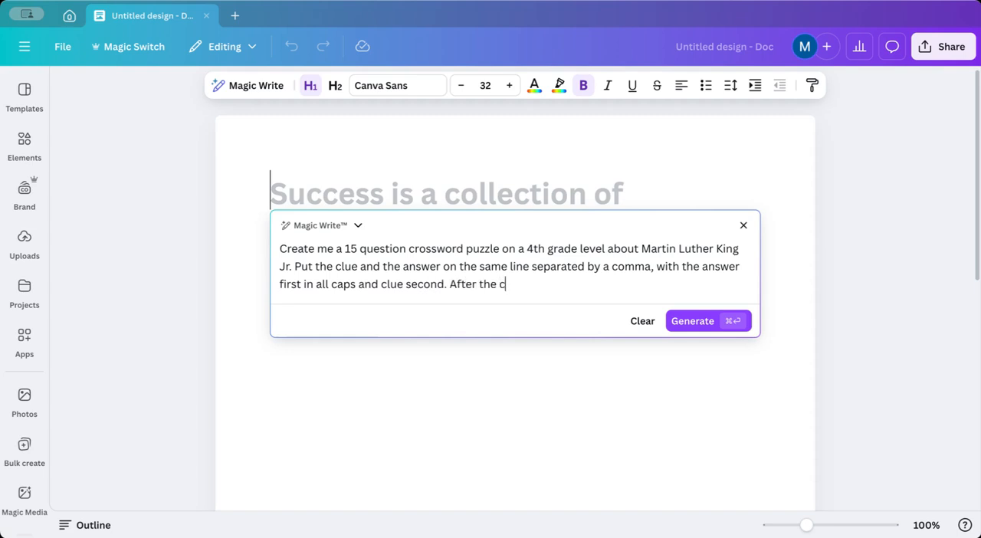
{"action": "type", "text": "rossword pu"}
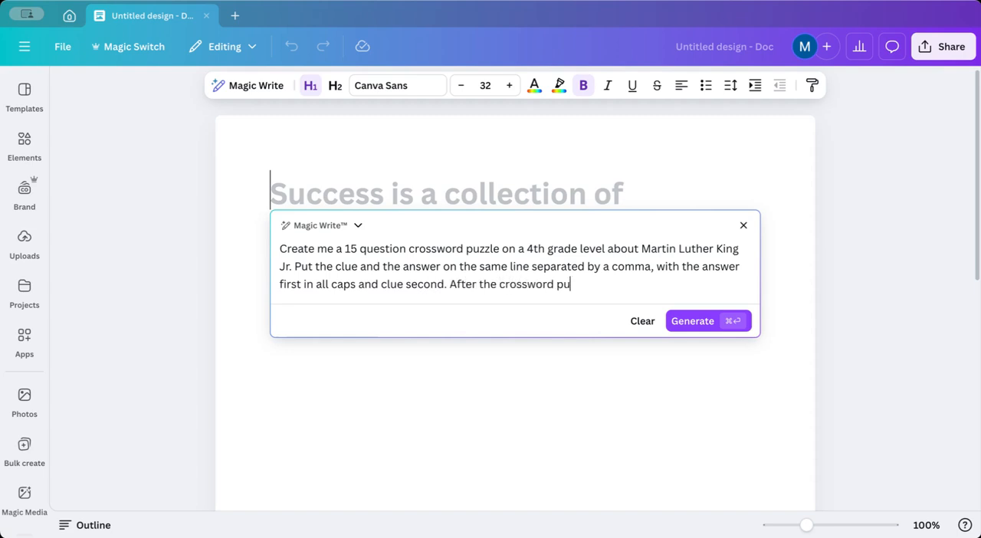
{"action": "type", "text": "zzle, create a n"}
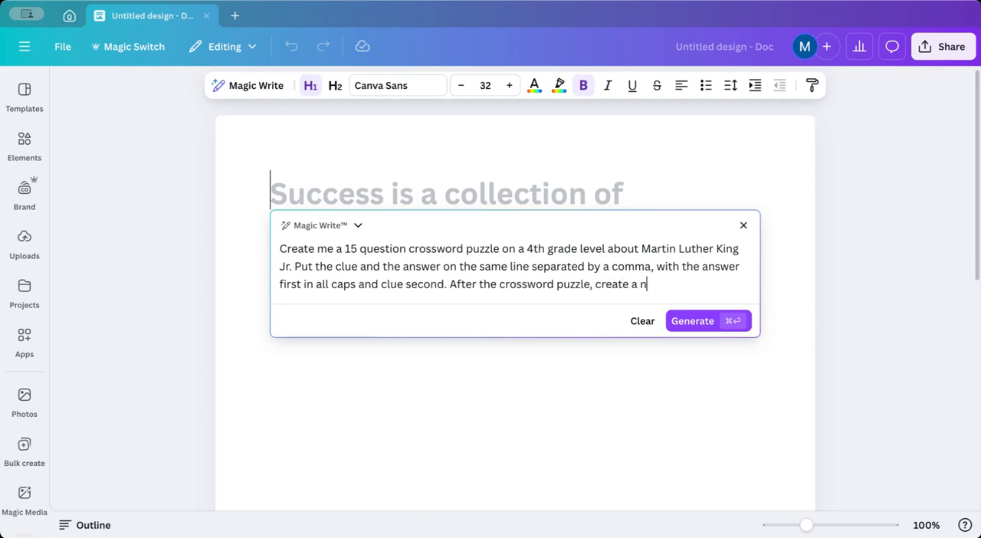
{"action": "type", "text": "on-fiction t"}
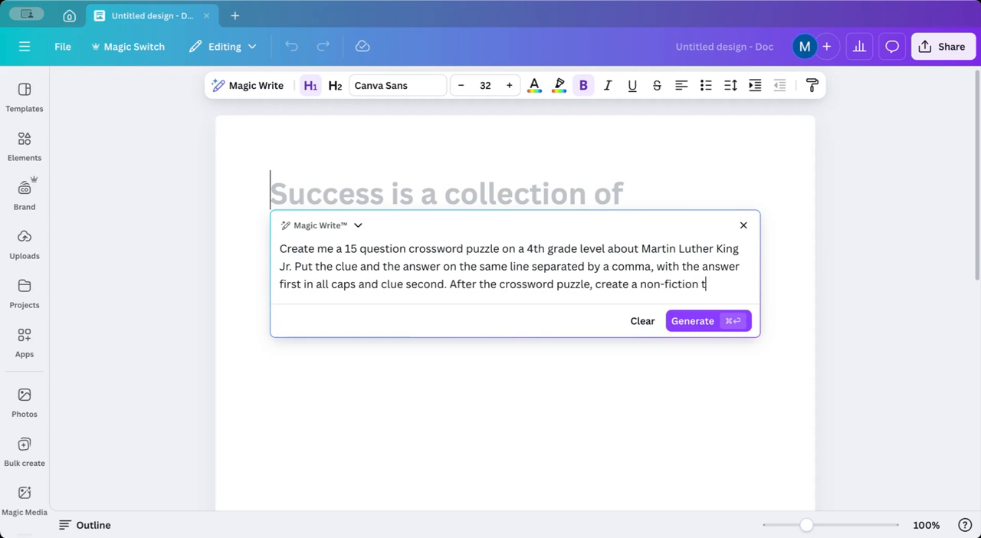
{"action": "type", "text": "ext about MLK Jr"}
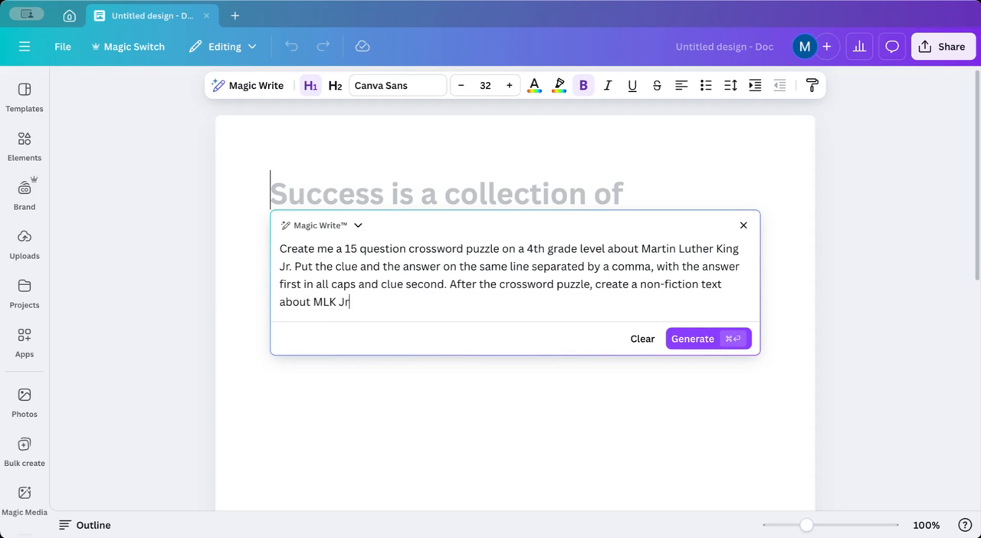
{"action": "type", "text": "that includes a"}
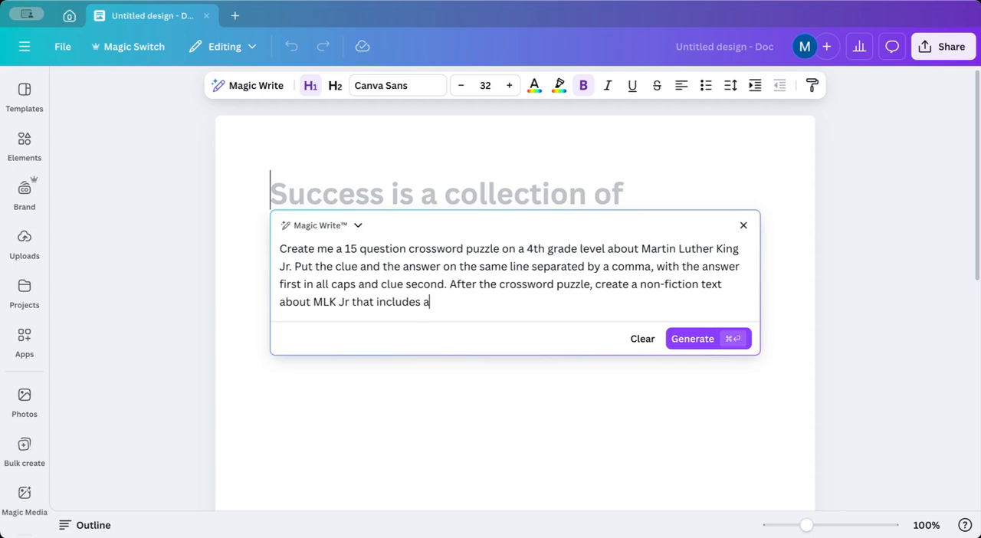
{"action": "type", "text": "ll the answers"}
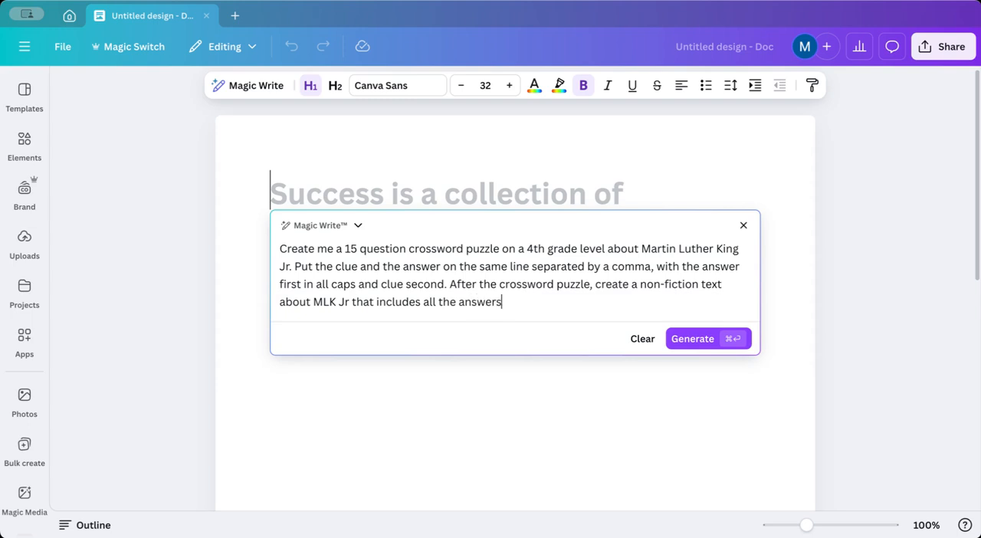
{"action": "type", "text": "so students can use it to solve"}
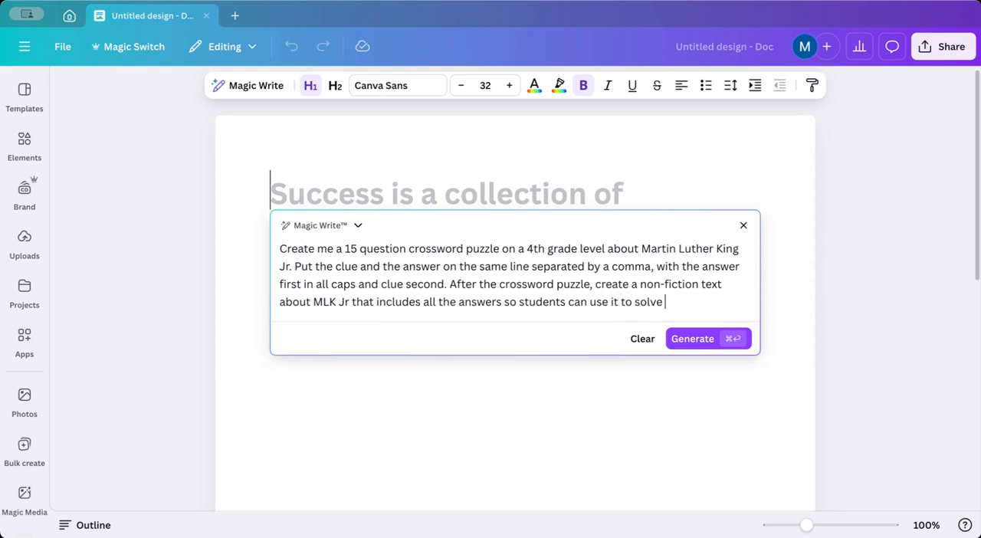
{"action": "type", "text": "the crossword"}
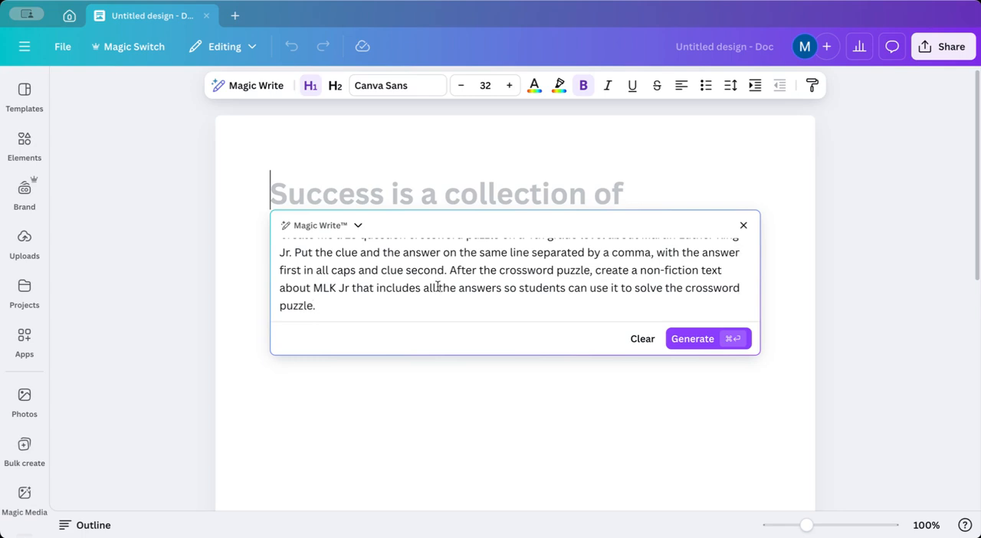
Step: Generate the Magic Write response and scroll through the fifteen clues and non-fiction text
{"action": "left_click", "coordinate": [707, 338]}
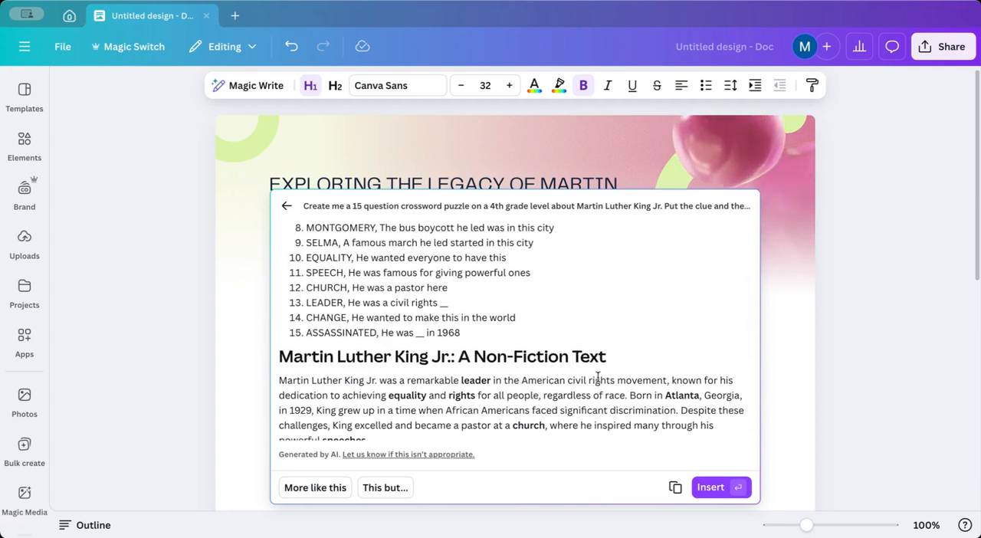
{"action": "scroll", "scroll_direction": "down", "scroll_amount": 3}
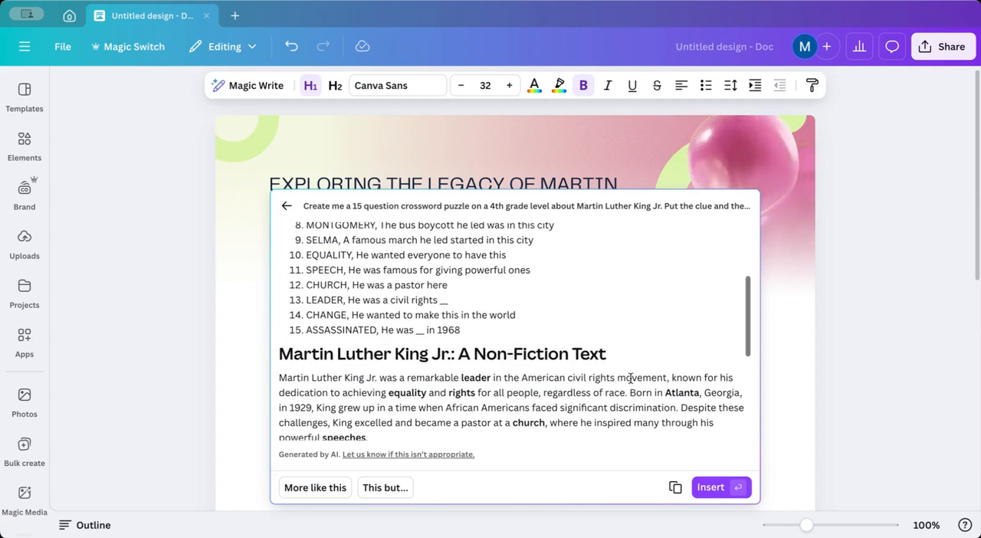
{"action": "scroll", "scroll_direction": "down", "scroll_amount": 3}
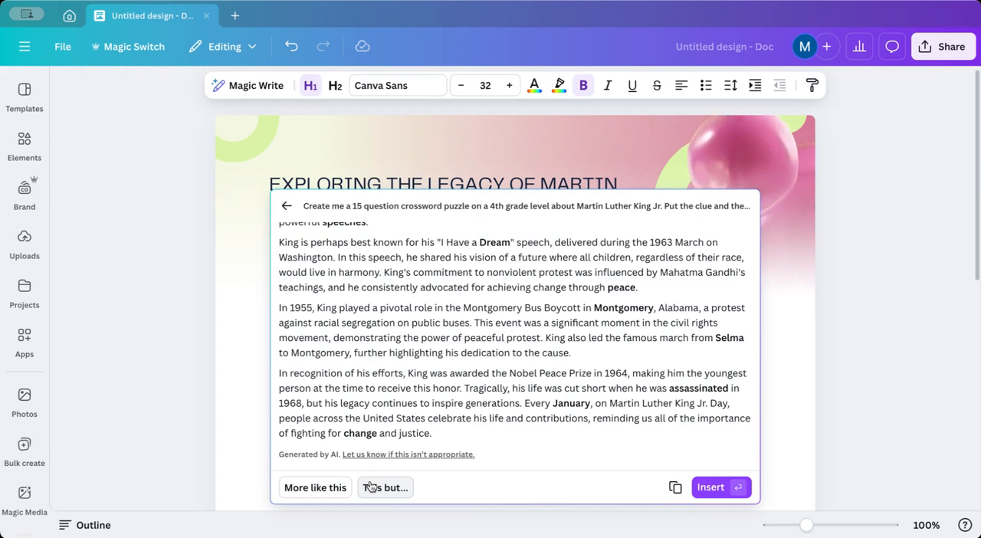
Step: Insert the generated text into the doc and select the fifteen answer-and-clue lines
{"action": "left_click", "coordinate": [720, 486]}
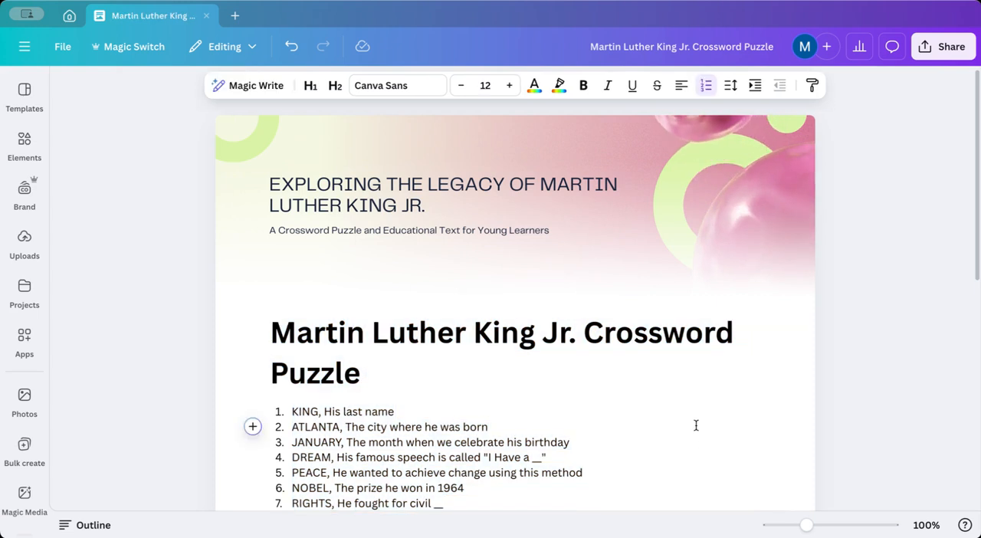
{"action": "scroll", "scroll_direction": "down", "scroll_amount": 3}
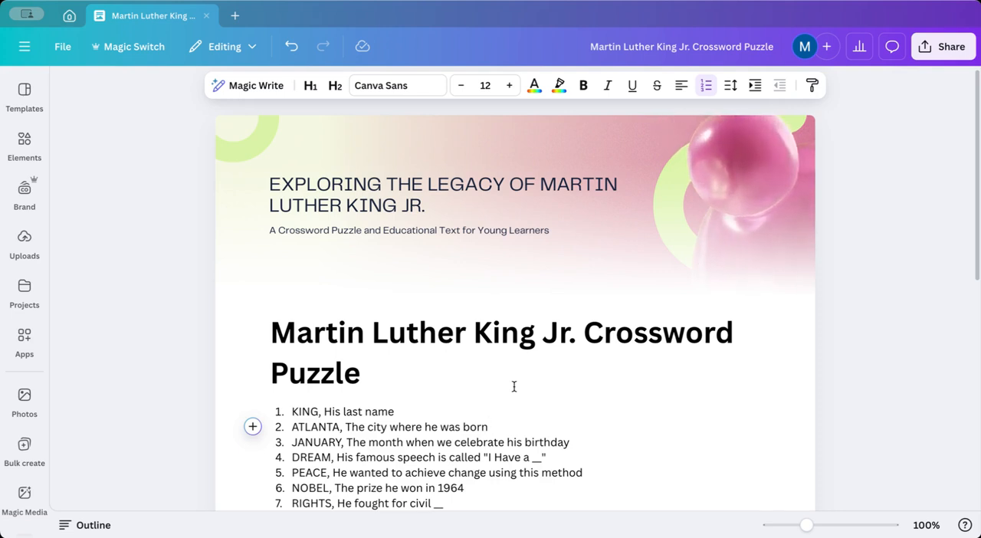
{"action": "scroll", "scroll_direction": "down", "scroll_amount": 3}
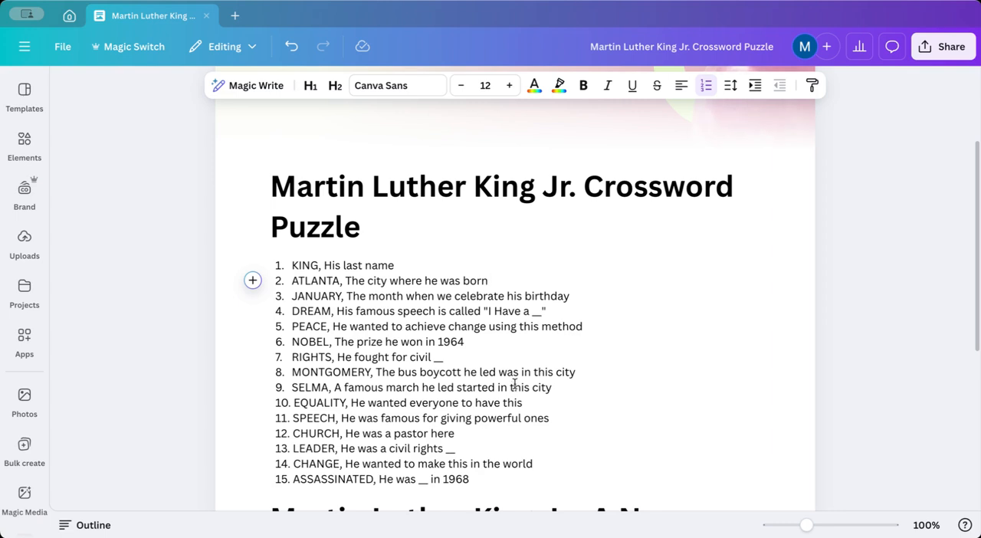
{"action": "scroll", "scroll_direction": "down", "scroll_amount": 3}
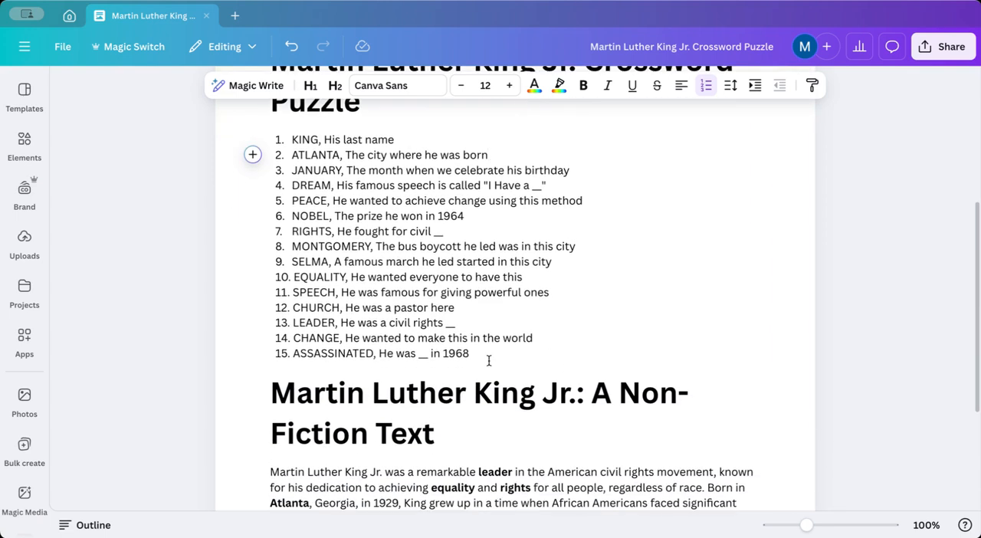
{"action": "left_click_drag", "start_coordinate": [292, 154], "coordinate": [469, 353]}
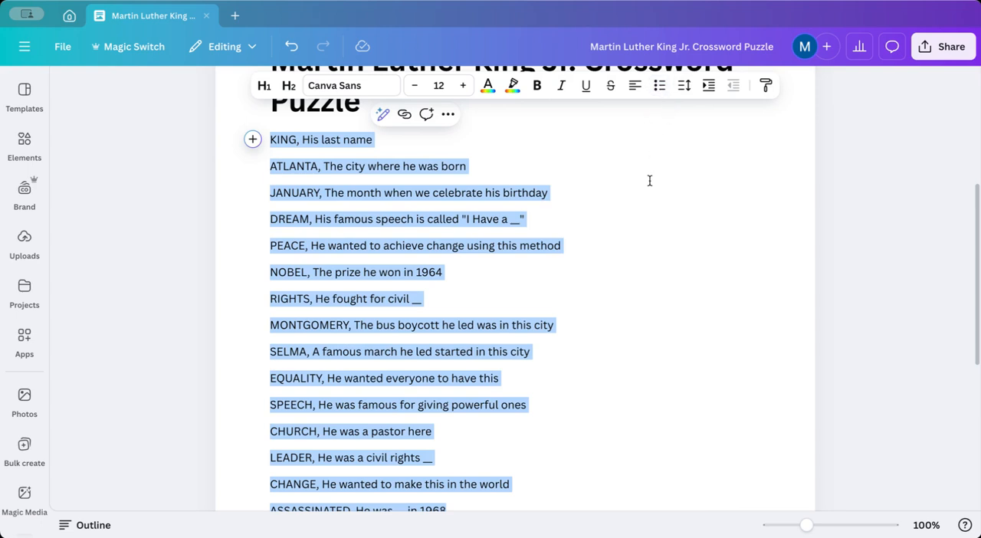
Step: In a new tab, create a Flyer (Portrait 8.5 × 11 in) design
{"action": "left_click", "coordinate": [236, 16]}
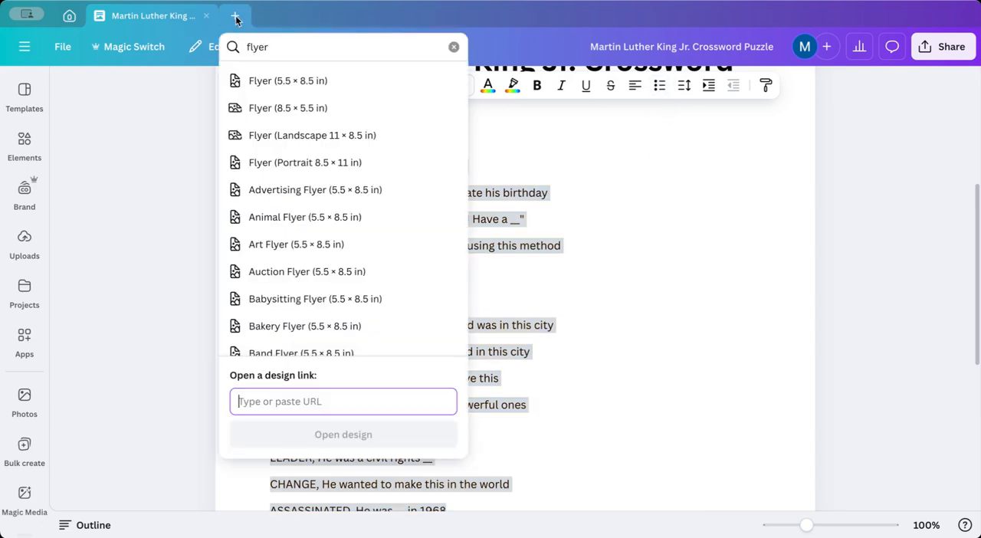
{"action": "mouse_move", "coordinate": [285, 162]}
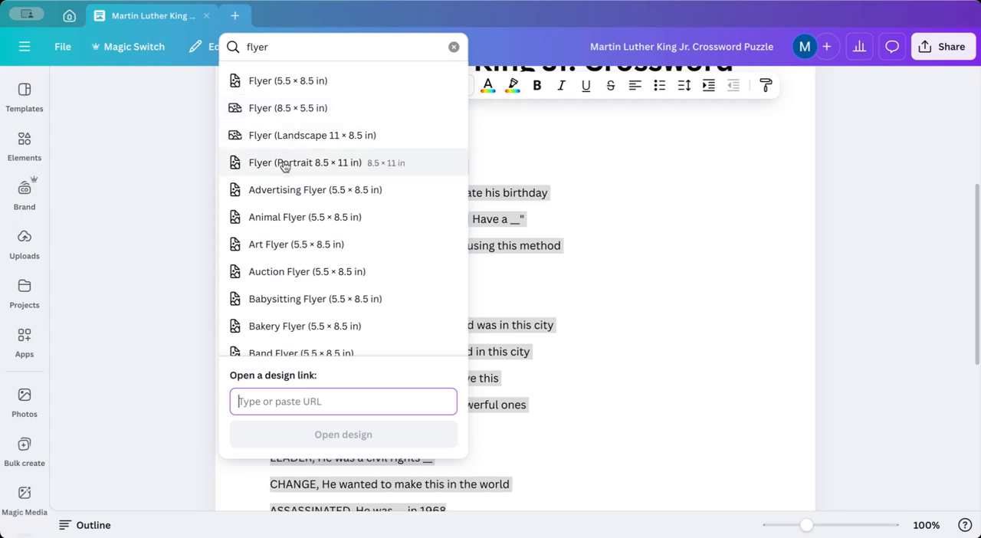
{"action": "mouse_move", "coordinate": [297, 167]}
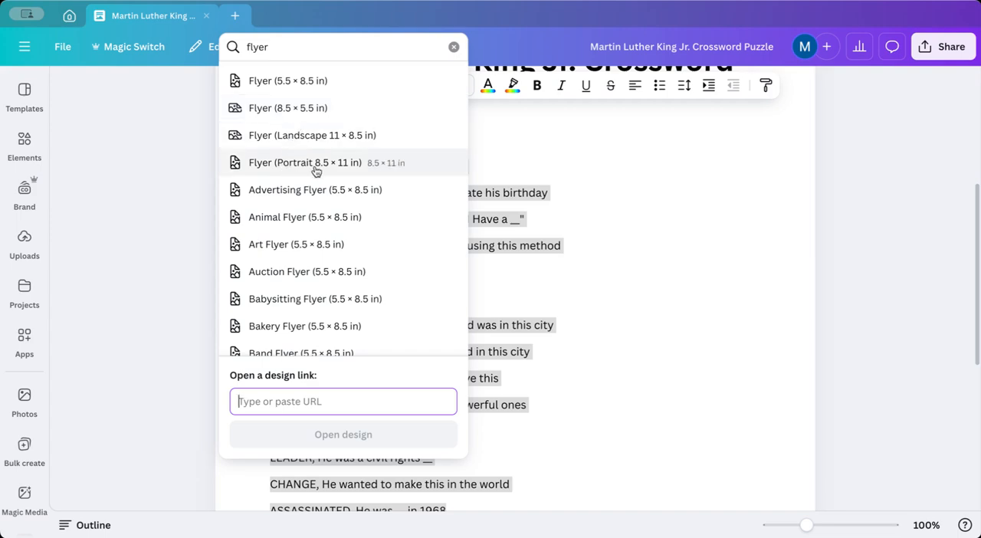
{"action": "left_click", "coordinate": [305, 161]}
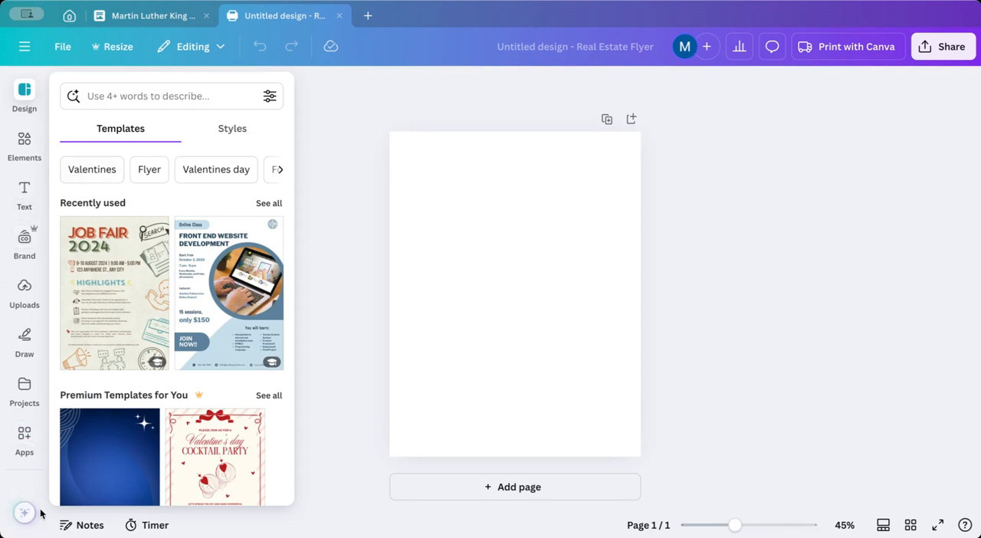
Step: Find Activities Maker by searching Apps, open it, and choose its Crossword option
{"action": "left_click", "coordinate": [24, 432]}
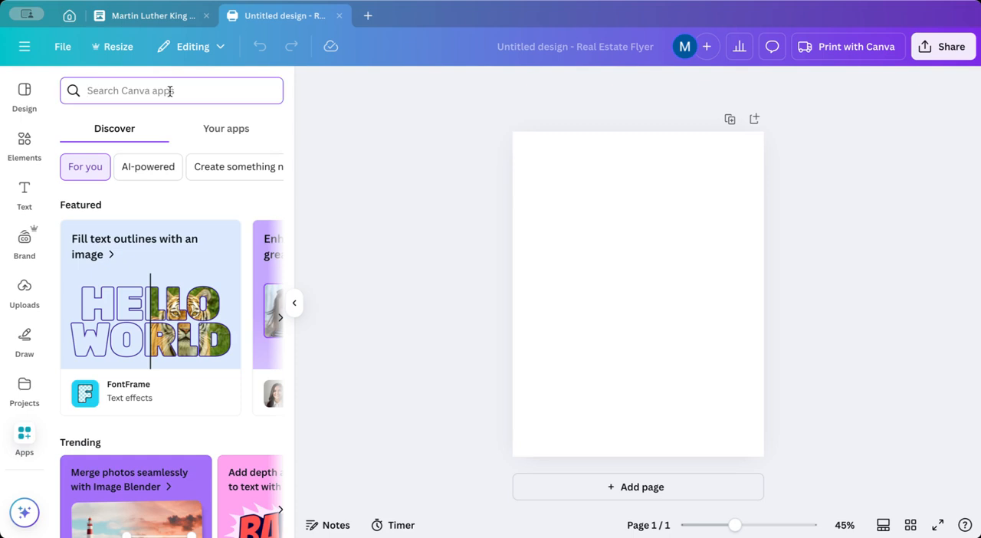
{"action": "type", "text": "Activiti"}
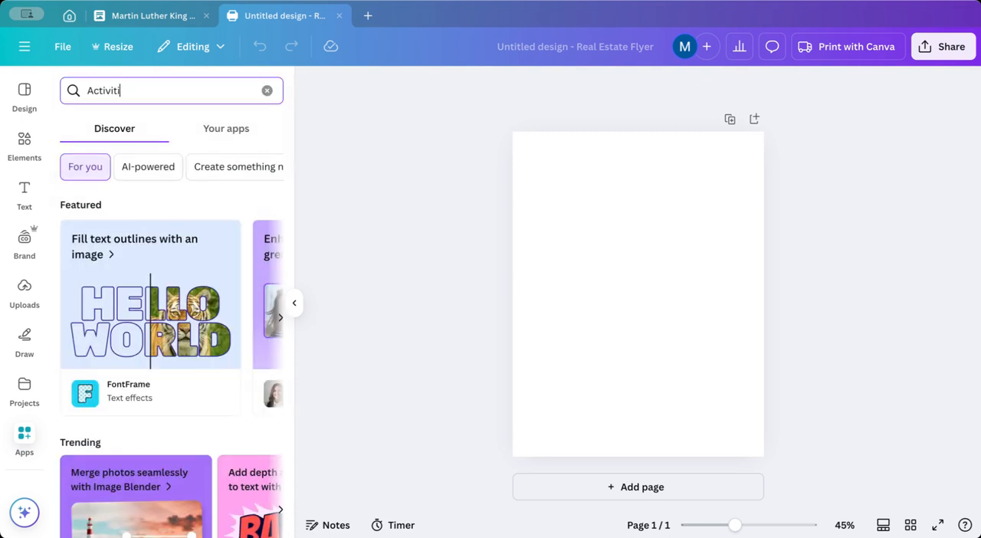
{"action": "type", "text": "Activities Maker"}
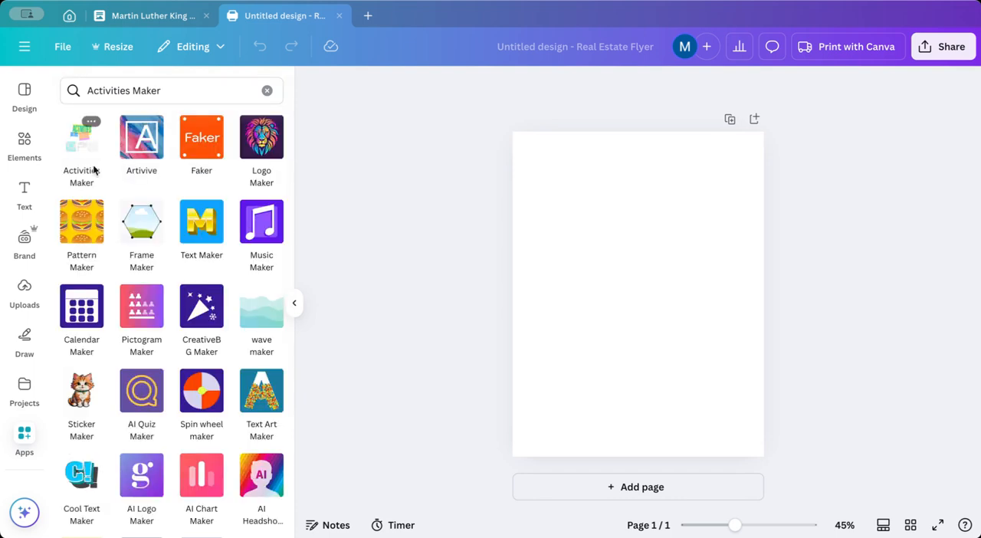
{"action": "mouse_move", "coordinate": [81, 158]}
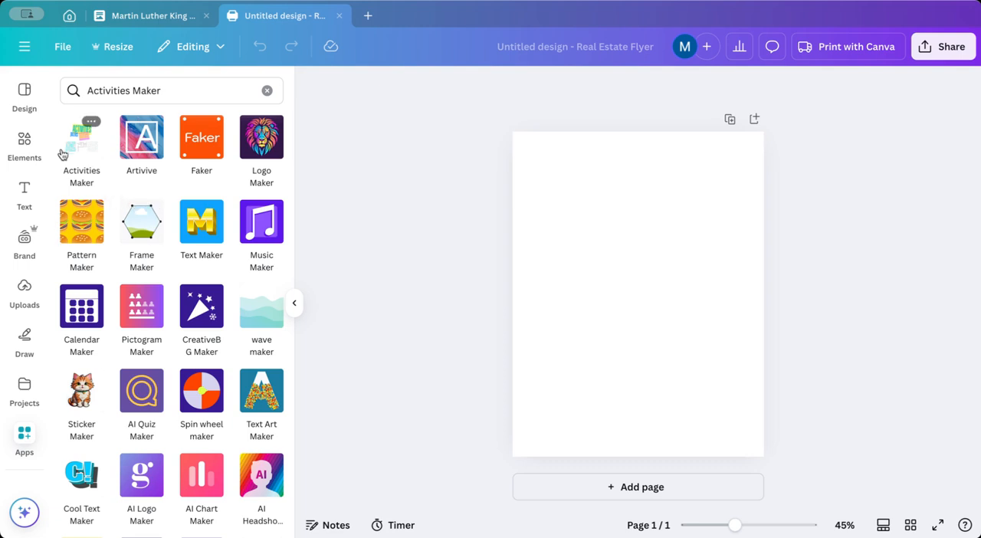
{"action": "left_click", "coordinate": [81, 138]}
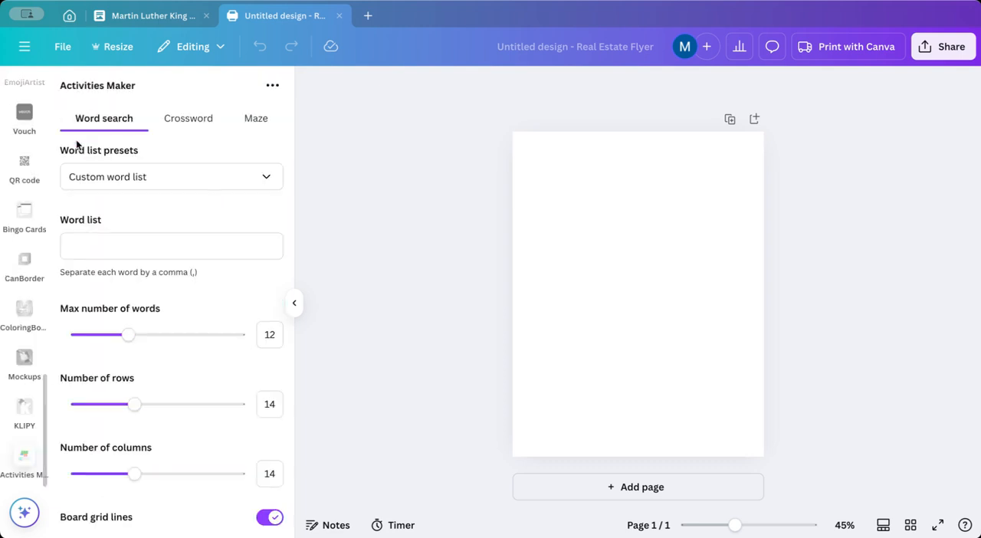
{"action": "mouse_move", "coordinate": [98, 127]}
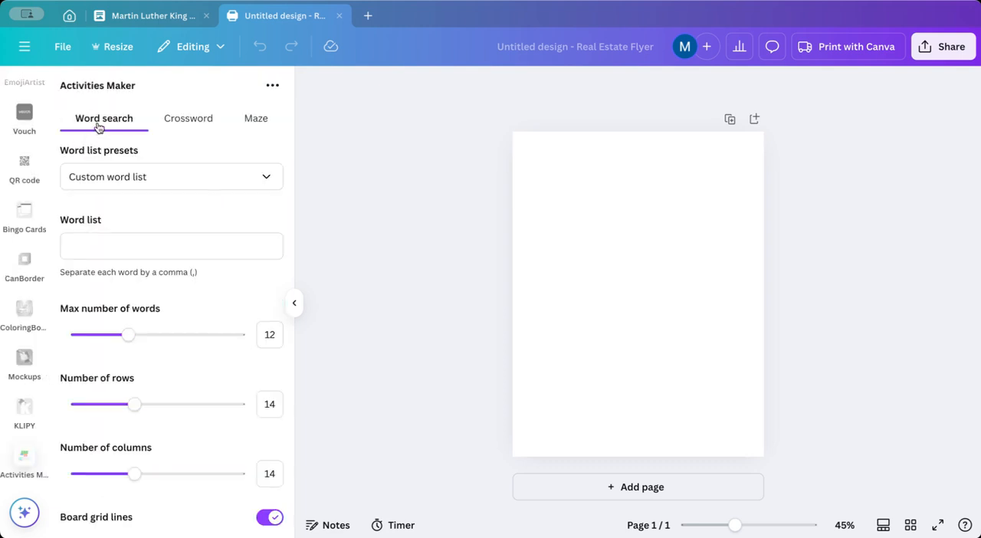
{"action": "mouse_move", "coordinate": [188, 121]}
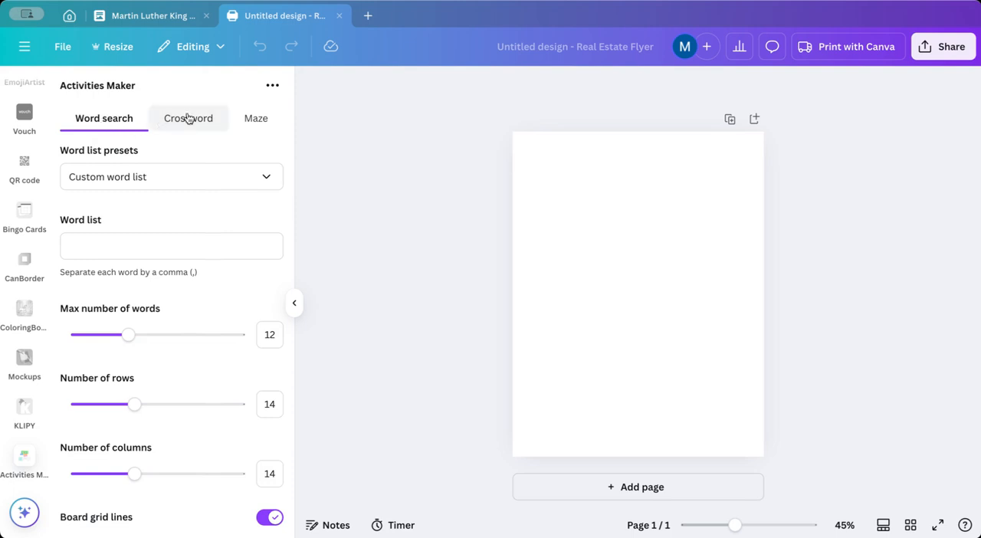
{"action": "left_click", "coordinate": [187, 118]}
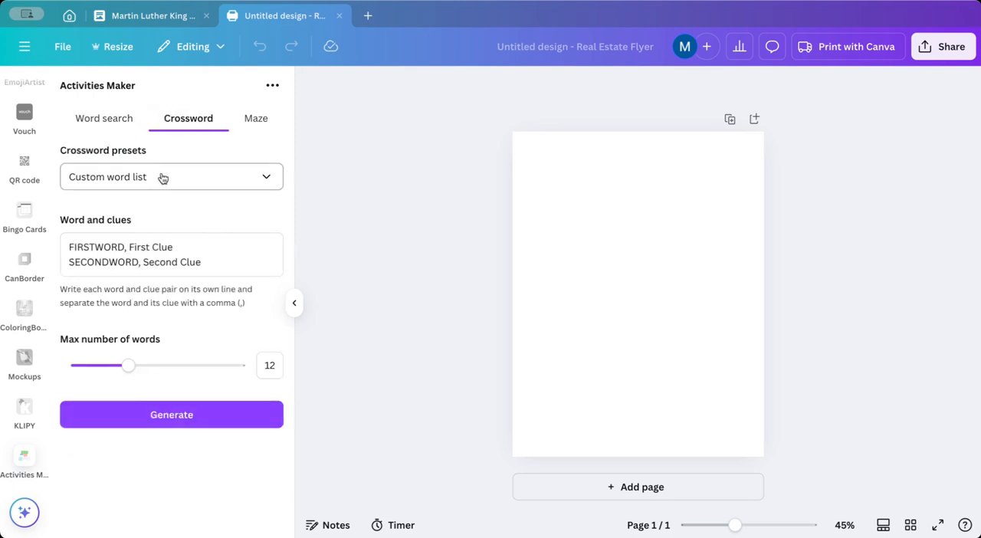
Step: Enter the MLK word-and-clue list, remove blank underscores, set max words to 15, and generate
{"action": "left_click", "coordinate": [157, 262]}
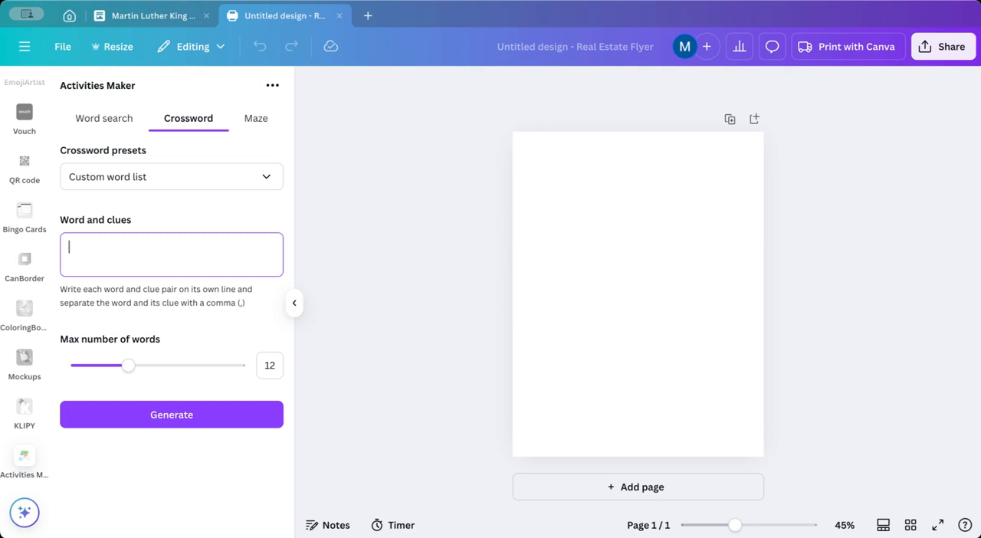
{"action": "type", "text": "CHANGE, He wanted to make this in the world"}
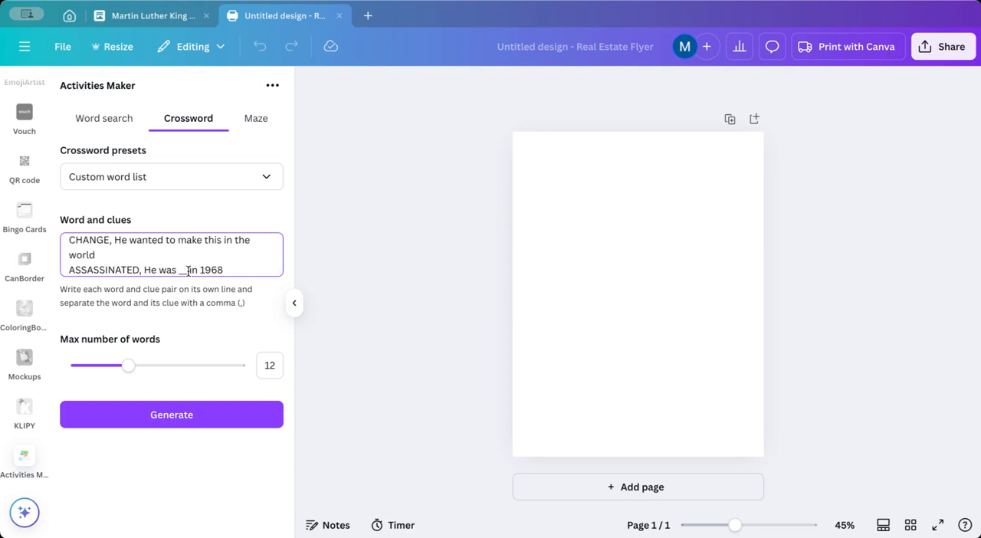
{"action": "key", "text": "Backspace"}
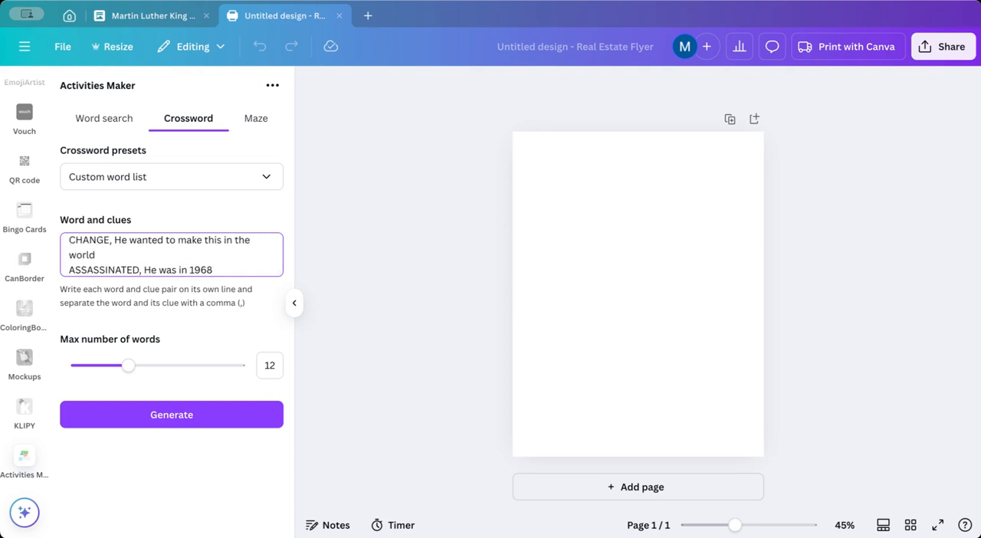
{"action": "type", "text": "LEADER, He was a civil rights _"}
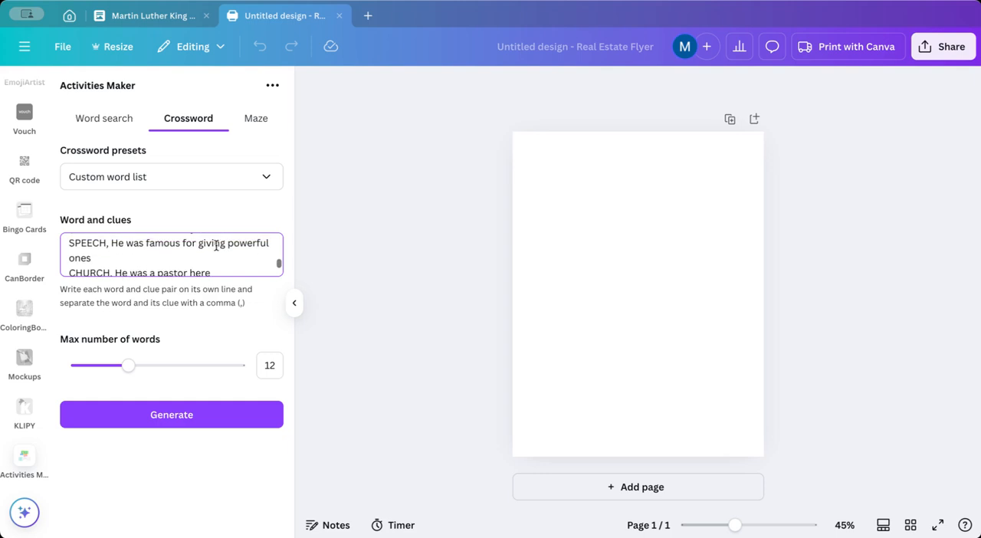
{"action": "scroll", "scroll_direction": "down", "scroll_amount": 3}
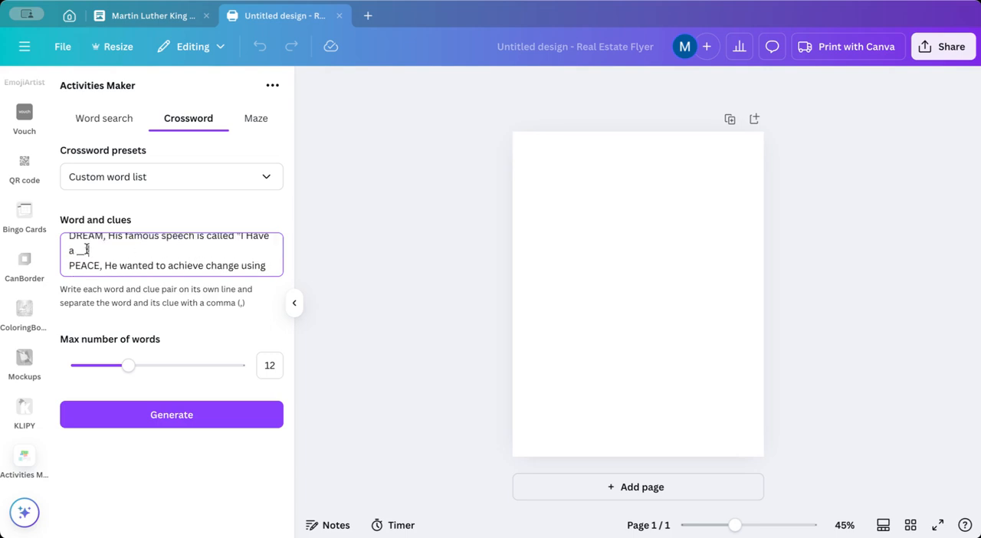
{"action": "key", "text": "Backspace"}
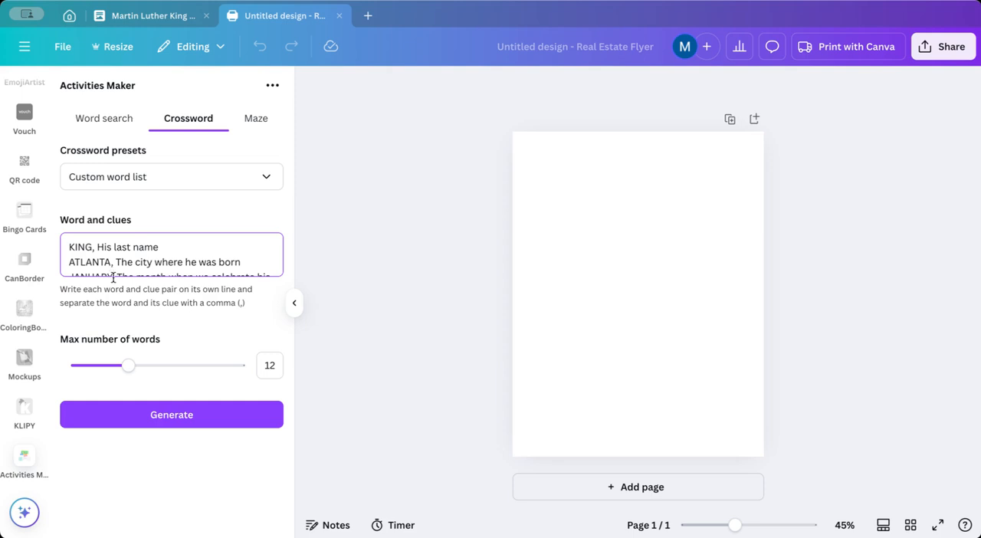
{"action": "left_click_drag", "start_coordinate": [128, 366], "coordinate": [146, 365]}
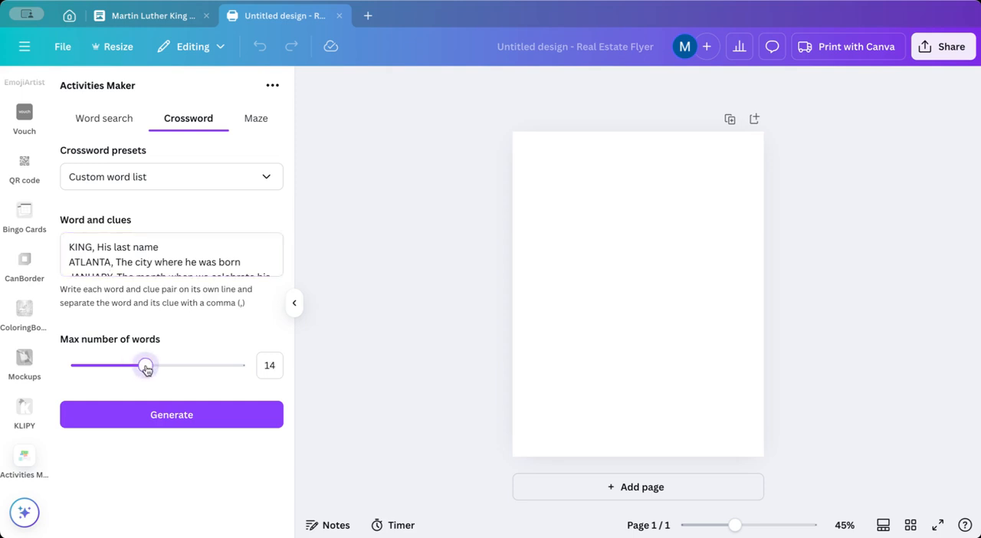
{"action": "left_click", "coordinate": [172, 415]}
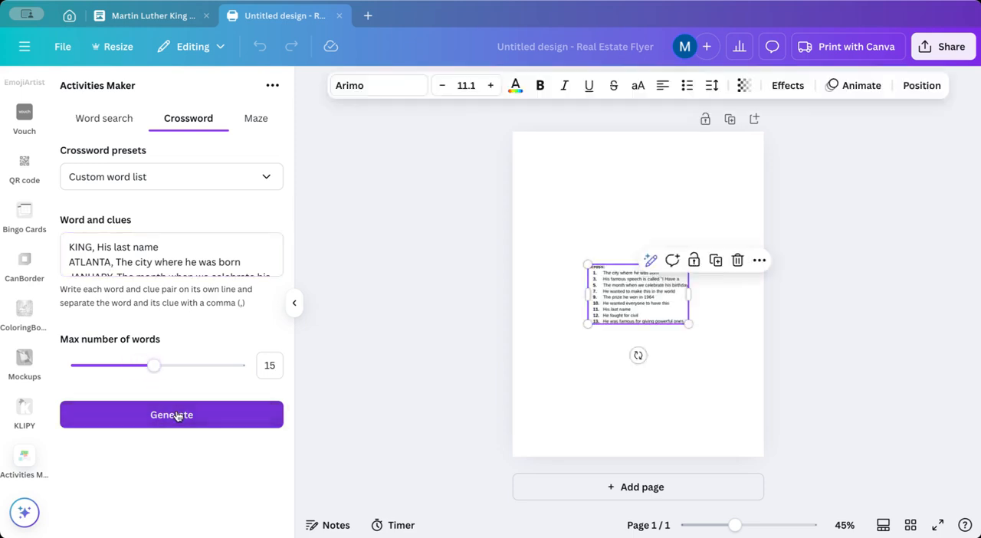
Step: Insert the generated crossword, duplicate its page, and select the crossword pieces
{"action": "left_click", "coordinate": [171, 414]}
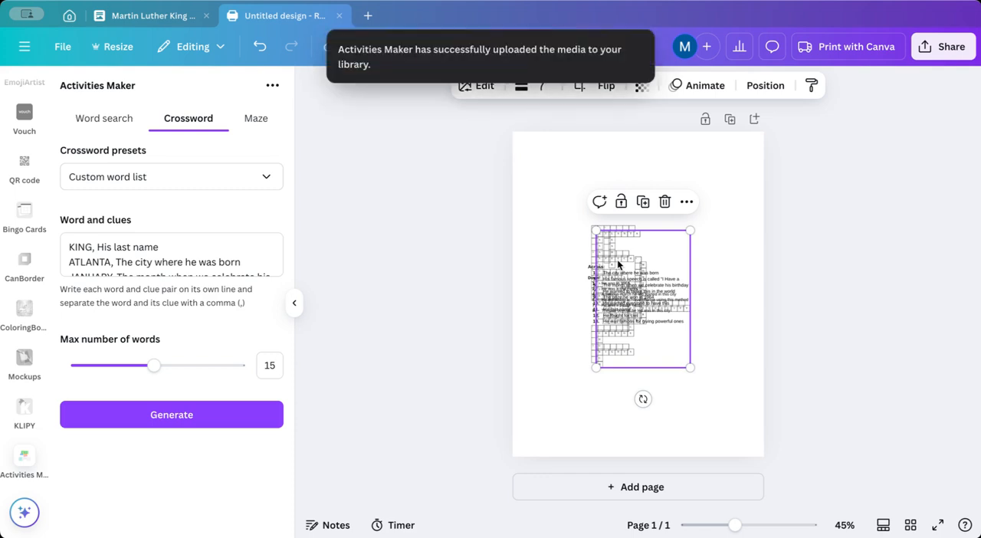
{"action": "mouse_move", "coordinate": [729, 122]}
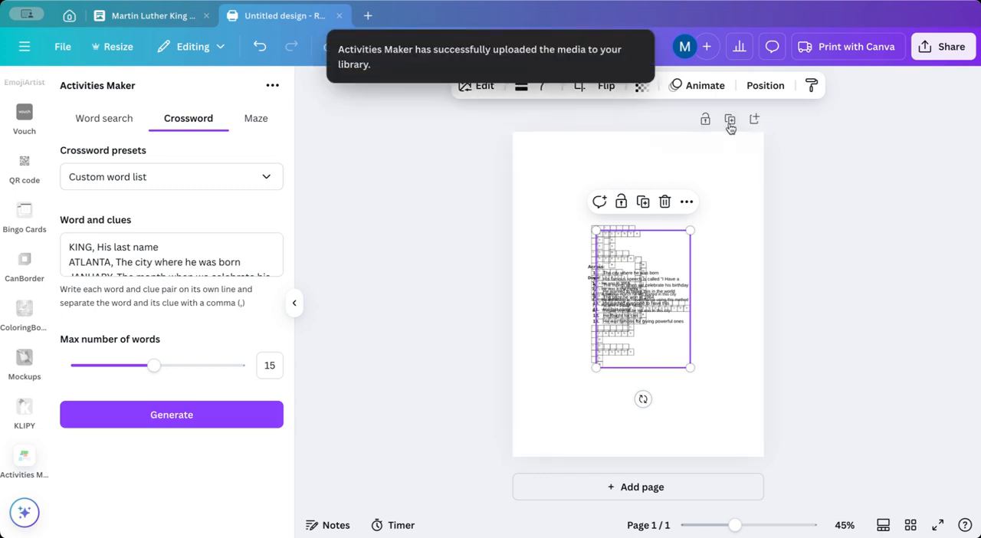
{"action": "left_click", "coordinate": [730, 119]}
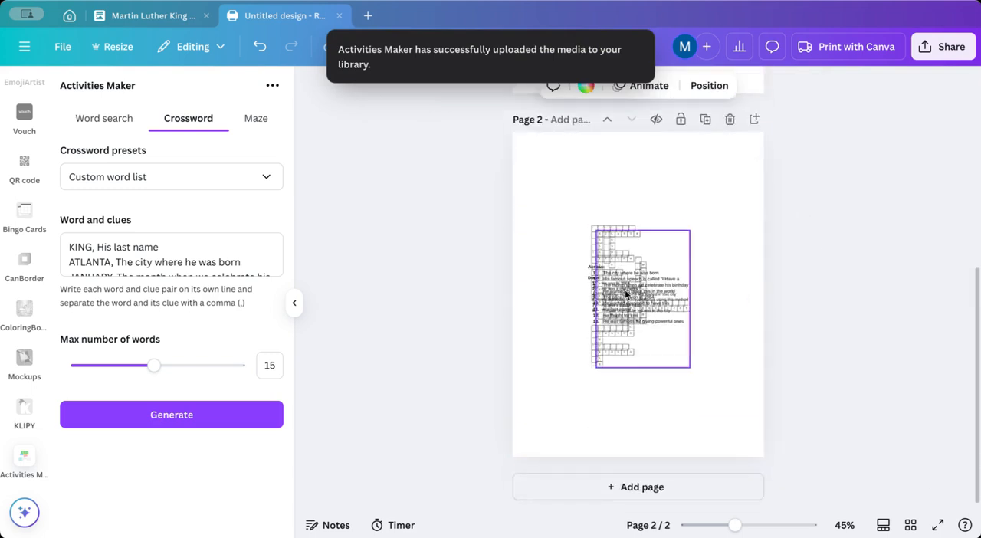
{"action": "left_click", "coordinate": [625, 295]}
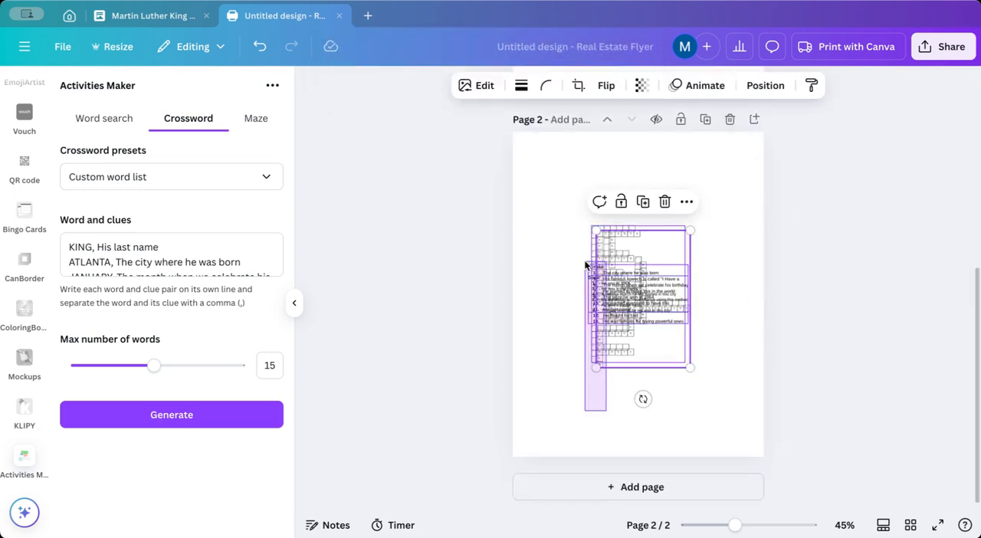
{"action": "scroll", "scroll_direction": "down", "scroll_amount": 3}
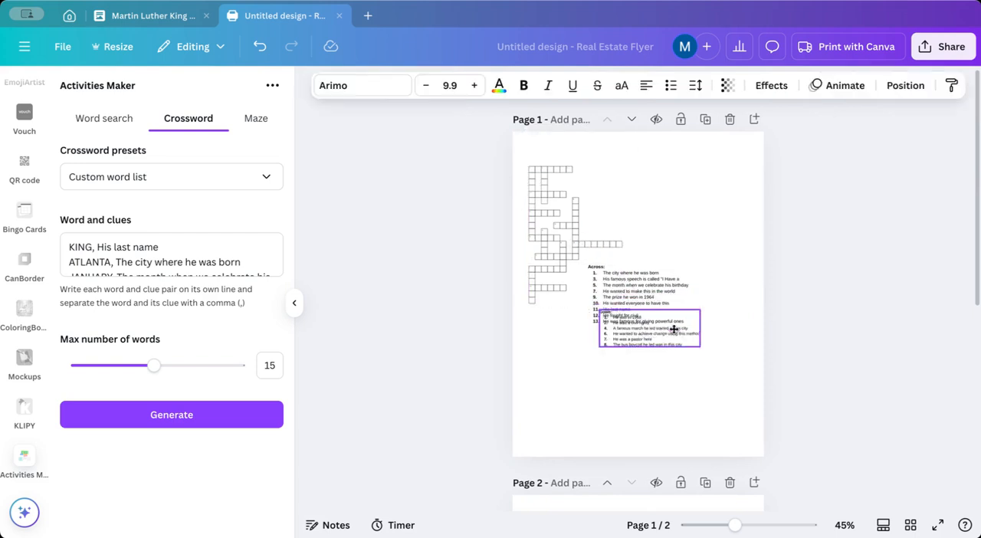
Step: Move the Across and Down clue lists to the page bottom and adjust their font sizes
{"action": "left_click_drag", "start_coordinate": [649, 328], "coordinate": [709, 432]}
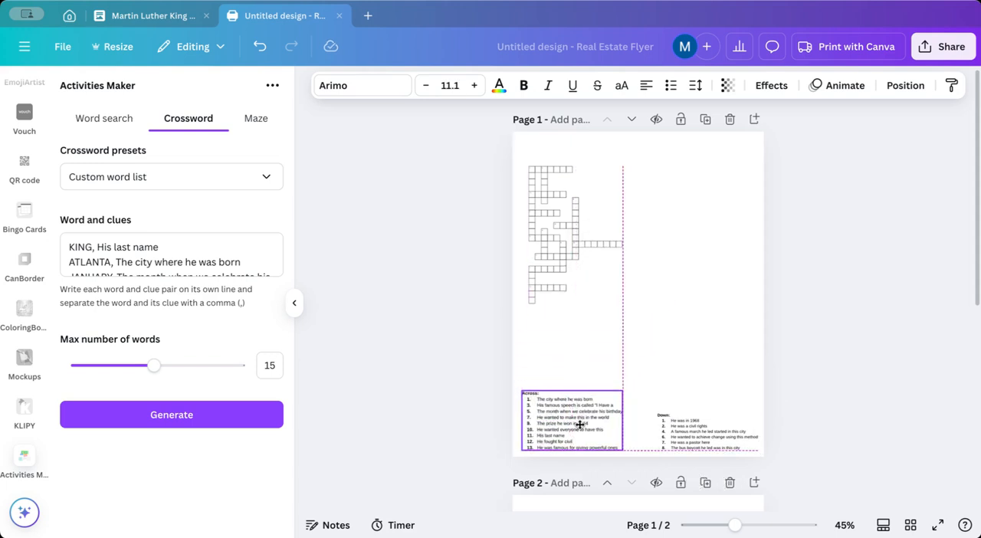
{"action": "left_click", "coordinate": [697, 417]}
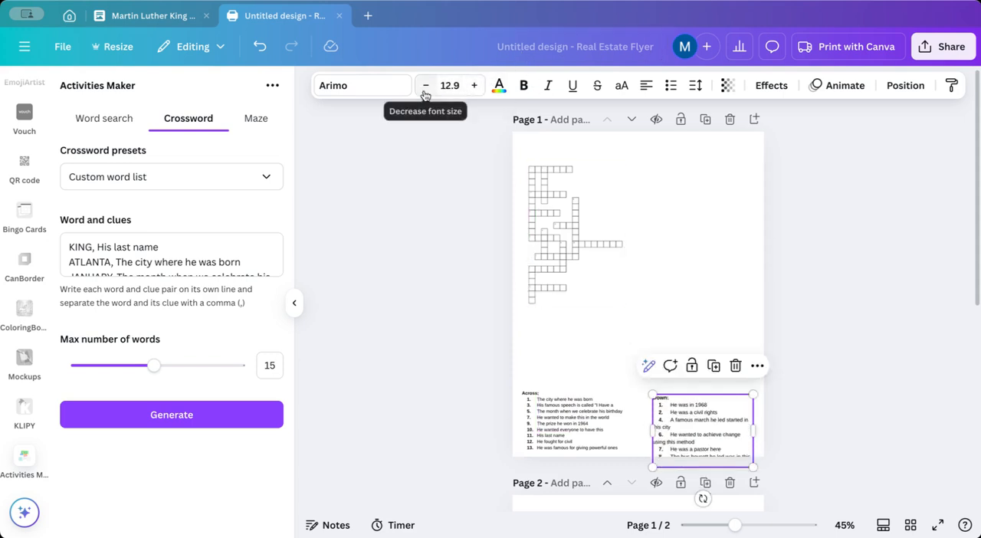
{"action": "left_click", "coordinate": [427, 85]}
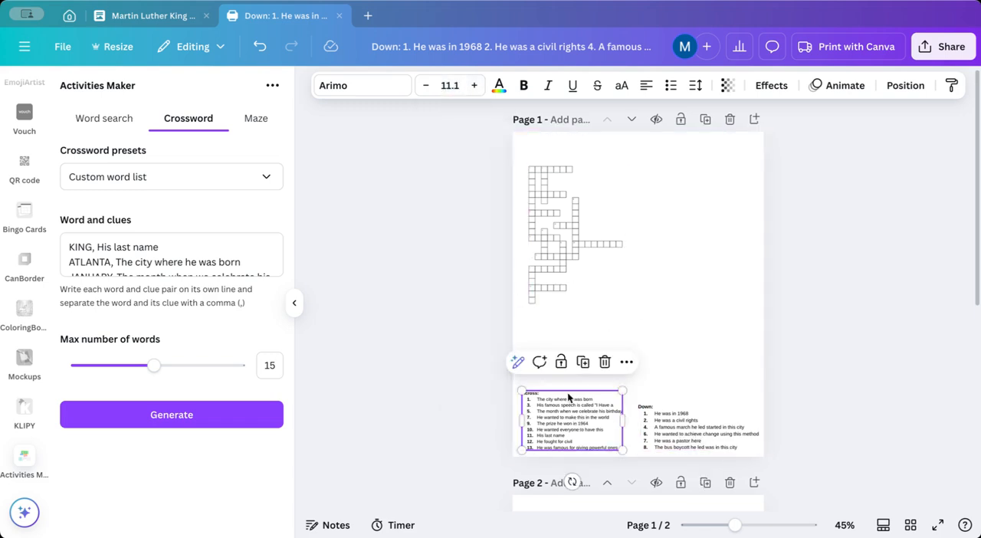
{"action": "left_click", "coordinate": [449, 85]}
{"action": "type", "text": "11.5"}
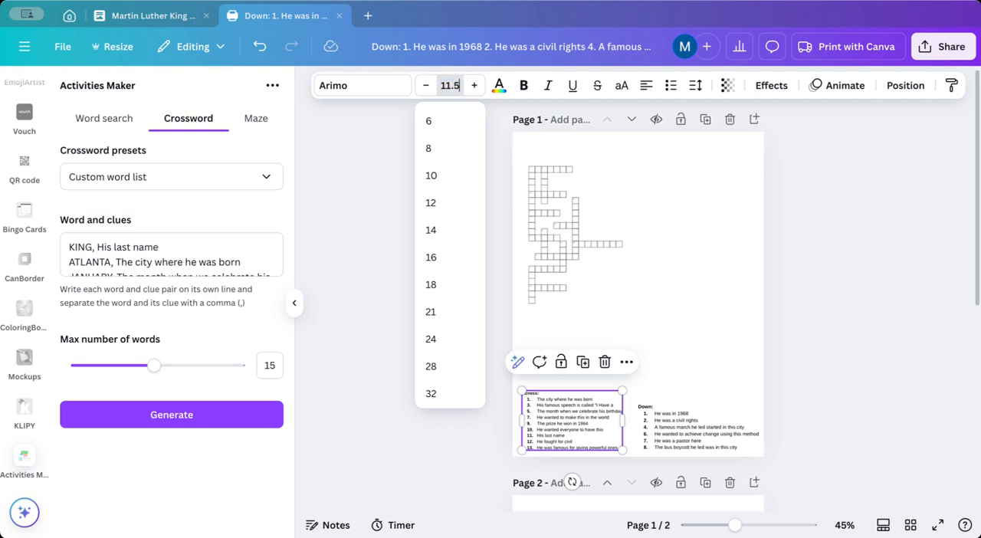
{"action": "left_click", "coordinate": [571, 425]}
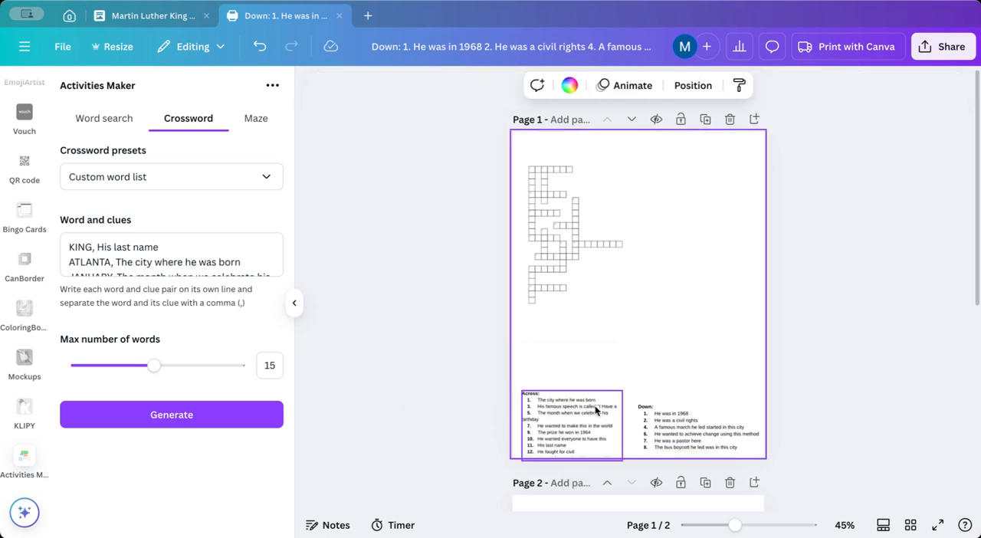
{"action": "left_click", "coordinate": [571, 421]}
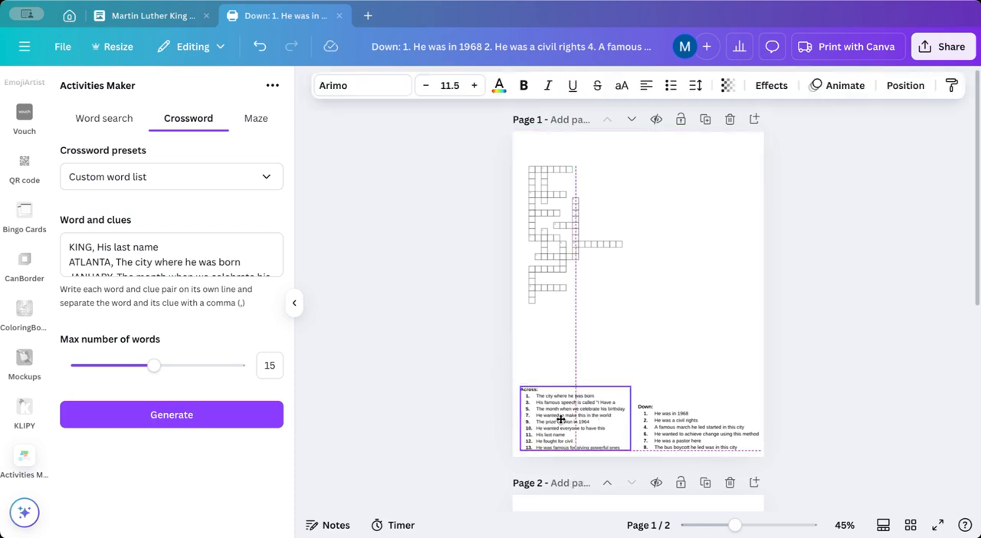
{"action": "left_click", "coordinate": [555, 230]}
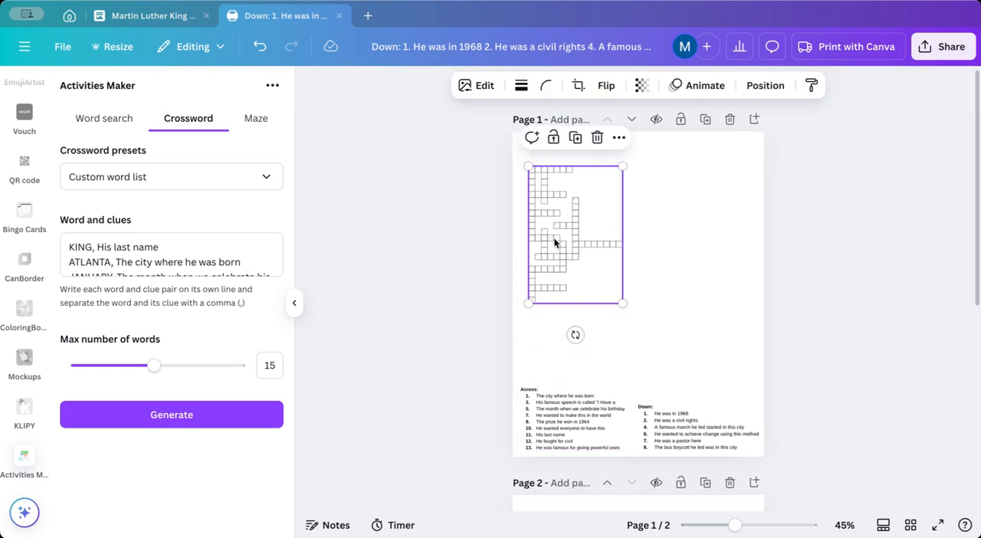
Step: Drag the grid's corner to enlarge it and center it above the clue lists
{"action": "left_click_drag", "start_coordinate": [623, 304], "coordinate": [653, 334]}
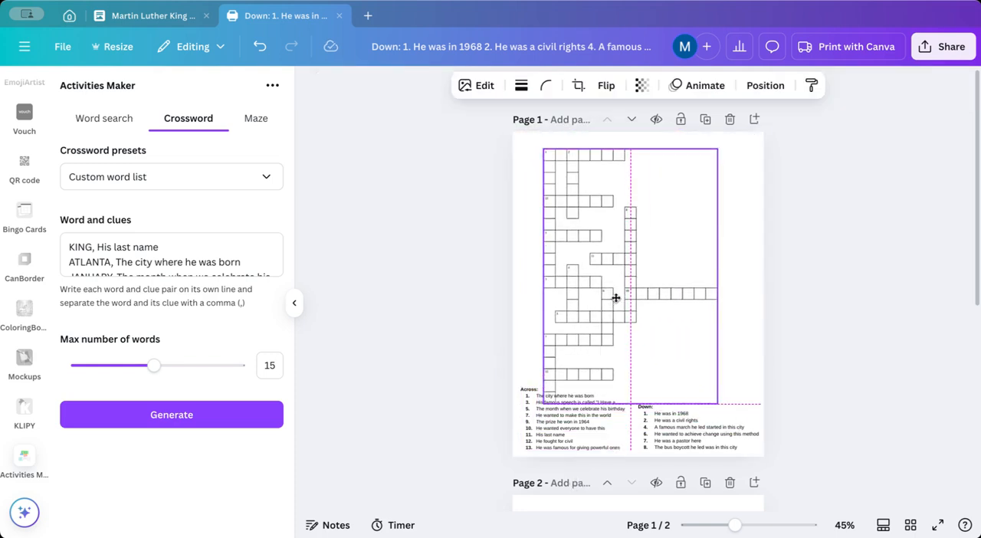
{"action": "left_click", "coordinate": [614, 298]}
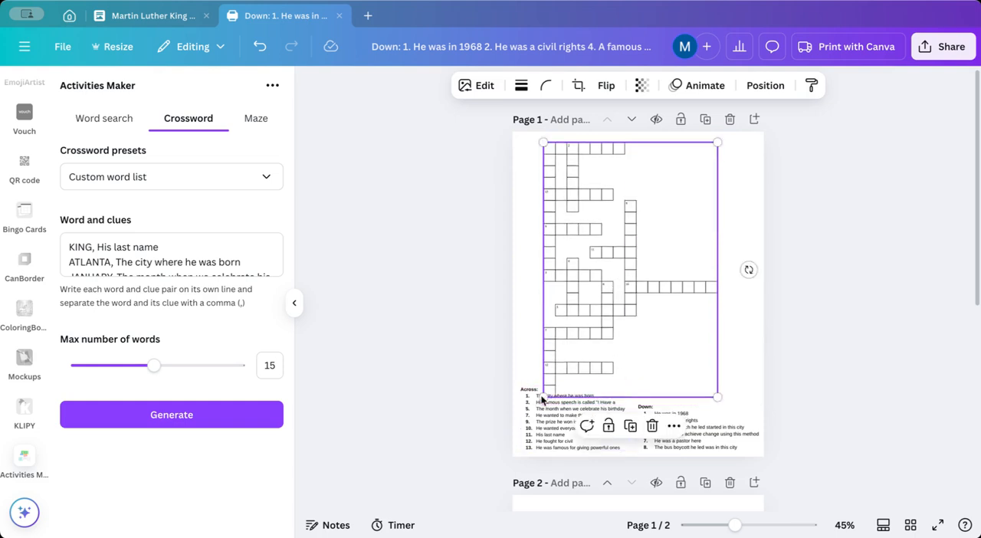
{"action": "left_click_drag", "start_coordinate": [543, 398], "coordinate": [557, 375]}
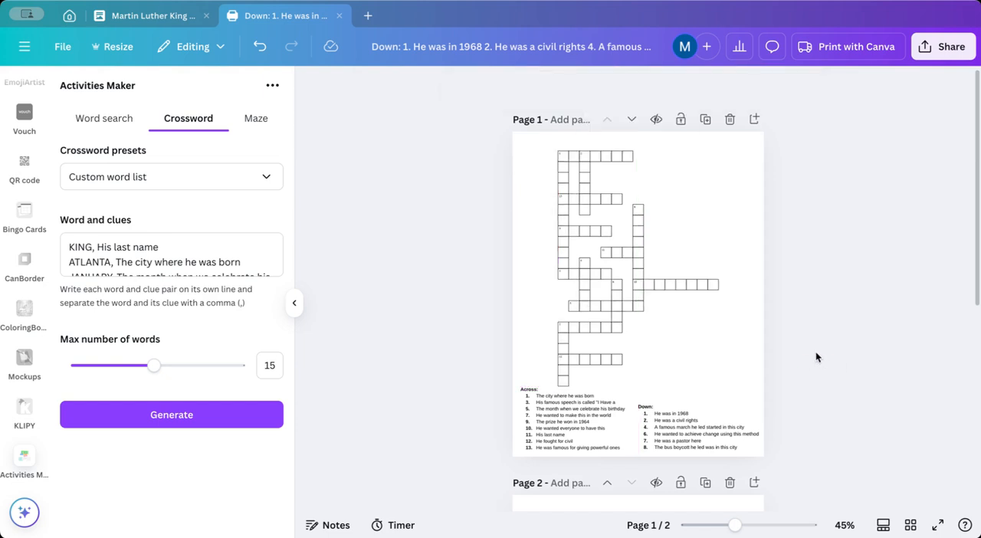
{"action": "left_click", "coordinate": [647, 293]}
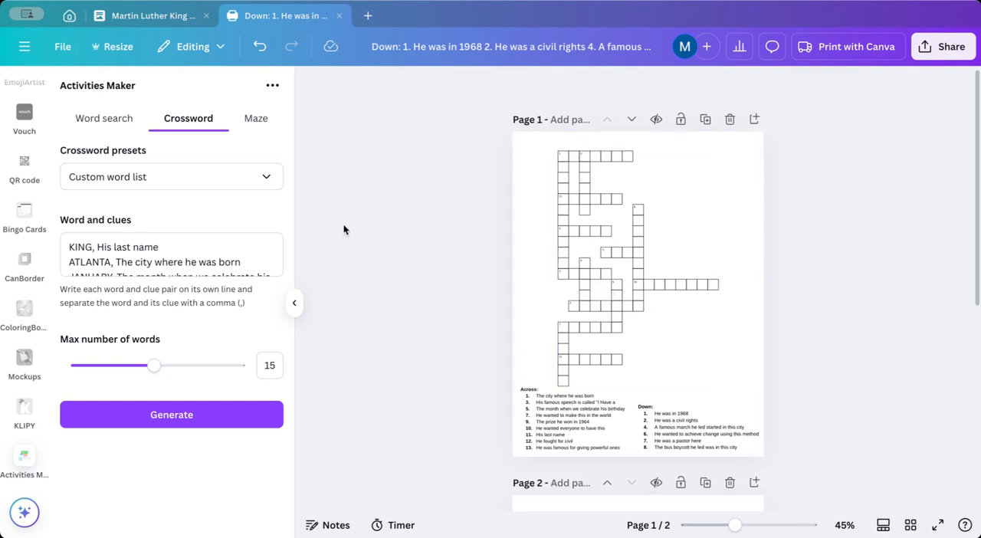
{"action": "left_click", "coordinate": [583, 252]}
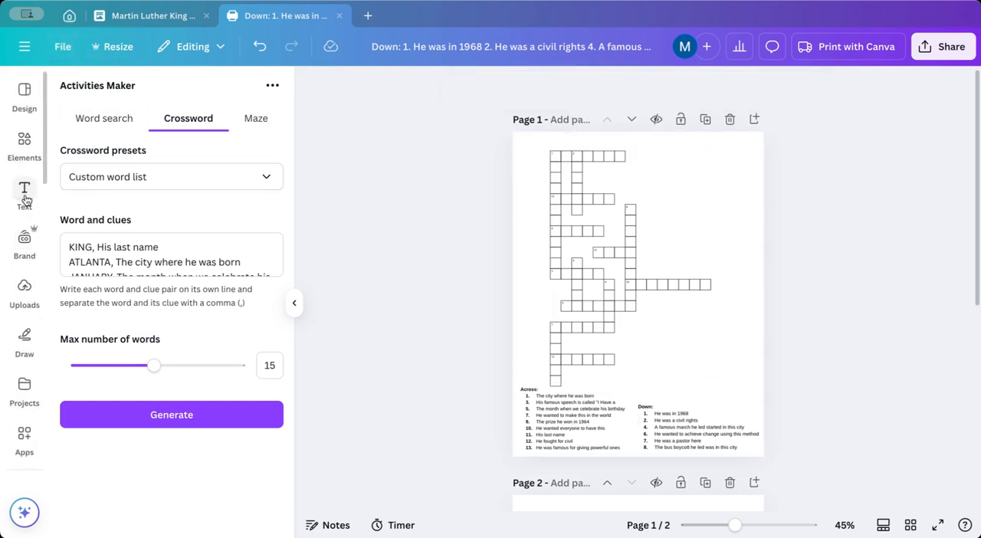
Step: Add a subheading reading 'All about MLK Jr.' at the top right of page 1
{"action": "left_click", "coordinate": [24, 192]}
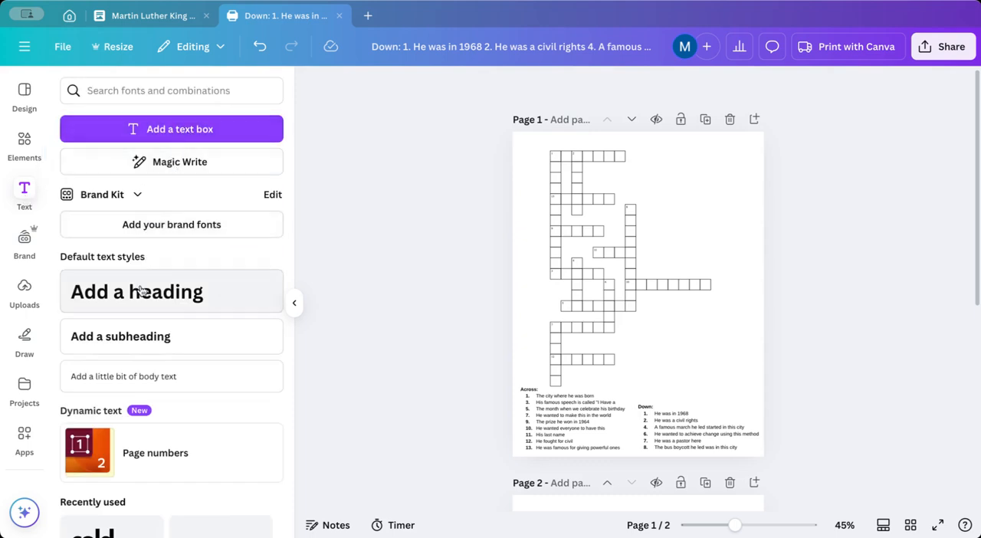
{"action": "left_click", "coordinate": [120, 337]}
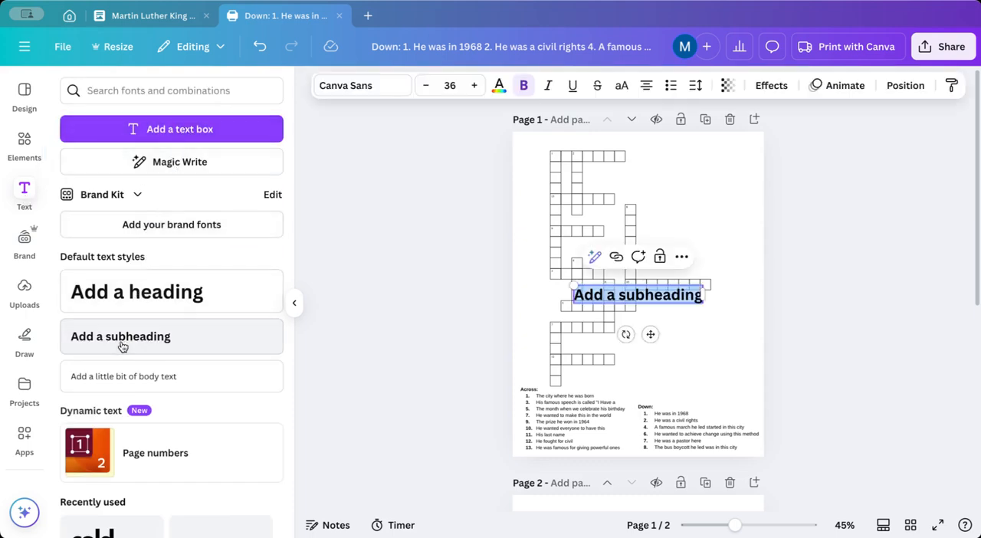
{"action": "type", "text": "All"}
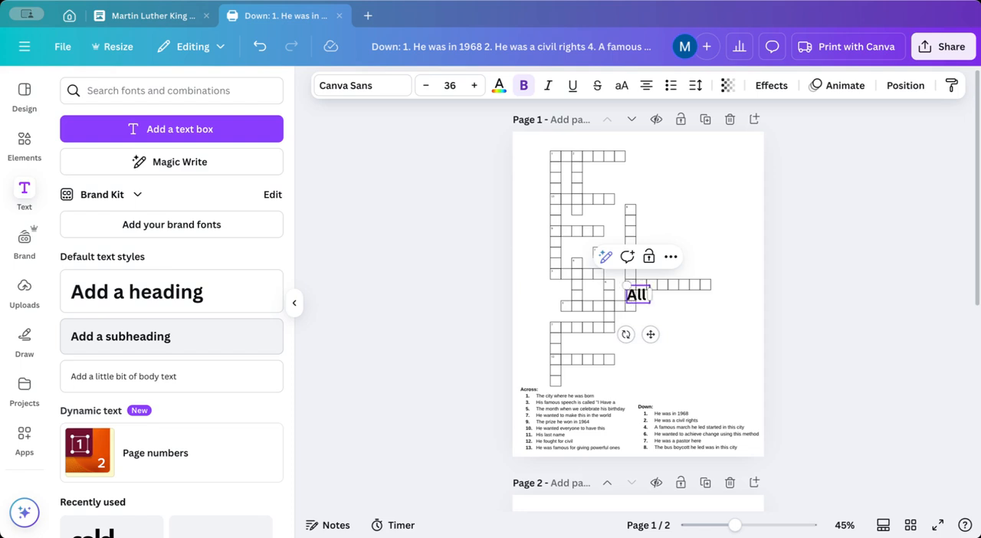
{"action": "type", "text": "about"}
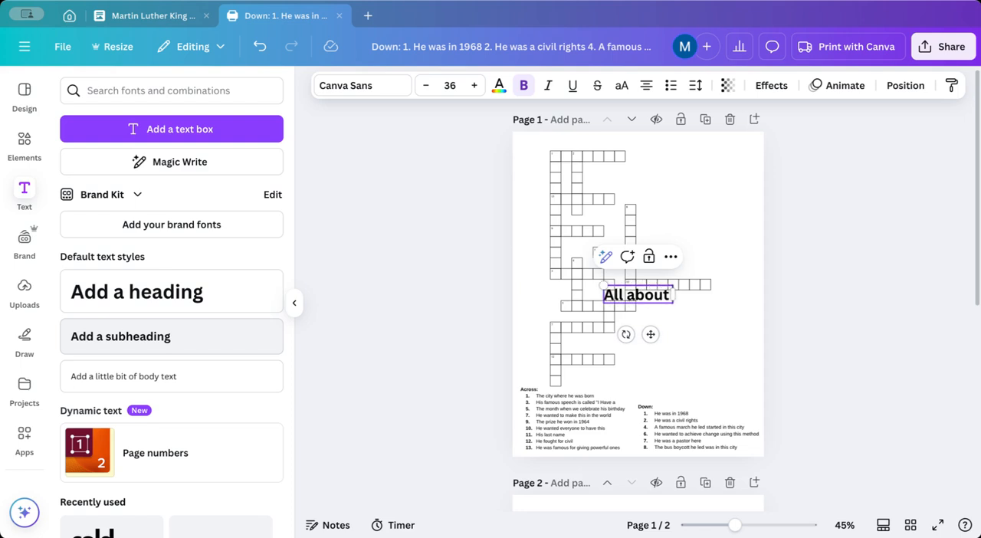
{"action": "type", "text": "MLK Jr."}
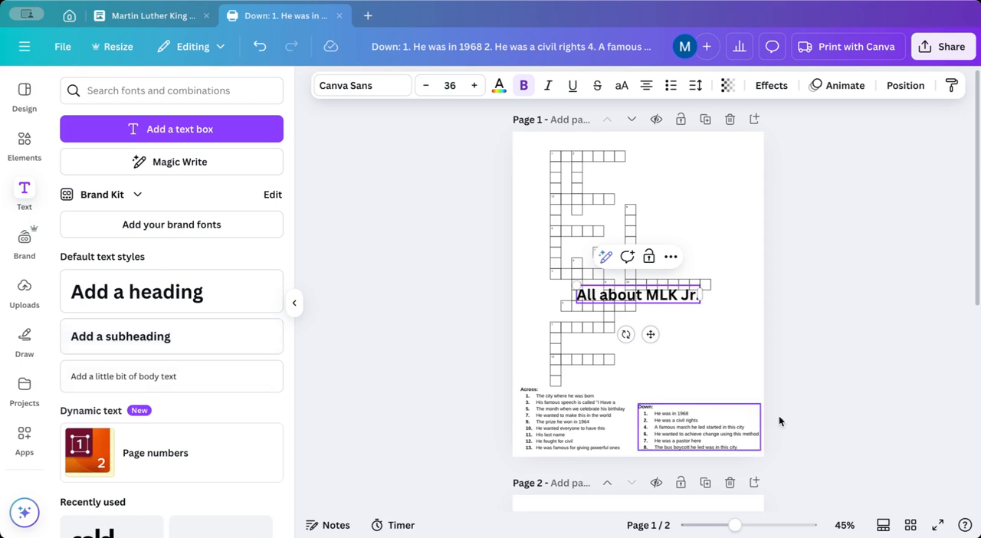
{"action": "left_click_drag", "start_coordinate": [637, 295], "coordinate": [701, 160]}
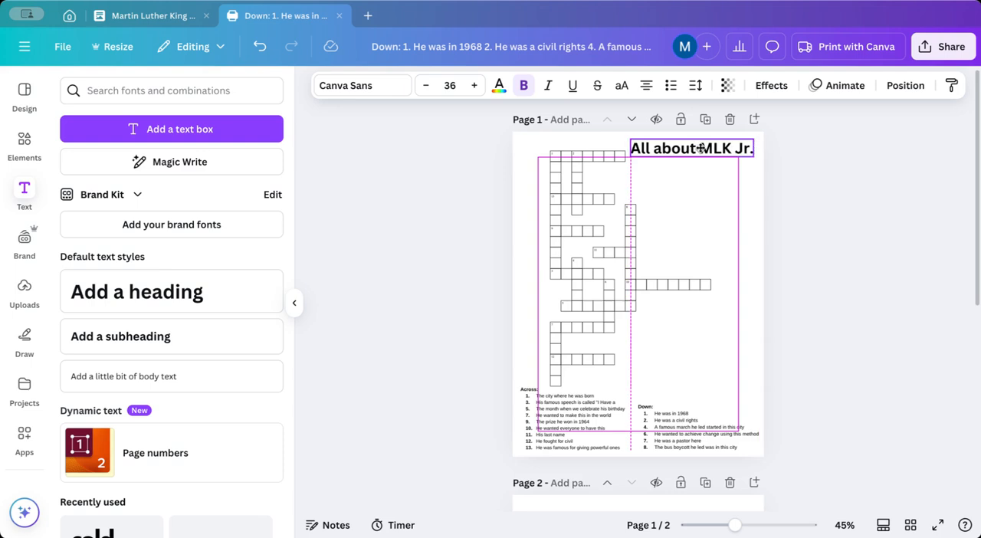
{"action": "left_click", "coordinate": [541, 251]}
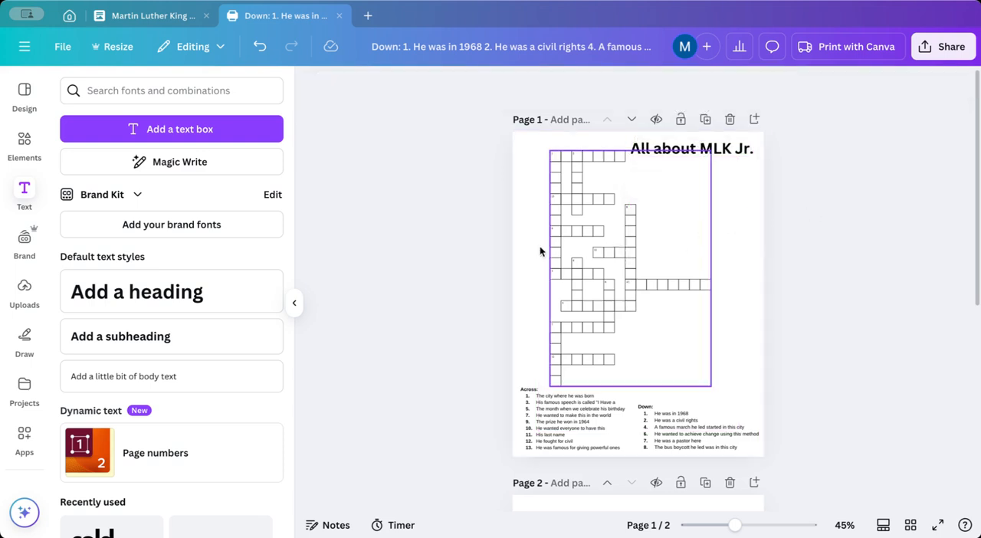
{"action": "left_click", "coordinate": [24, 142]}
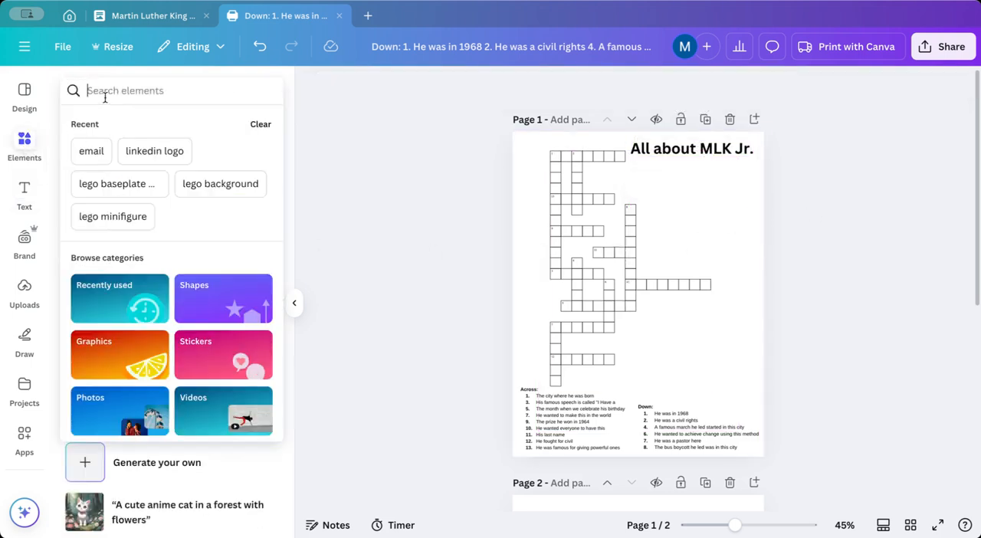
Step: Find a Martin Luther King Jr. portrait, shrink it, and place it under the title
{"action": "type", "text": "Martin Luther"}
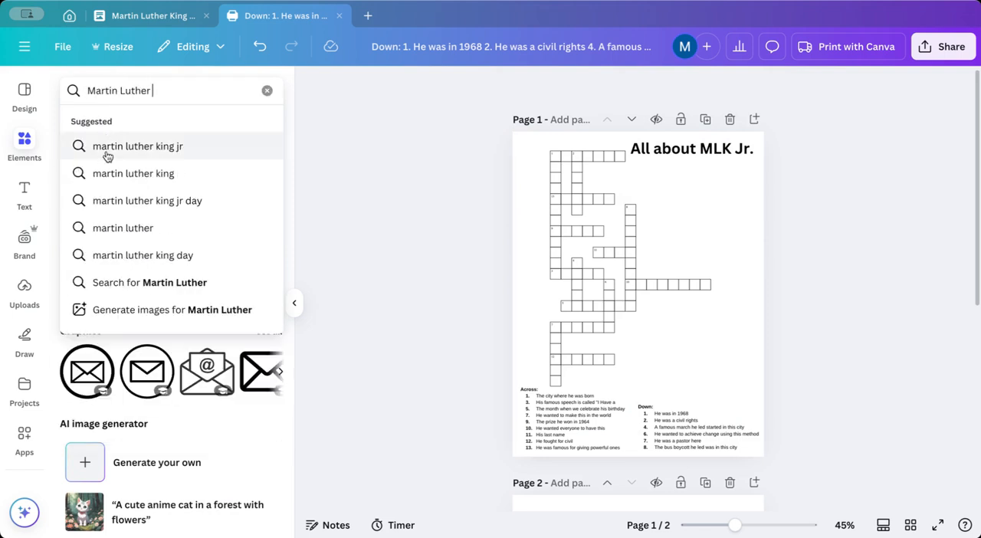
{"action": "left_click", "coordinate": [137, 145]}
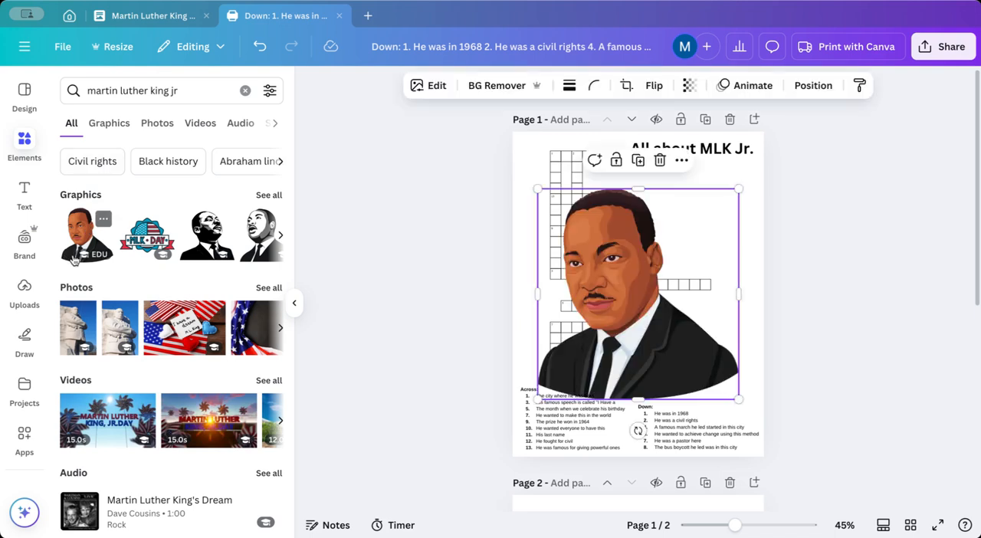
{"action": "left_click_drag", "start_coordinate": [536, 188], "coordinate": [628, 286]}
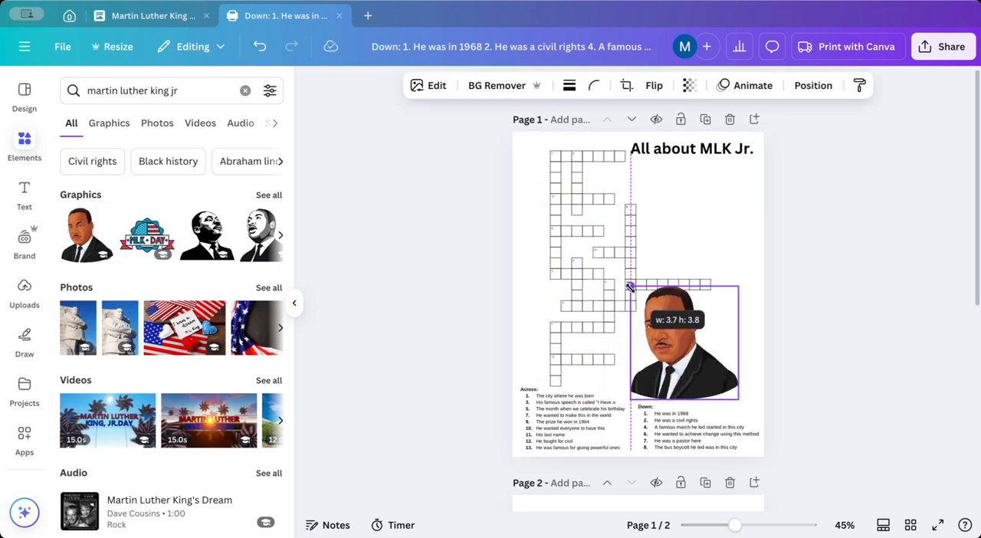
{"action": "left_click_drag", "start_coordinate": [681, 337], "coordinate": [697, 214]}
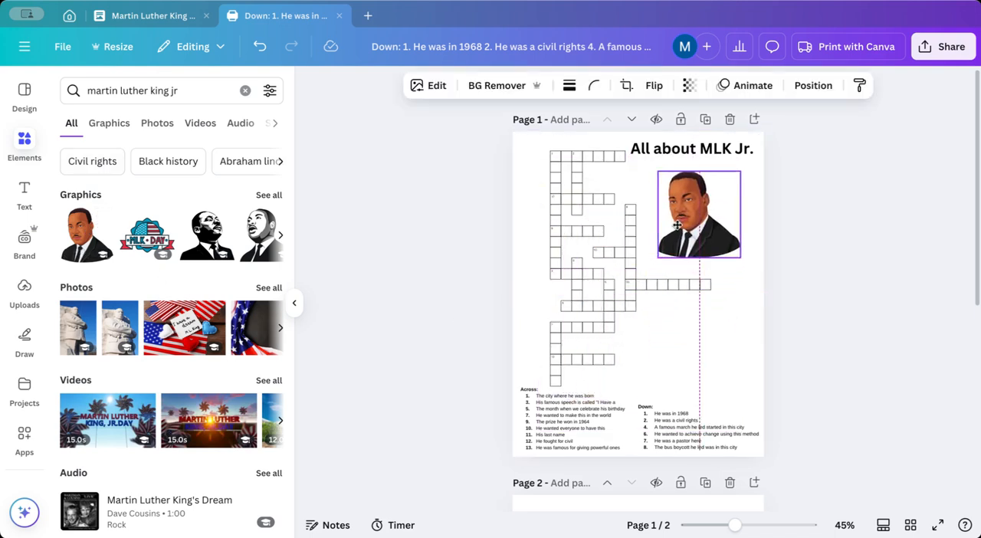
{"action": "left_click", "coordinate": [697, 215]}
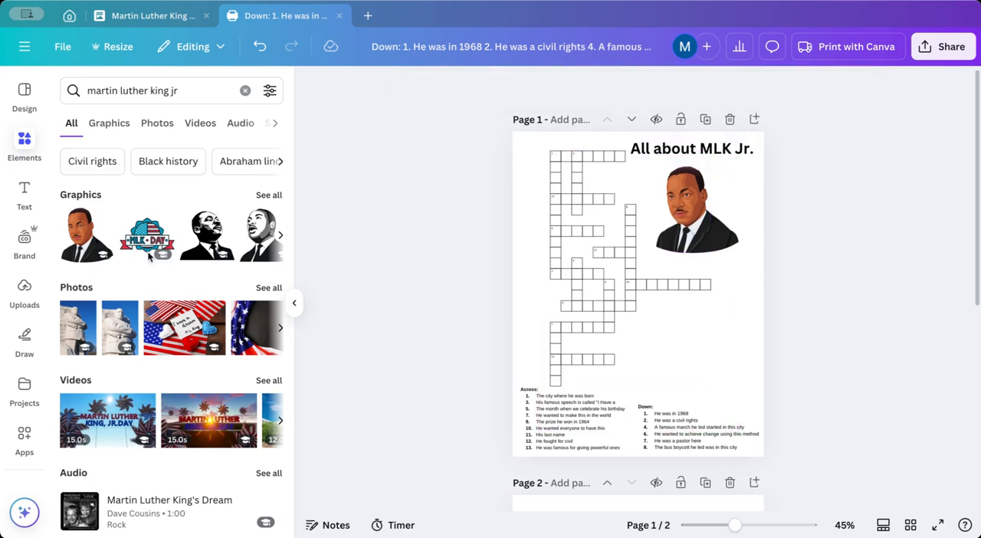
Step: Add the flag-and-raised-fists graphic at the lower right beside the grid
{"action": "left_click", "coordinate": [109, 123]}
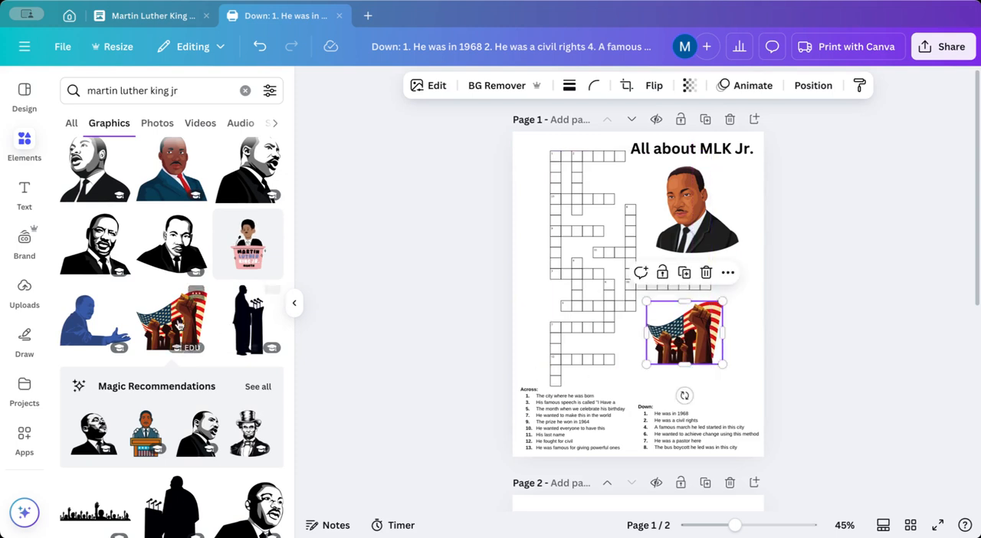
{"action": "scroll", "scroll_direction": "down", "scroll_amount": 3}
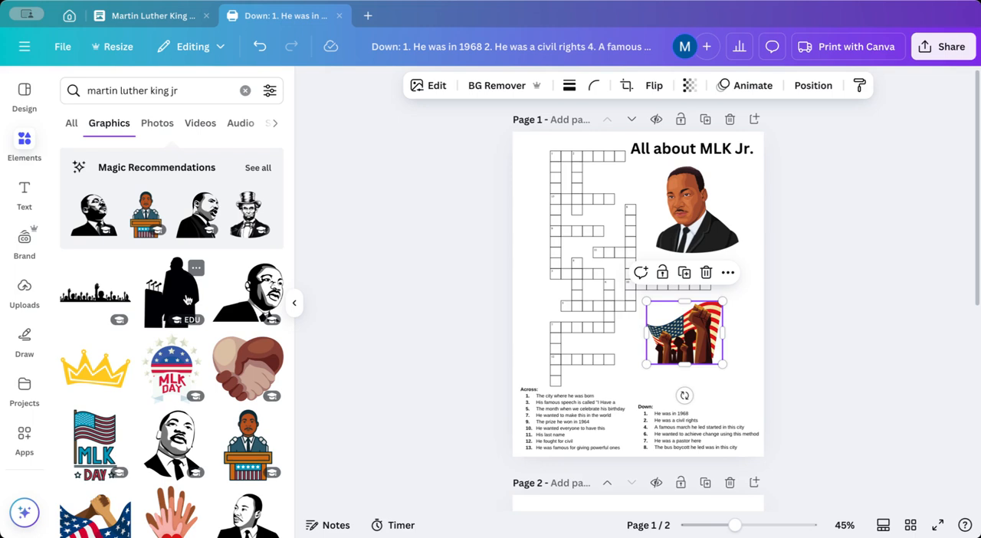
{"action": "left_click", "coordinate": [747, 380]}
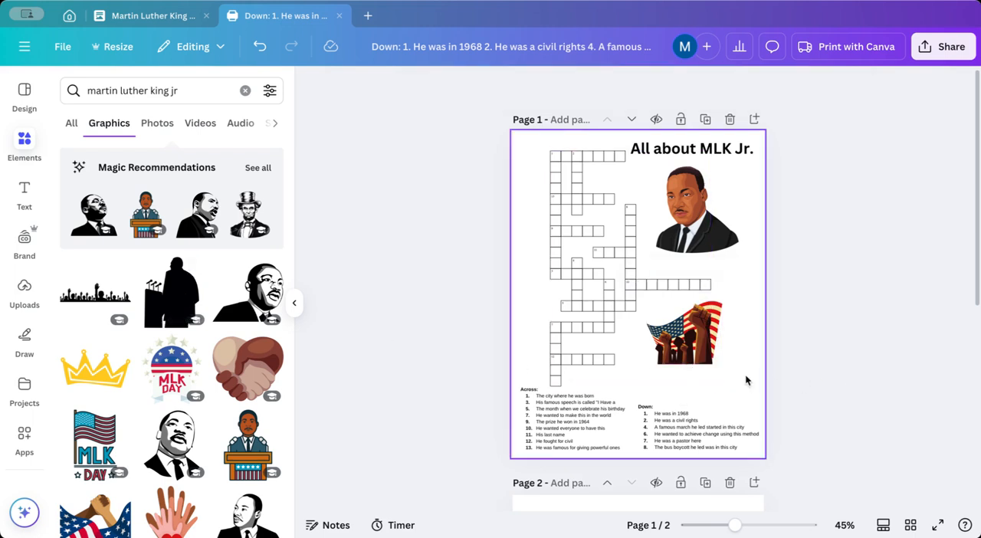
{"action": "scroll", "scroll_direction": "down", "scroll_amount": 3}
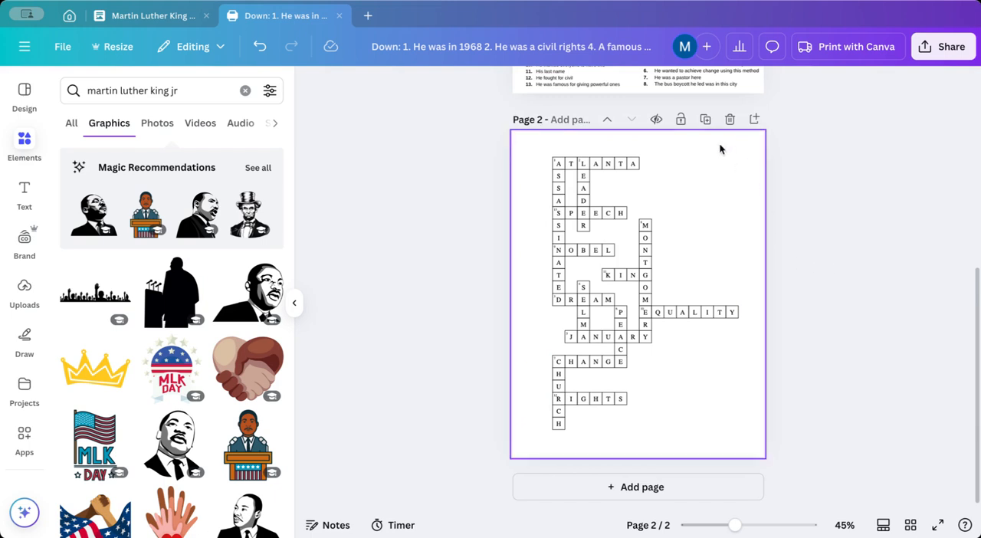
Step: Add a blank page 3, then return to the Martin Luther King Jr. Crossword Puzzle document
{"action": "left_click", "coordinate": [636, 487]}
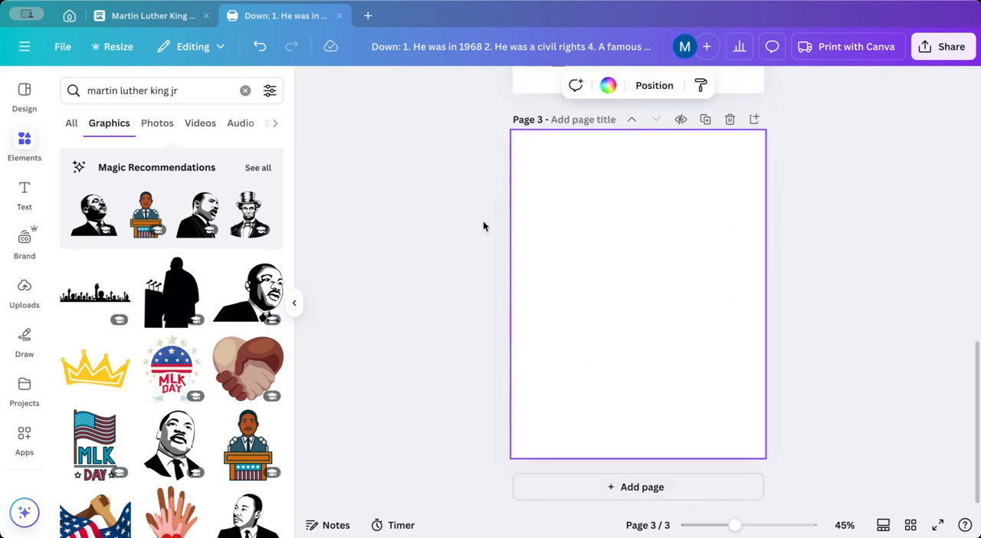
{"action": "left_click", "coordinate": [153, 16]}
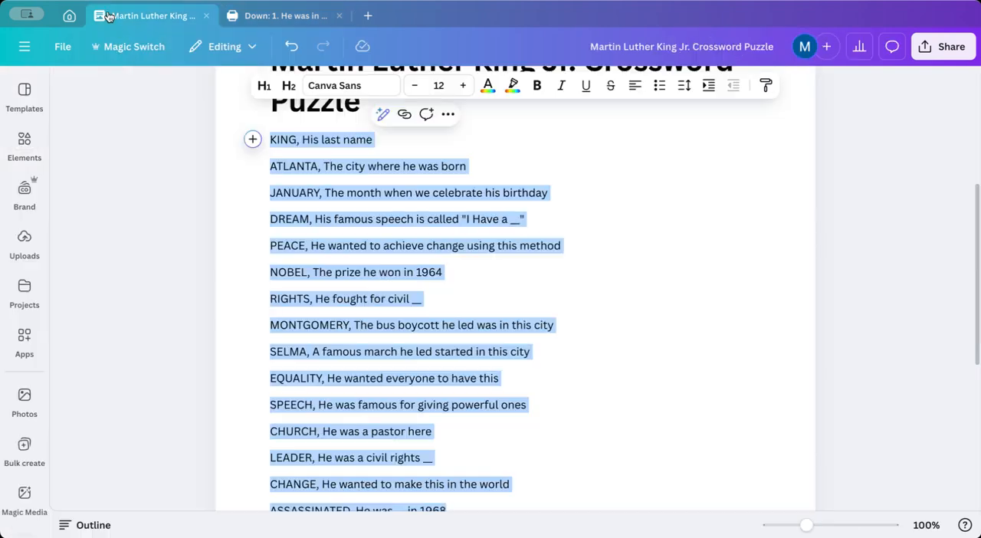
{"action": "scroll", "scroll_direction": "down", "scroll_amount": 3}
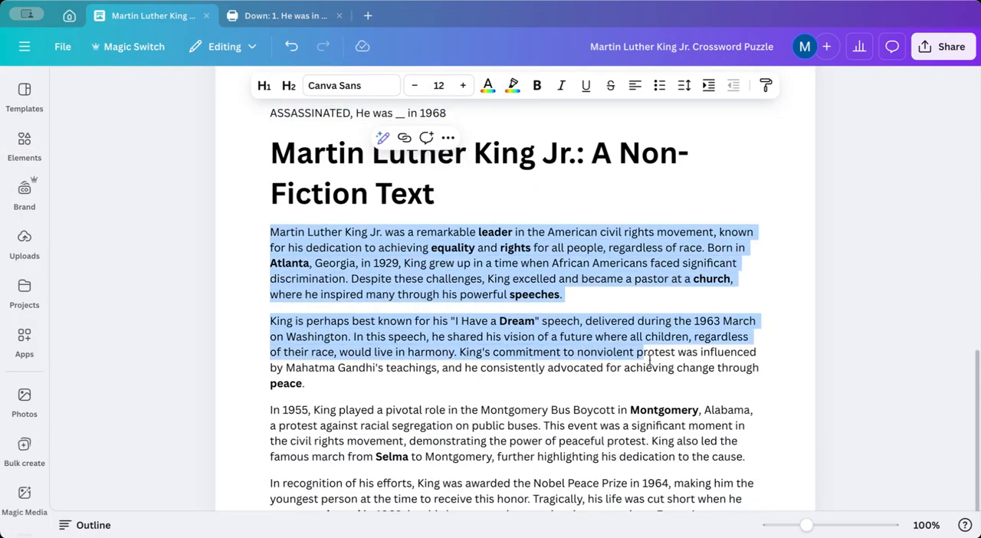
Step: Scroll to the Non-Fiction Text section and copy its four MLK paragraphs
{"action": "scroll", "scroll_direction": "down", "scroll_amount": 3}
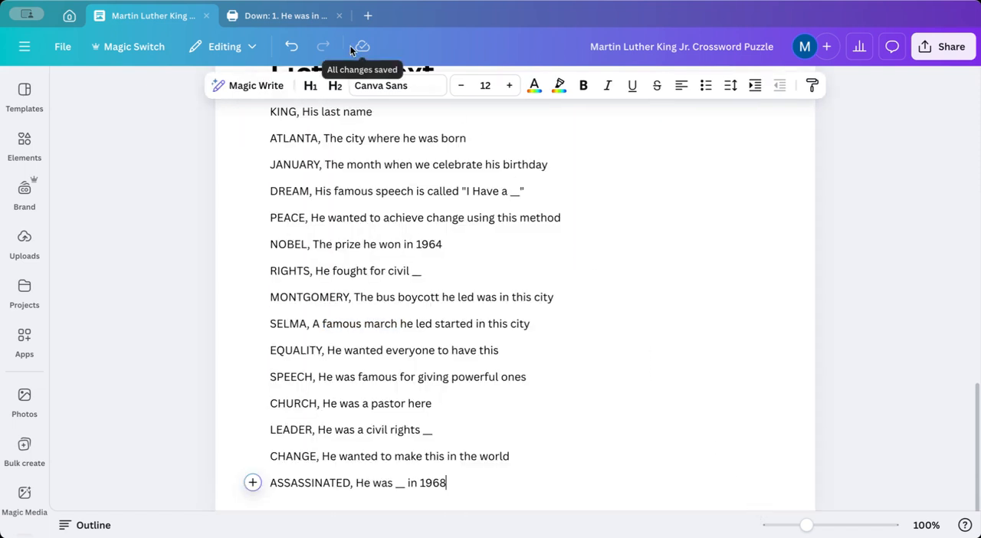
{"action": "scroll", "scroll_direction": "down", "scroll_amount": 3}
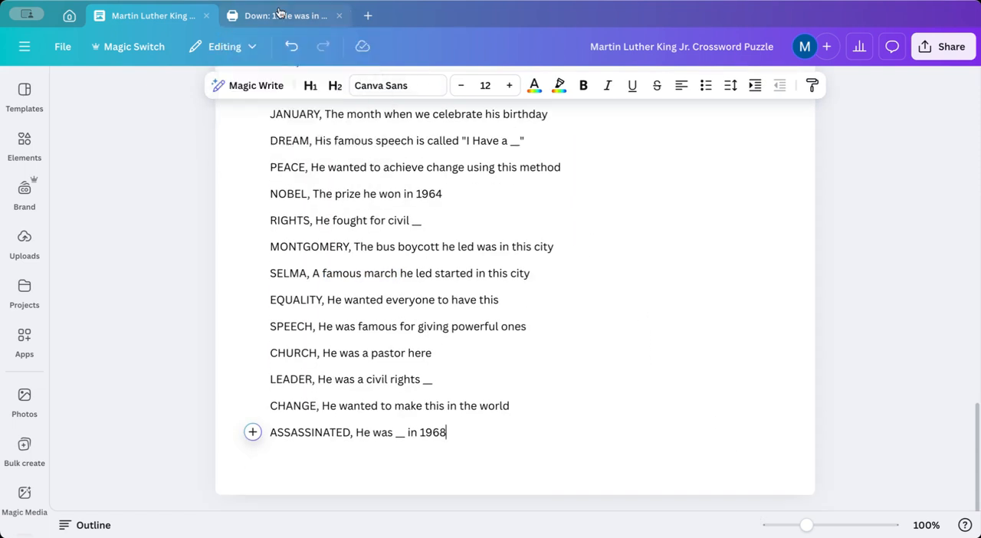
{"action": "left_click", "coordinate": [280, 15]}
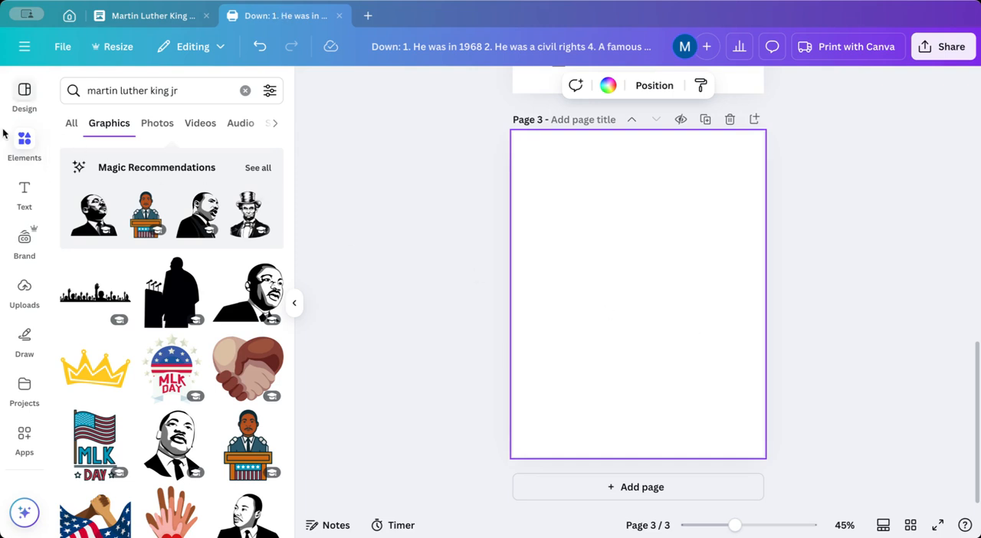
{"action": "left_click", "coordinate": [24, 195]}
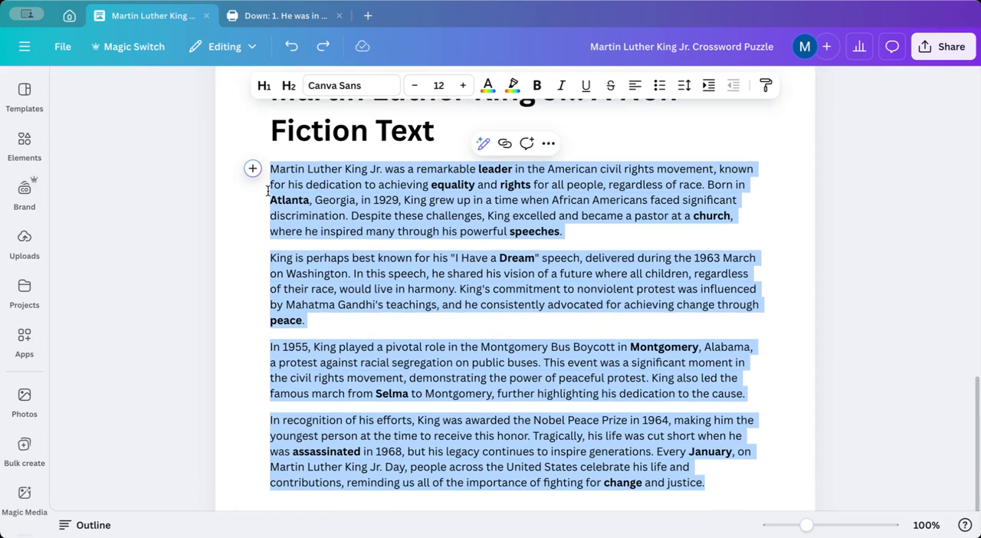
Step: Paste the non-fiction passage onto page 3 and reduce its font size to 13
{"action": "left_click", "coordinate": [284, 16]}
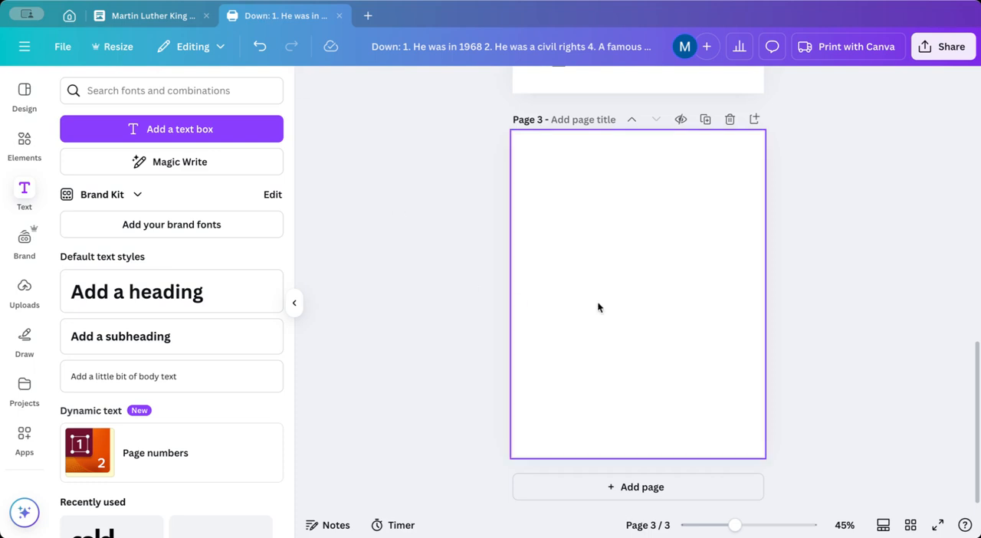
{"action": "left_click", "coordinate": [122, 376]}
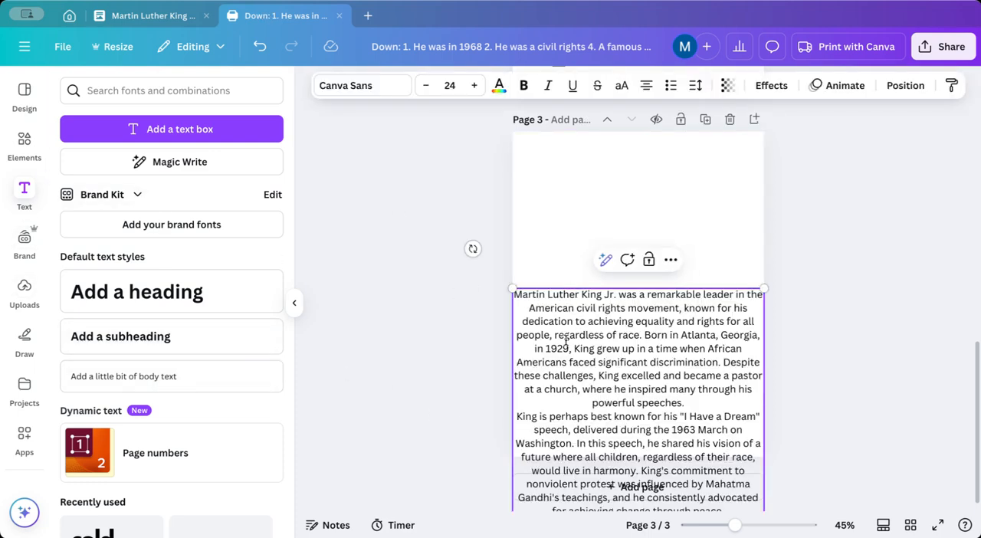
{"action": "left_click", "coordinate": [425, 85]}
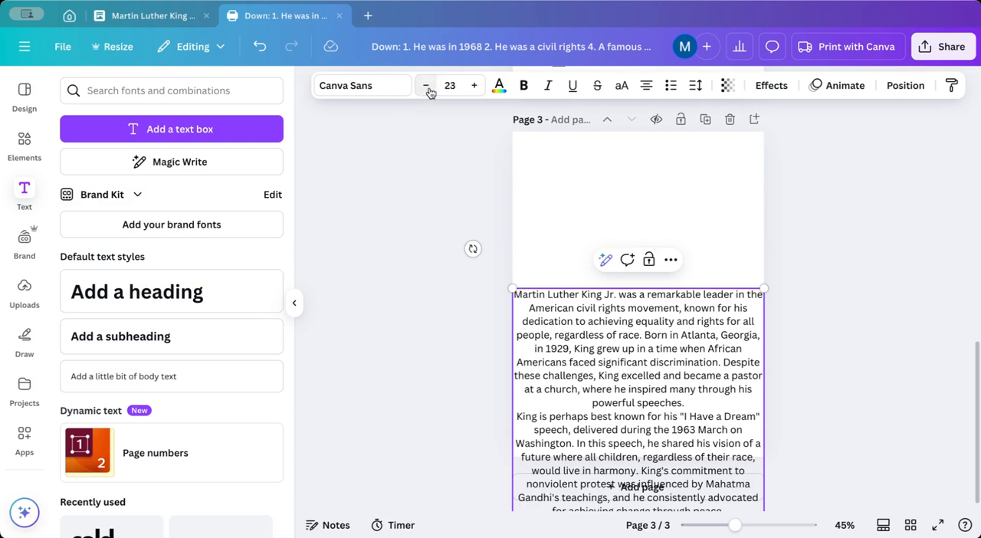
{"action": "left_click", "coordinate": [425, 85]}
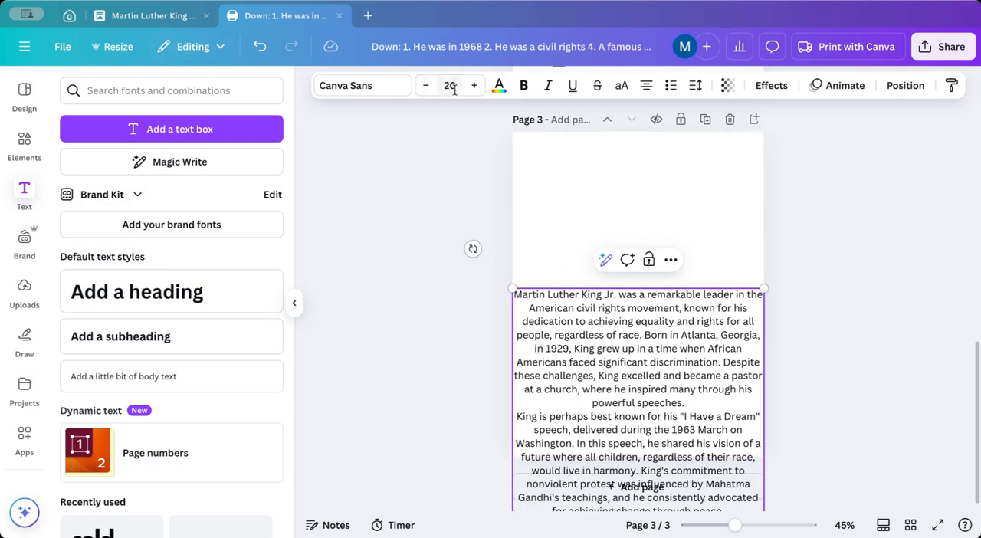
{"action": "left_click", "coordinate": [425, 86]}
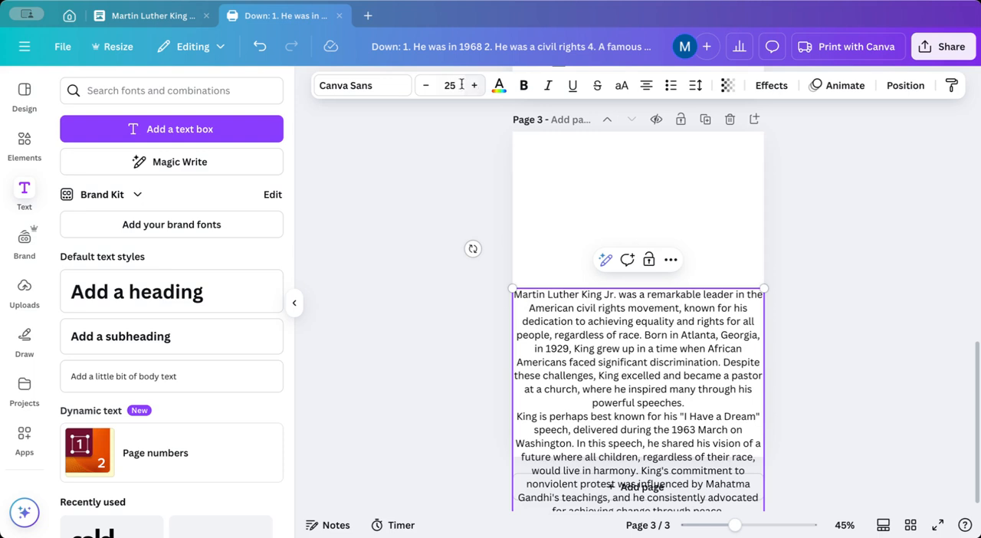
{"action": "left_click", "coordinate": [426, 85]}
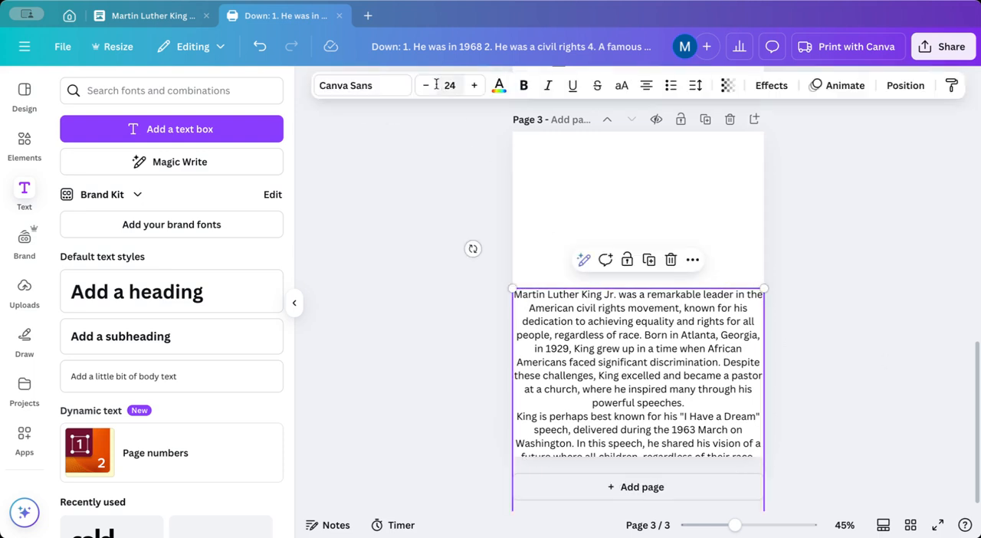
{"action": "left_click", "coordinate": [425, 85]}
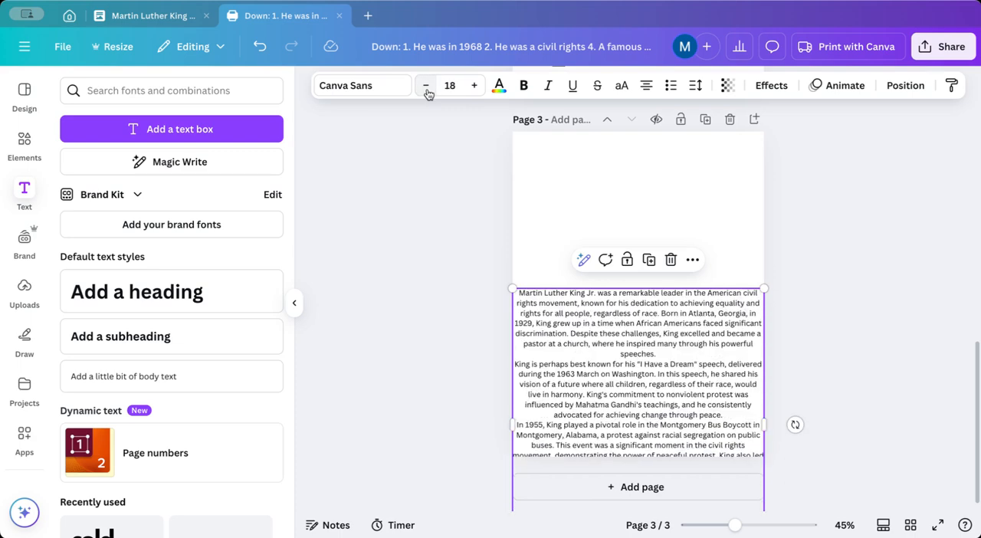
{"action": "left_click", "coordinate": [427, 85]}
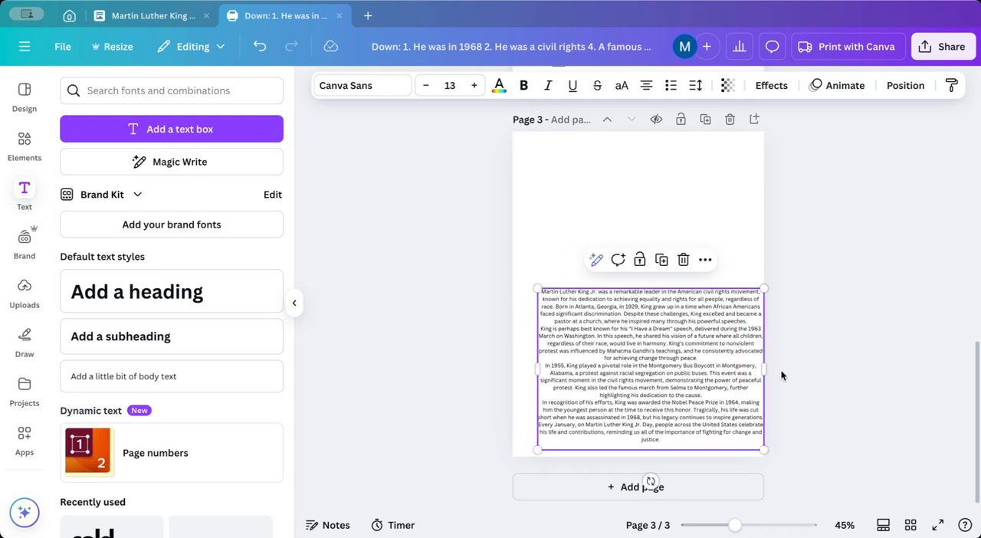
Step: Enlarge the passage across page 3 and place the bold 'All About MLK' heading at the top
{"action": "left_click_drag", "start_coordinate": [764, 368], "coordinate": [729, 369]}
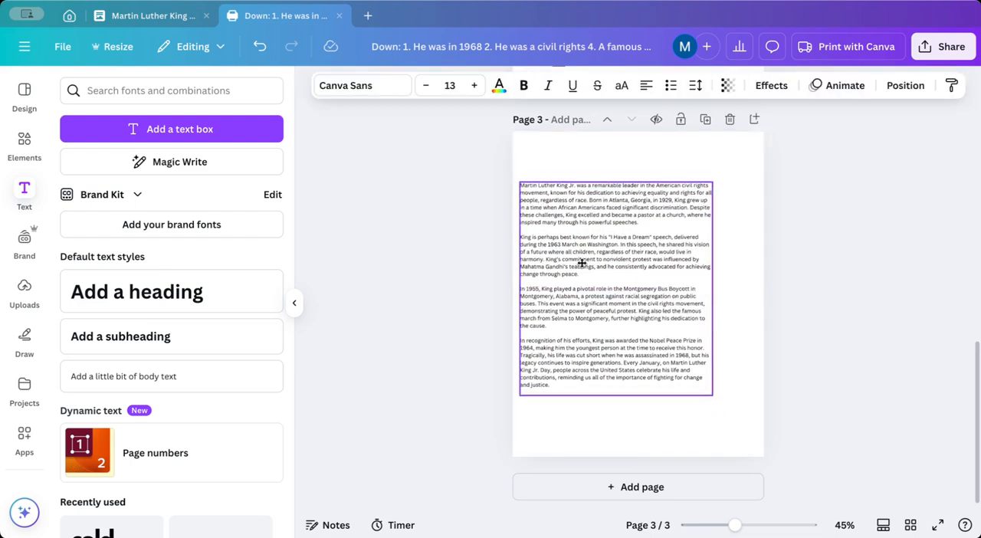
{"action": "left_click_drag", "start_coordinate": [713, 395], "coordinate": [727, 412]}
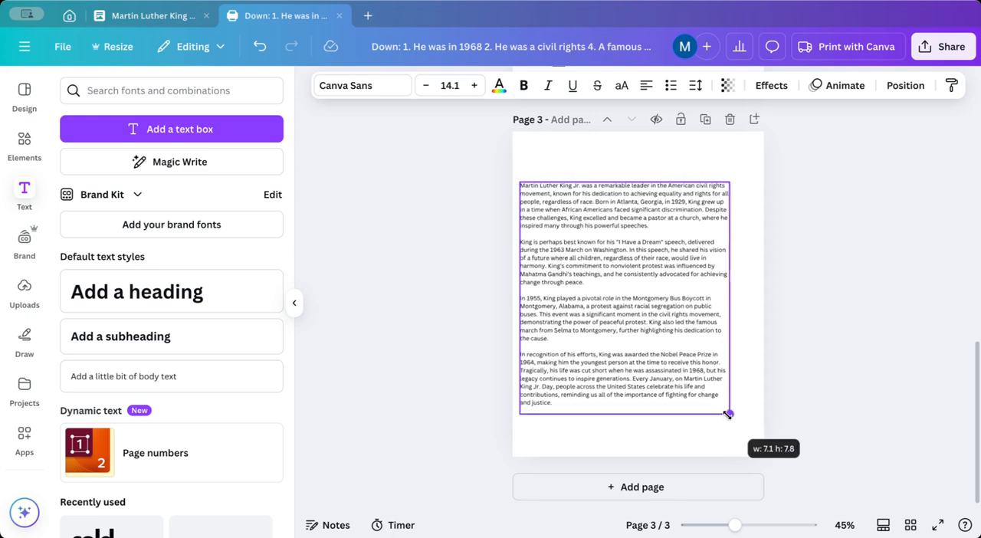
{"action": "left_click_drag", "start_coordinate": [726, 414], "coordinate": [757, 444]}
{"action": "type", "text": "All About MLK"}
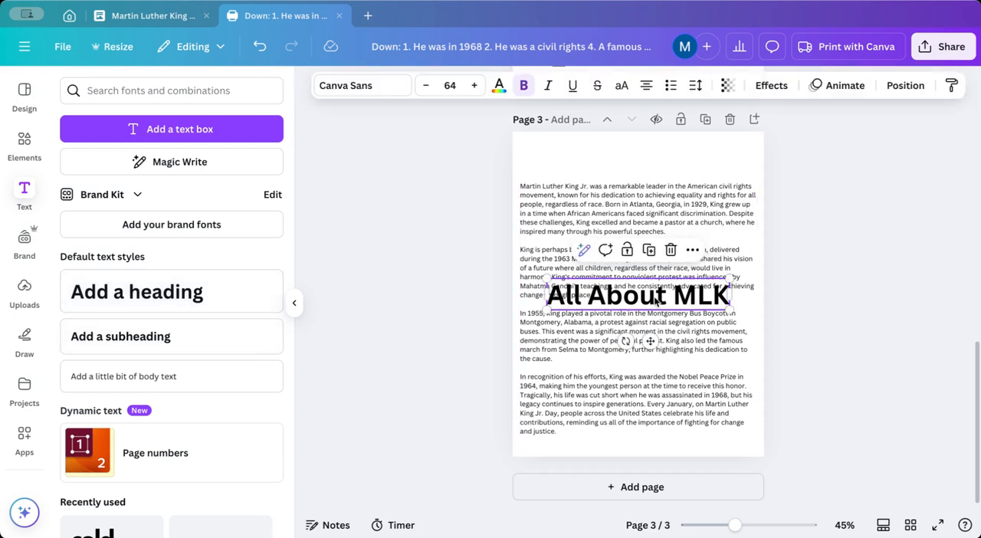
{"action": "left_click_drag", "start_coordinate": [635, 295], "coordinate": [632, 157]}
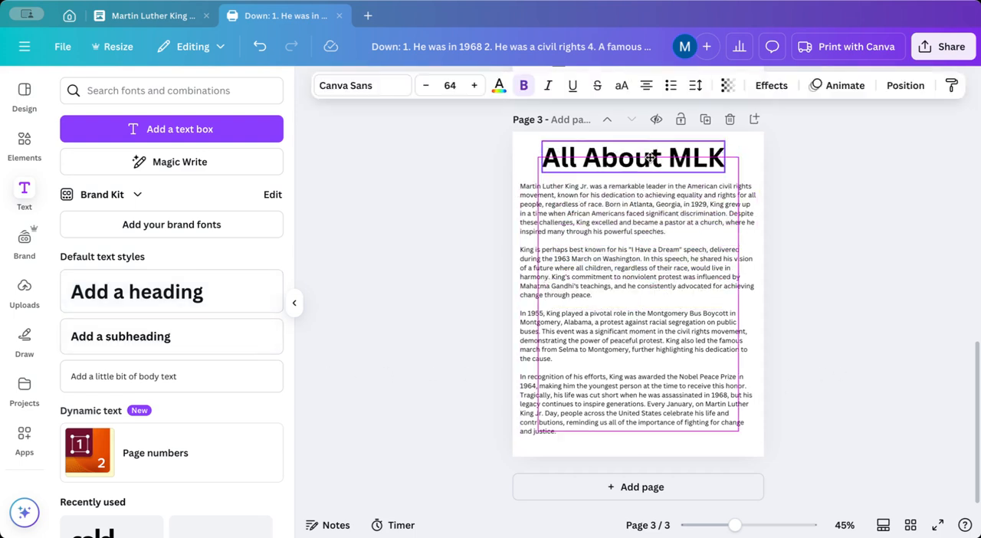
{"action": "left_click", "coordinate": [865, 238]}
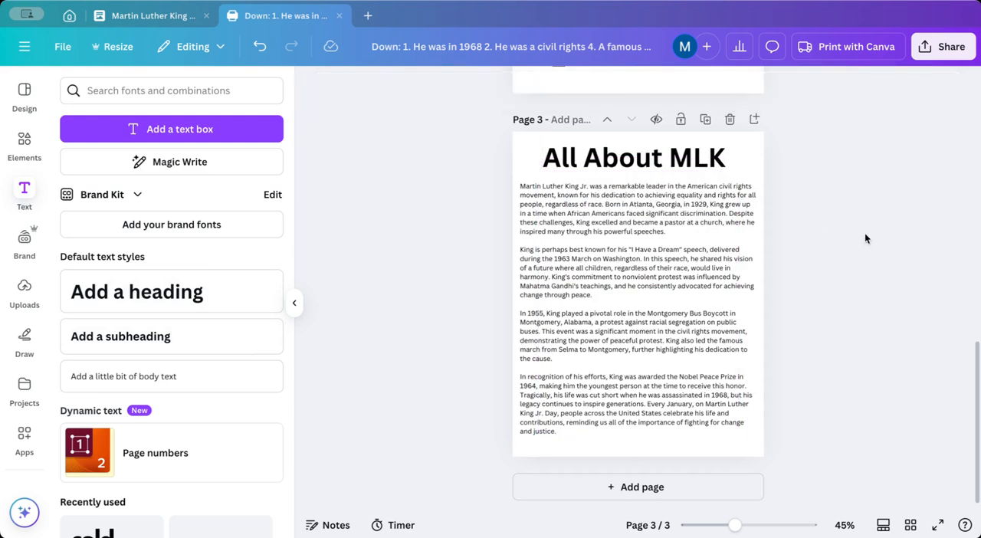
{"action": "scroll", "scroll_direction": "up", "scroll_amount": 3}
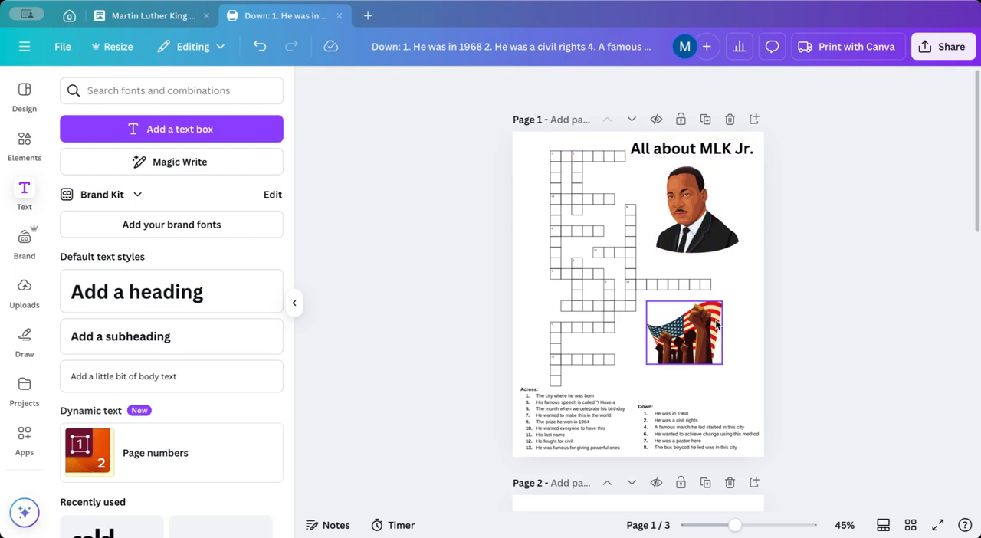
{"action": "scroll", "scroll_direction": "down", "scroll_amount": 3}
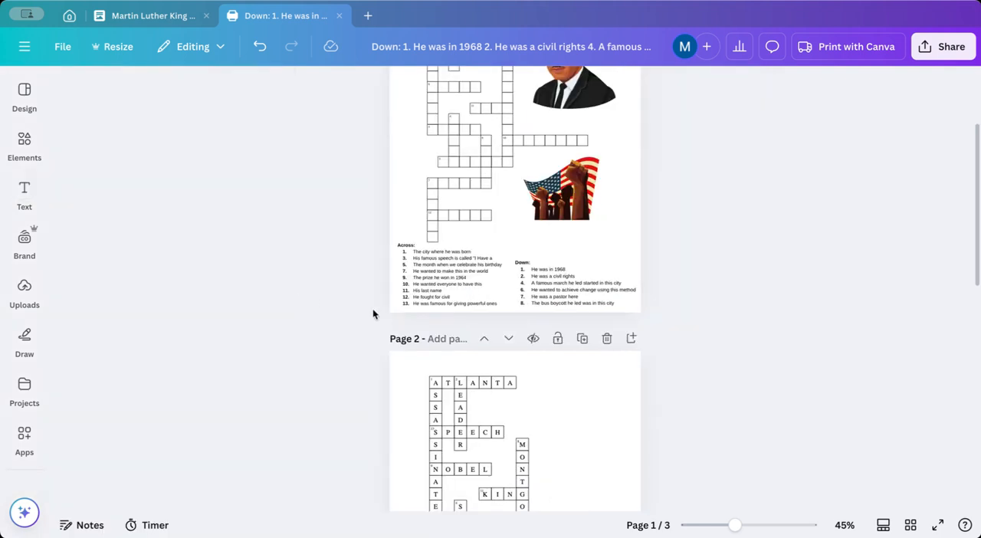
{"action": "scroll", "scroll_direction": "down", "scroll_amount": 3}
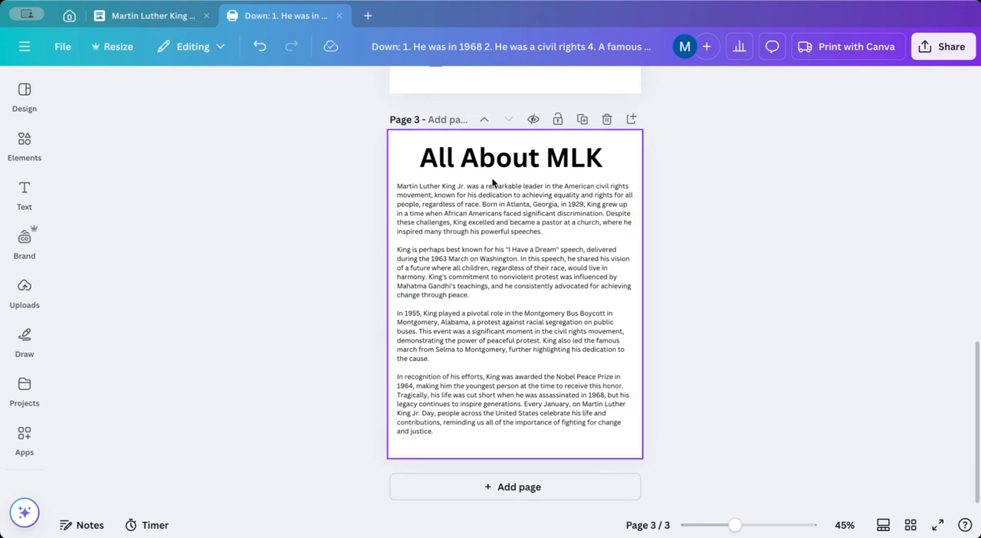
{"action": "left_click", "coordinate": [679, 319]}
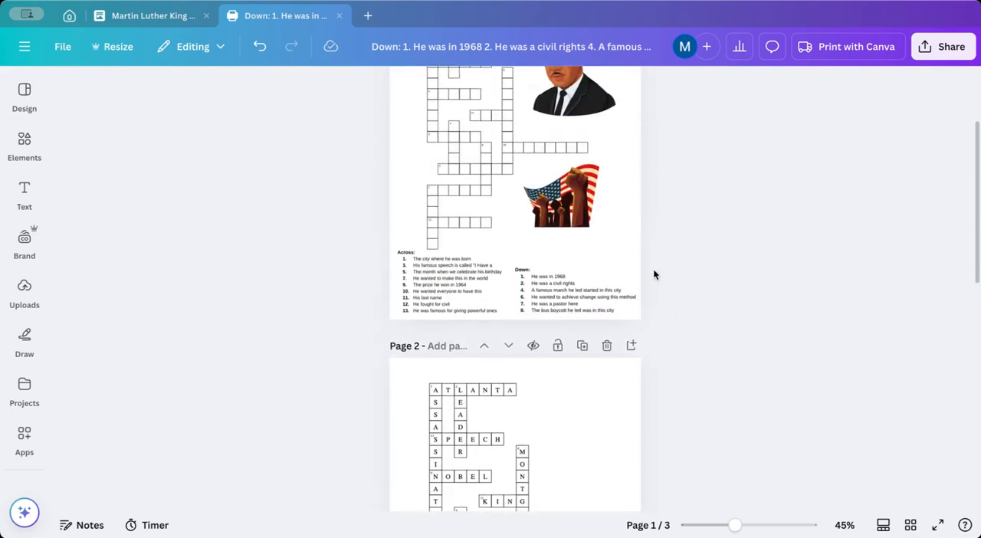
{"action": "mouse_move", "coordinate": [934, 48]}
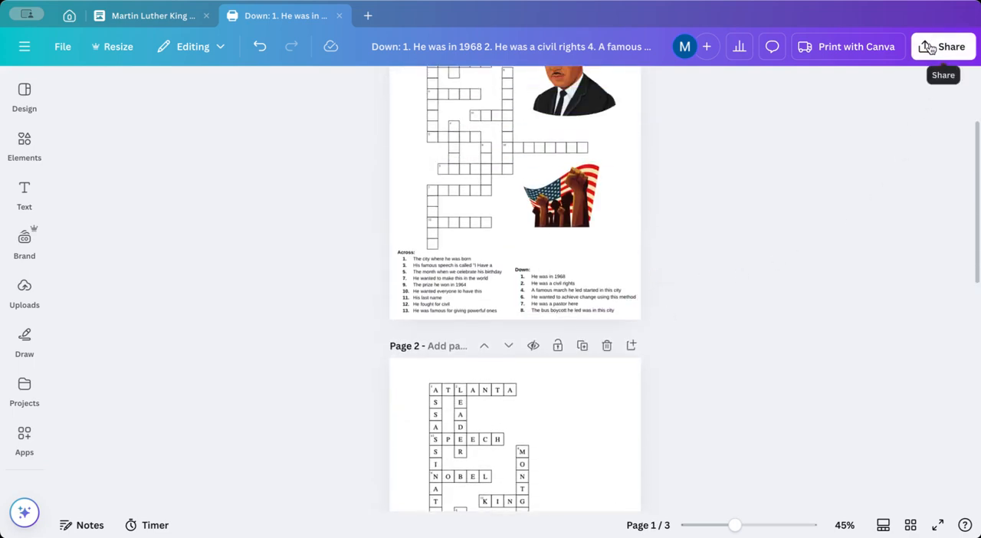
{"action": "left_click", "coordinate": [950, 46]}
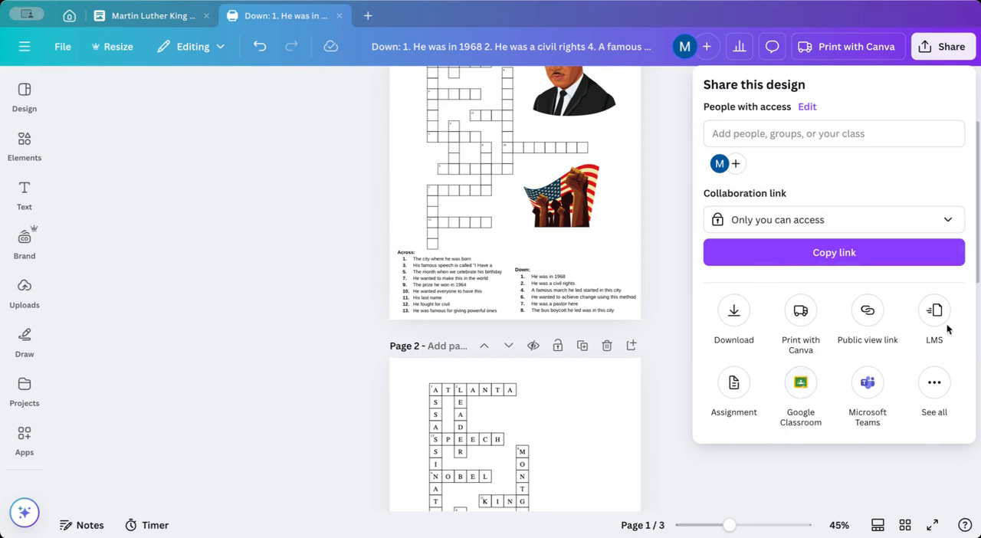
{"action": "mouse_move", "coordinate": [970, 306]}
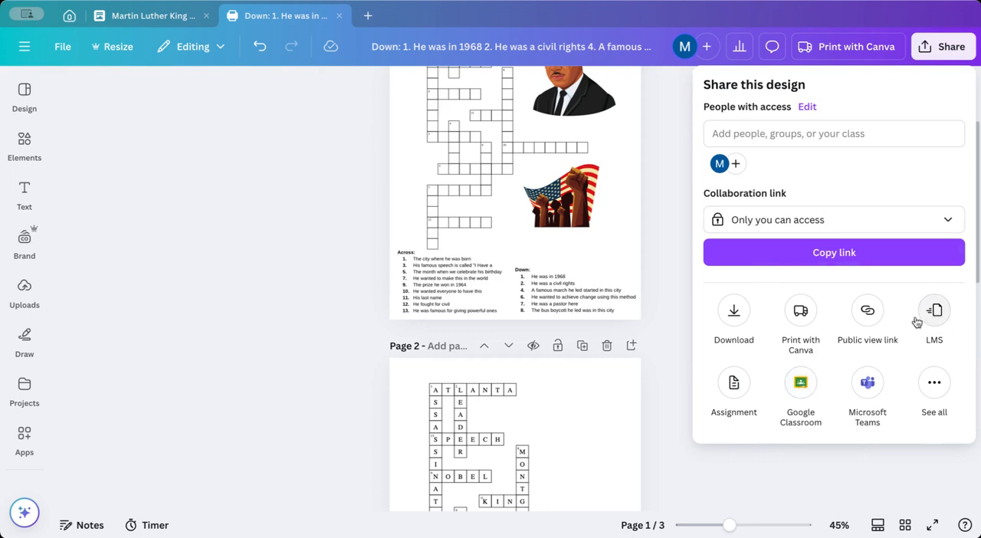
{"action": "mouse_move", "coordinate": [733, 386]}
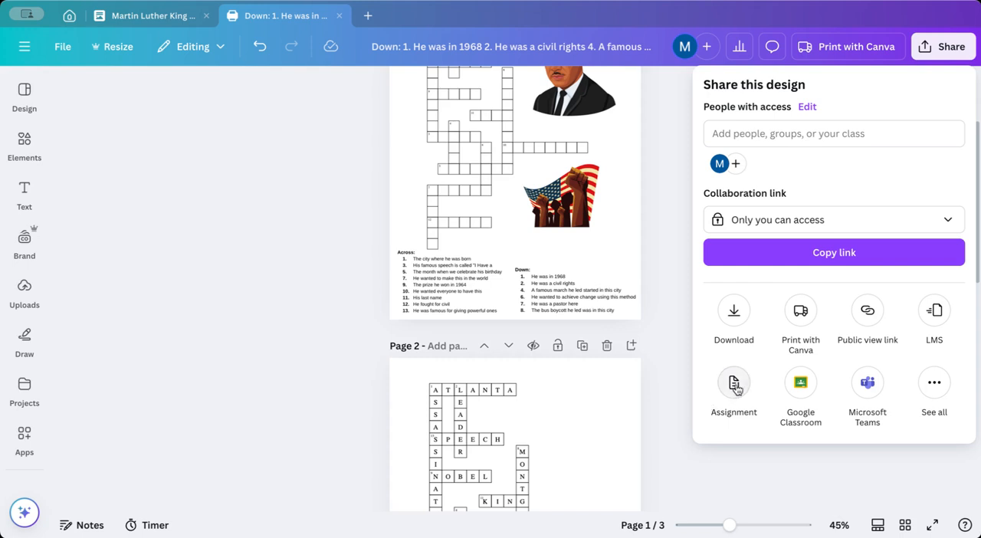
{"action": "left_click", "coordinate": [734, 383]}
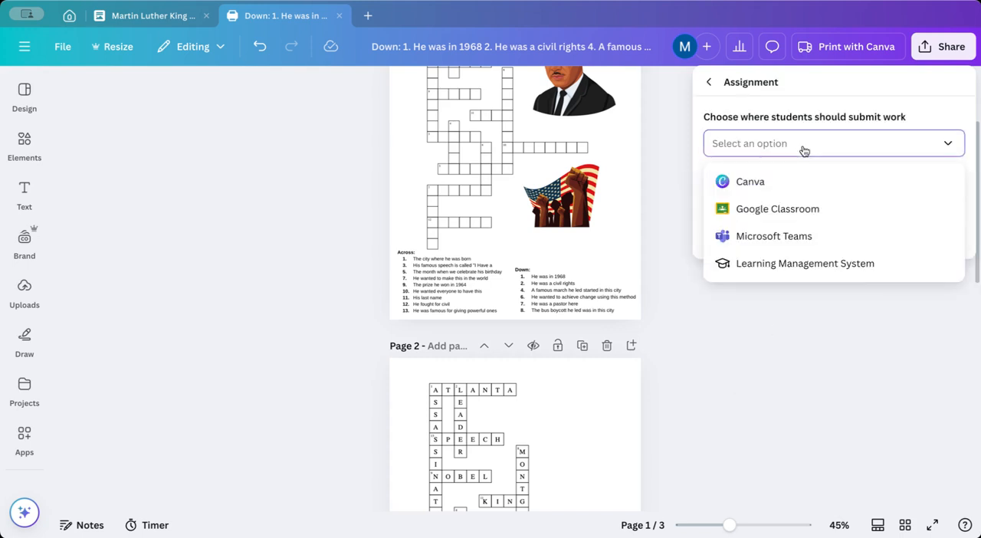
{"action": "mouse_move", "coordinate": [778, 185]}
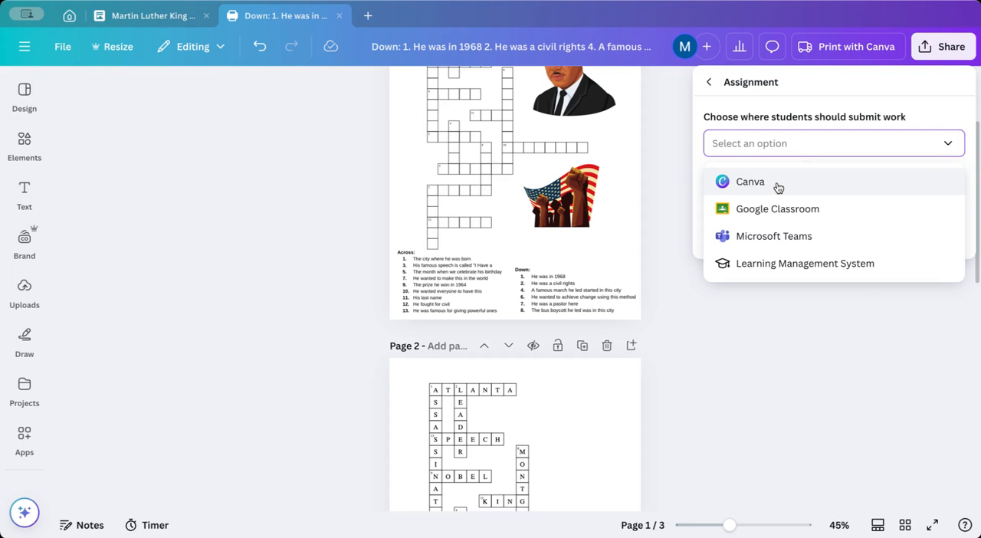
{"action": "mouse_move", "coordinate": [783, 273]}
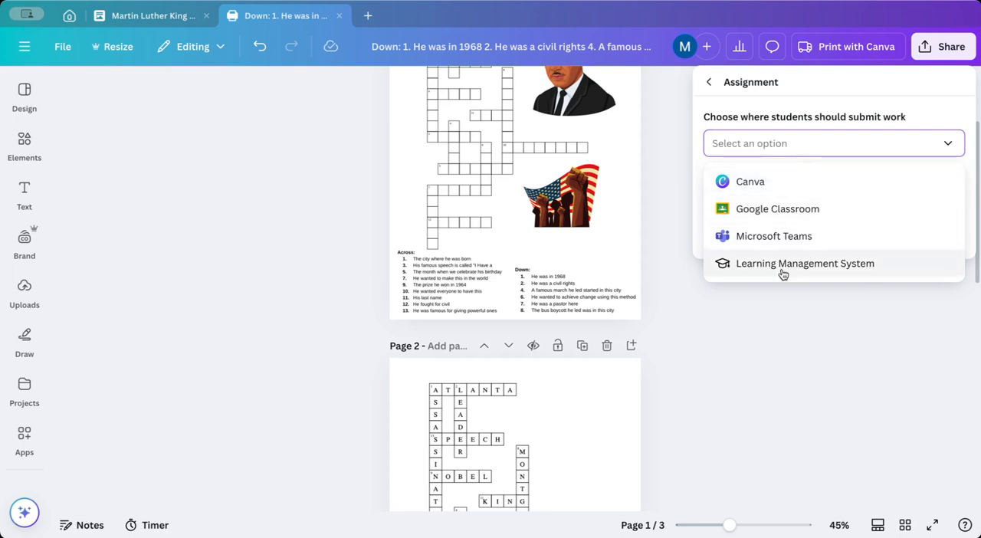
{"action": "left_click", "coordinate": [777, 209]}
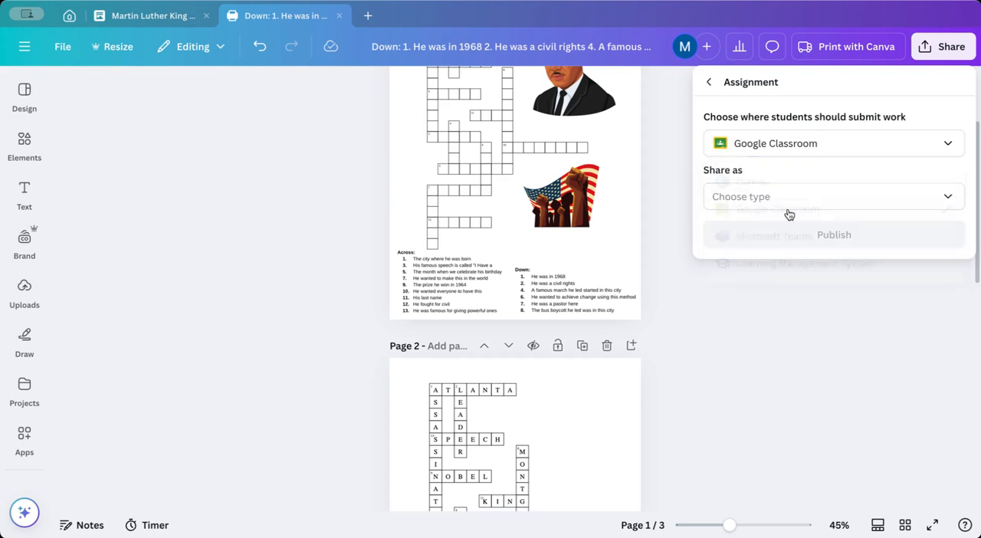
{"action": "left_click", "coordinate": [832, 196]}
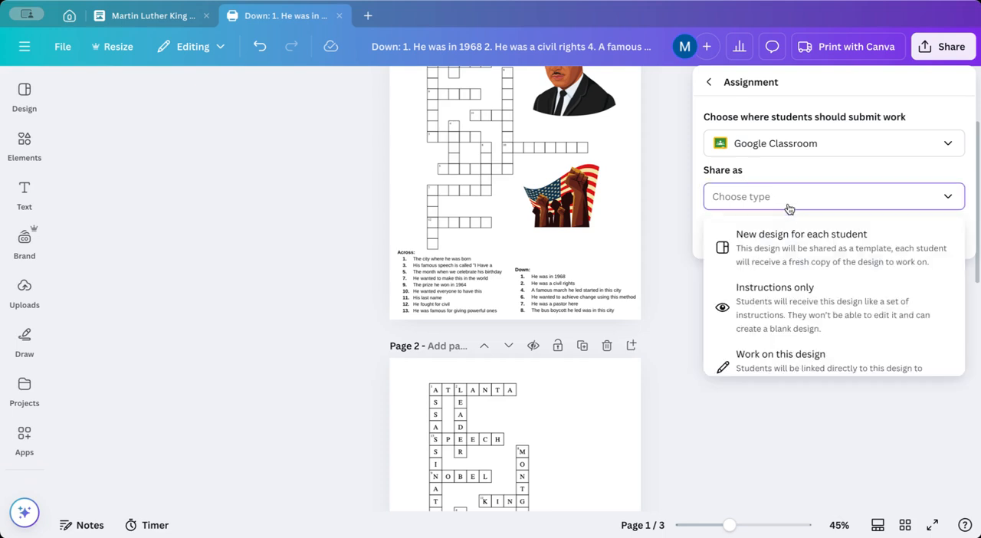
{"action": "mouse_move", "coordinate": [811, 260]}
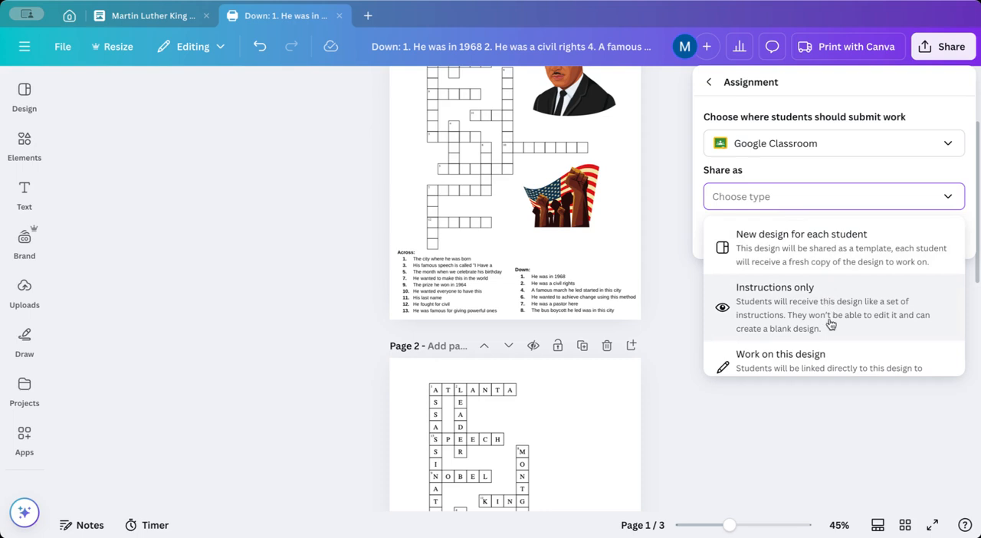
{"action": "scroll", "scroll_direction": "down", "scroll_amount": 3}
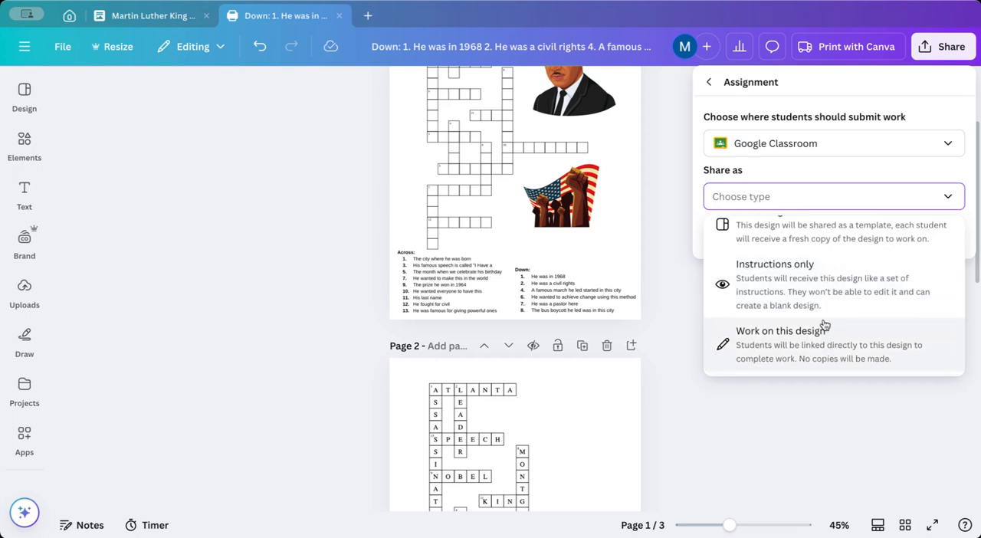
{"action": "left_click", "coordinate": [707, 82]}
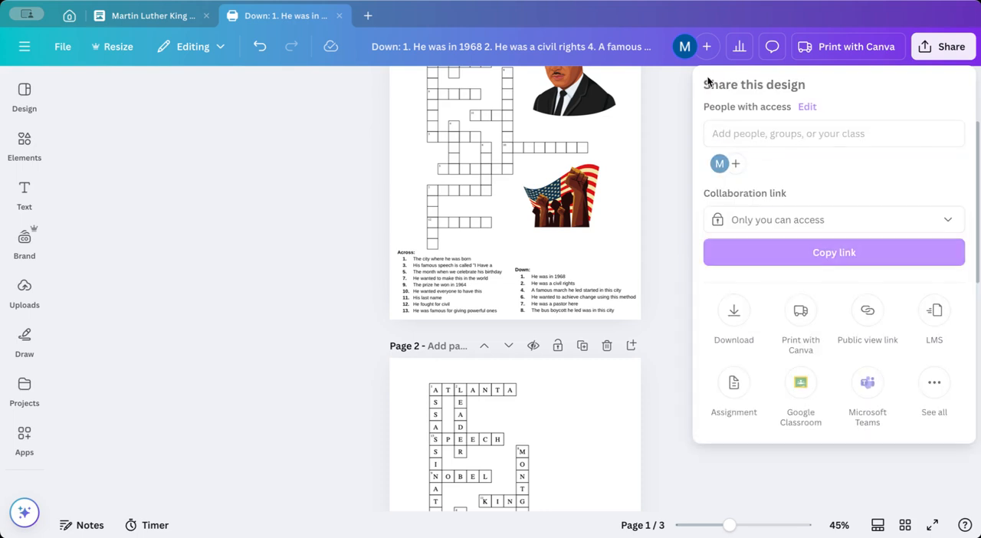
{"action": "left_click", "coordinate": [662, 168]}
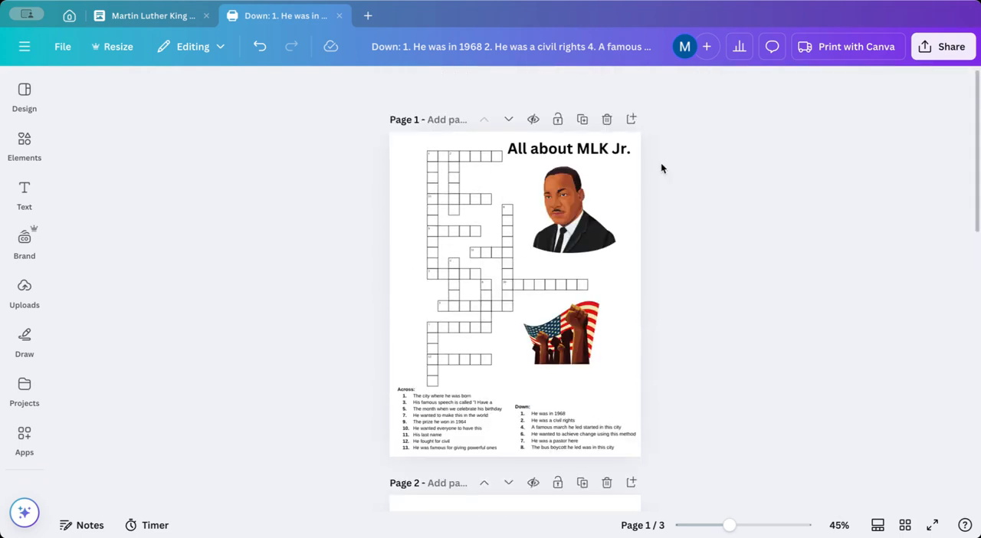
{"action": "mouse_move", "coordinate": [712, 223]}
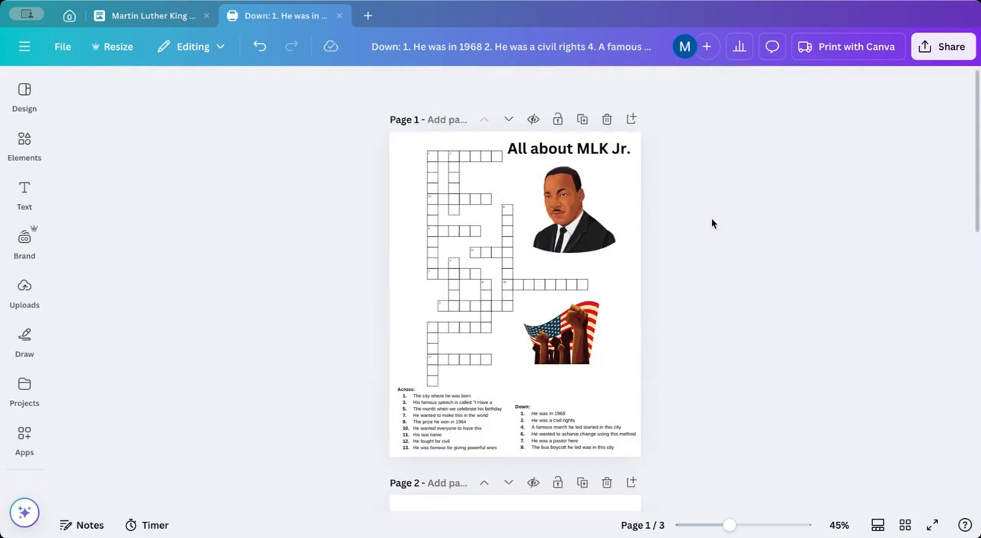
{"action": "mouse_move", "coordinate": [944, 47]}
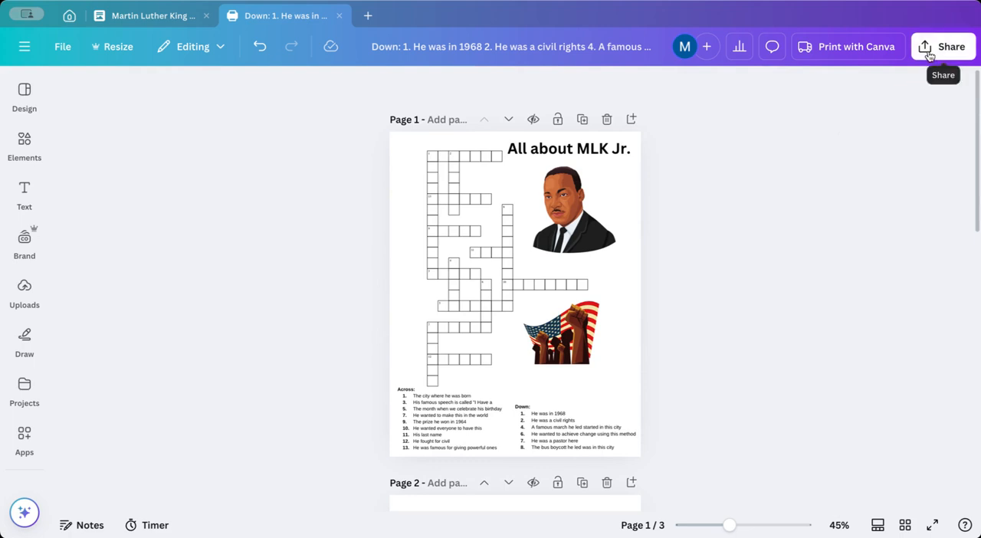
Step: Set the Share > Download options to PDF Print for all 3 pages
{"action": "left_click", "coordinate": [941, 46]}
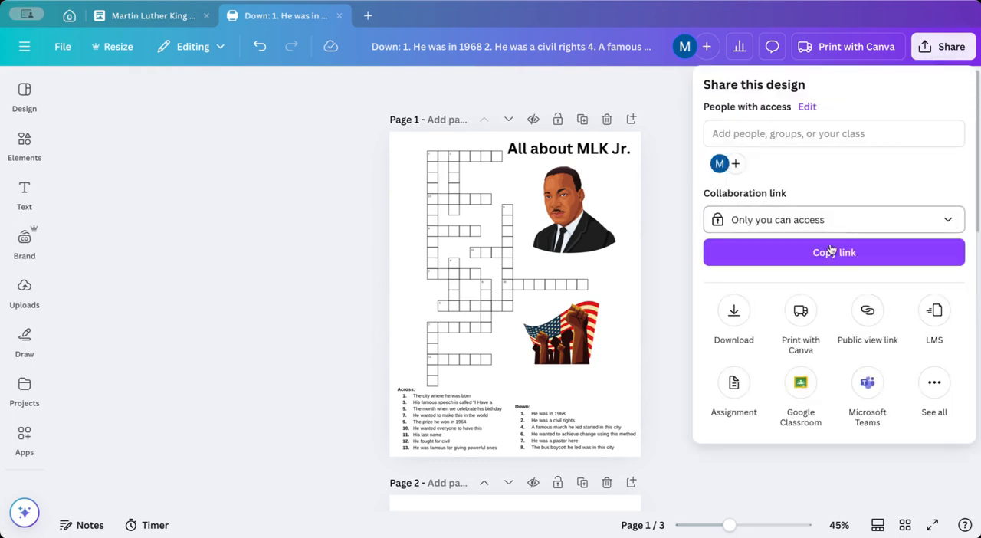
{"action": "left_click", "coordinate": [734, 311]}
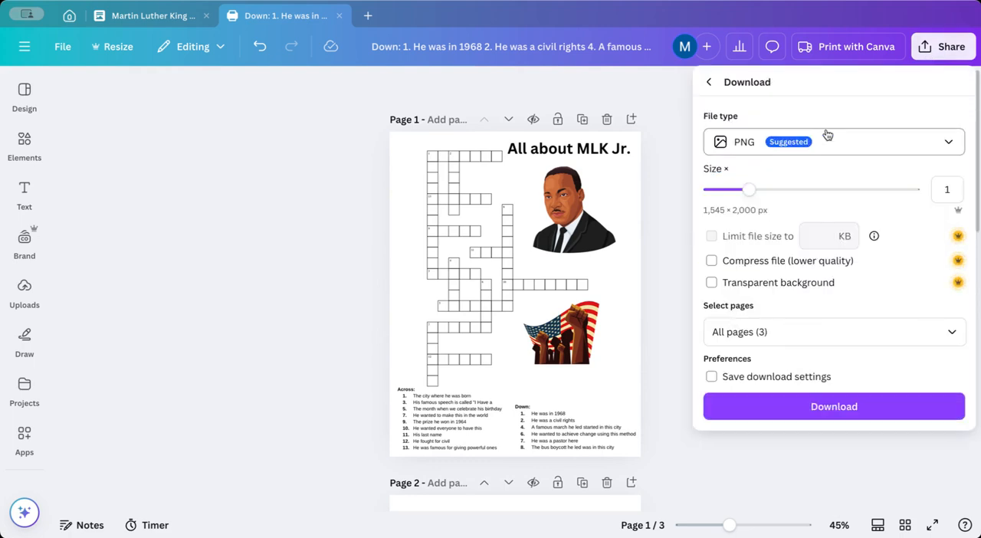
{"action": "left_click", "coordinate": [832, 141]}
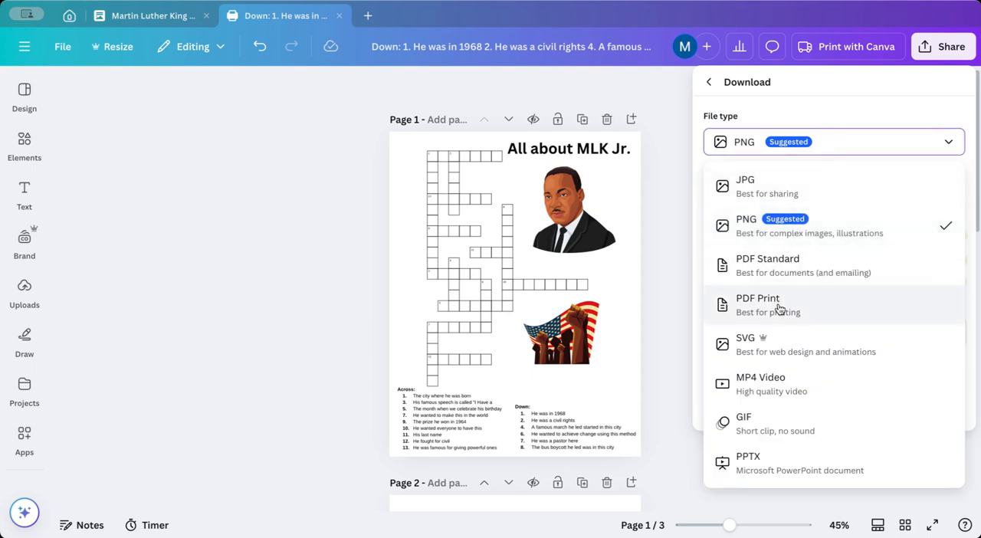
{"action": "left_click", "coordinate": [757, 304]}
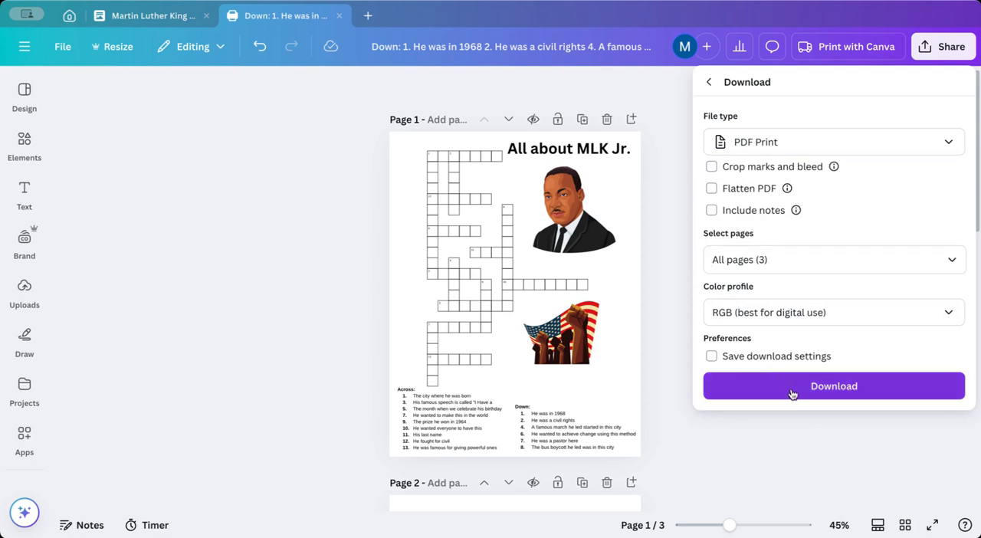
{"action": "mouse_move", "coordinate": [848, 428]}
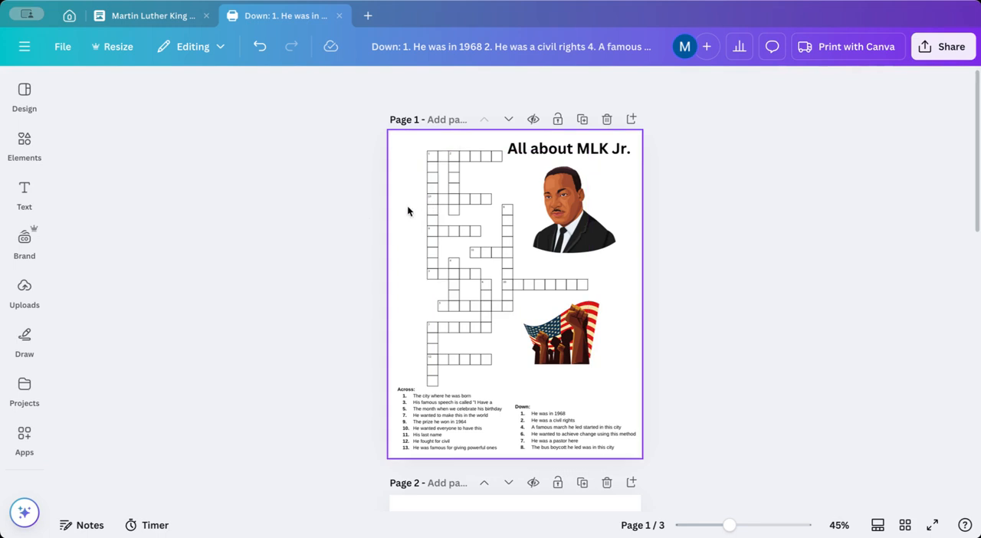
{"action": "left_click", "coordinate": [444, 215]}
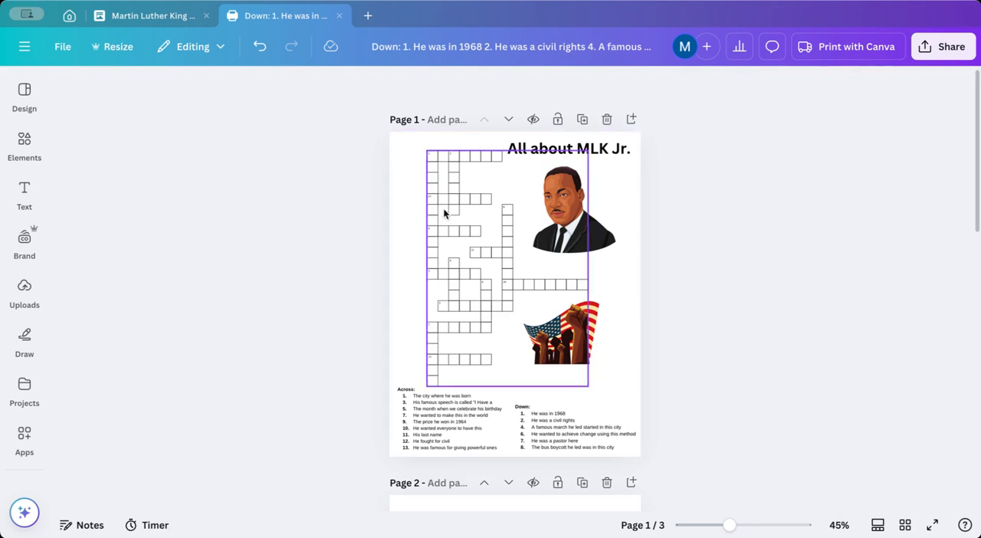
{"action": "left_click", "coordinate": [754, 243]}
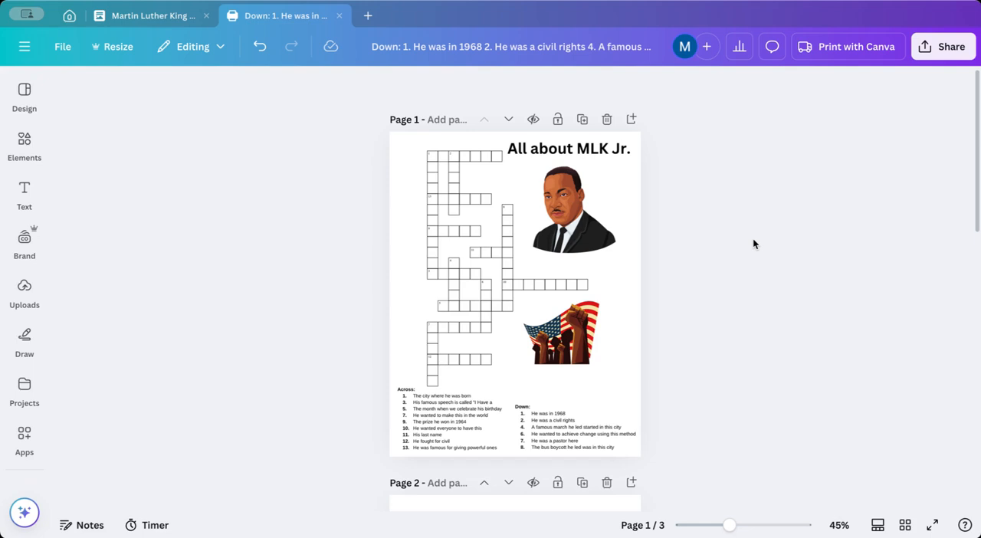
{"action": "scroll", "scroll_direction": "down", "scroll_amount": 3}
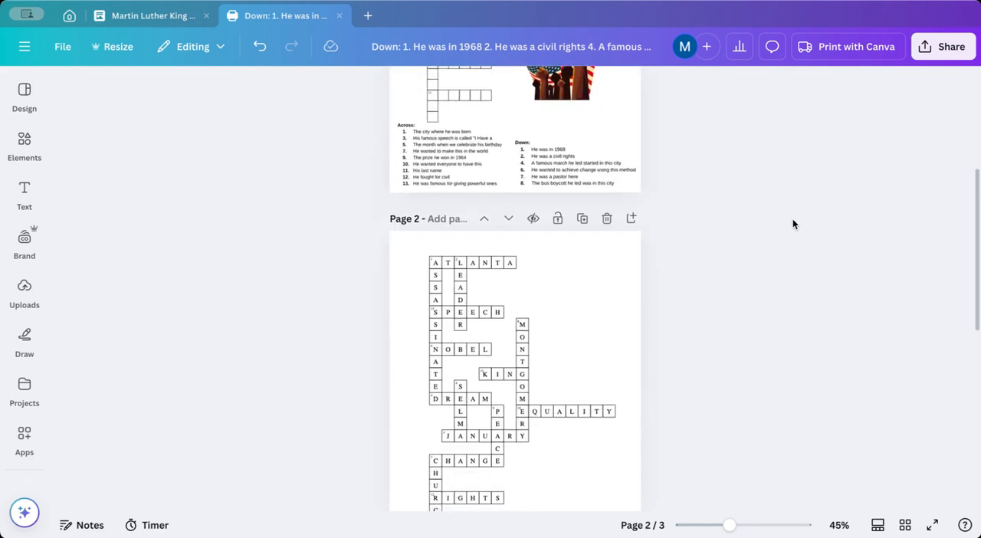
{"action": "scroll", "scroll_direction": "down", "scroll_amount": 3}
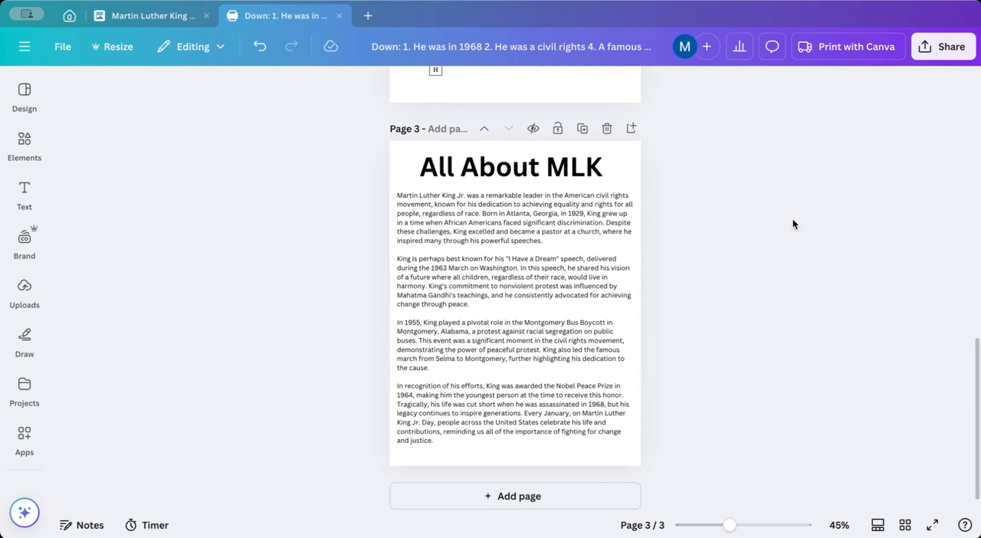
{"action": "mouse_move", "coordinate": [682, 471]}
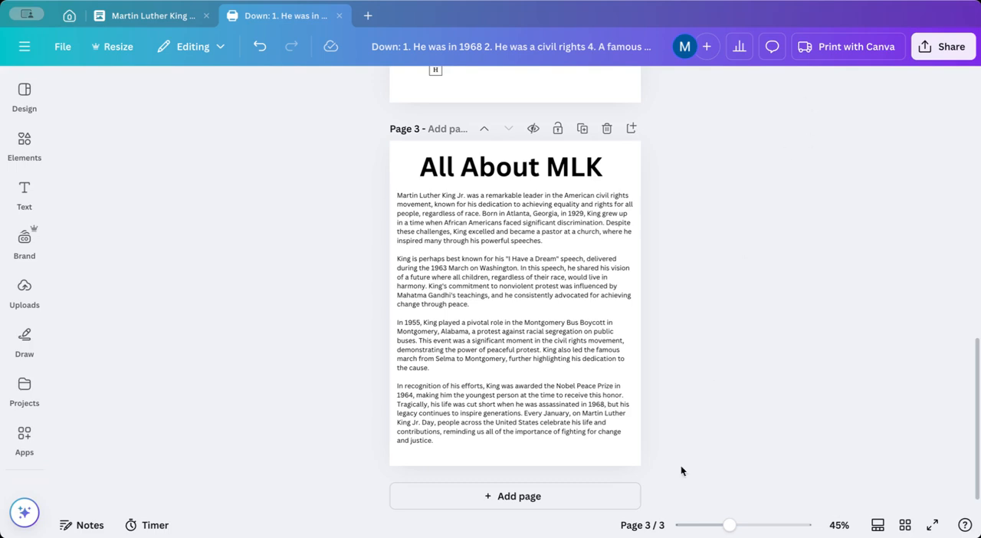